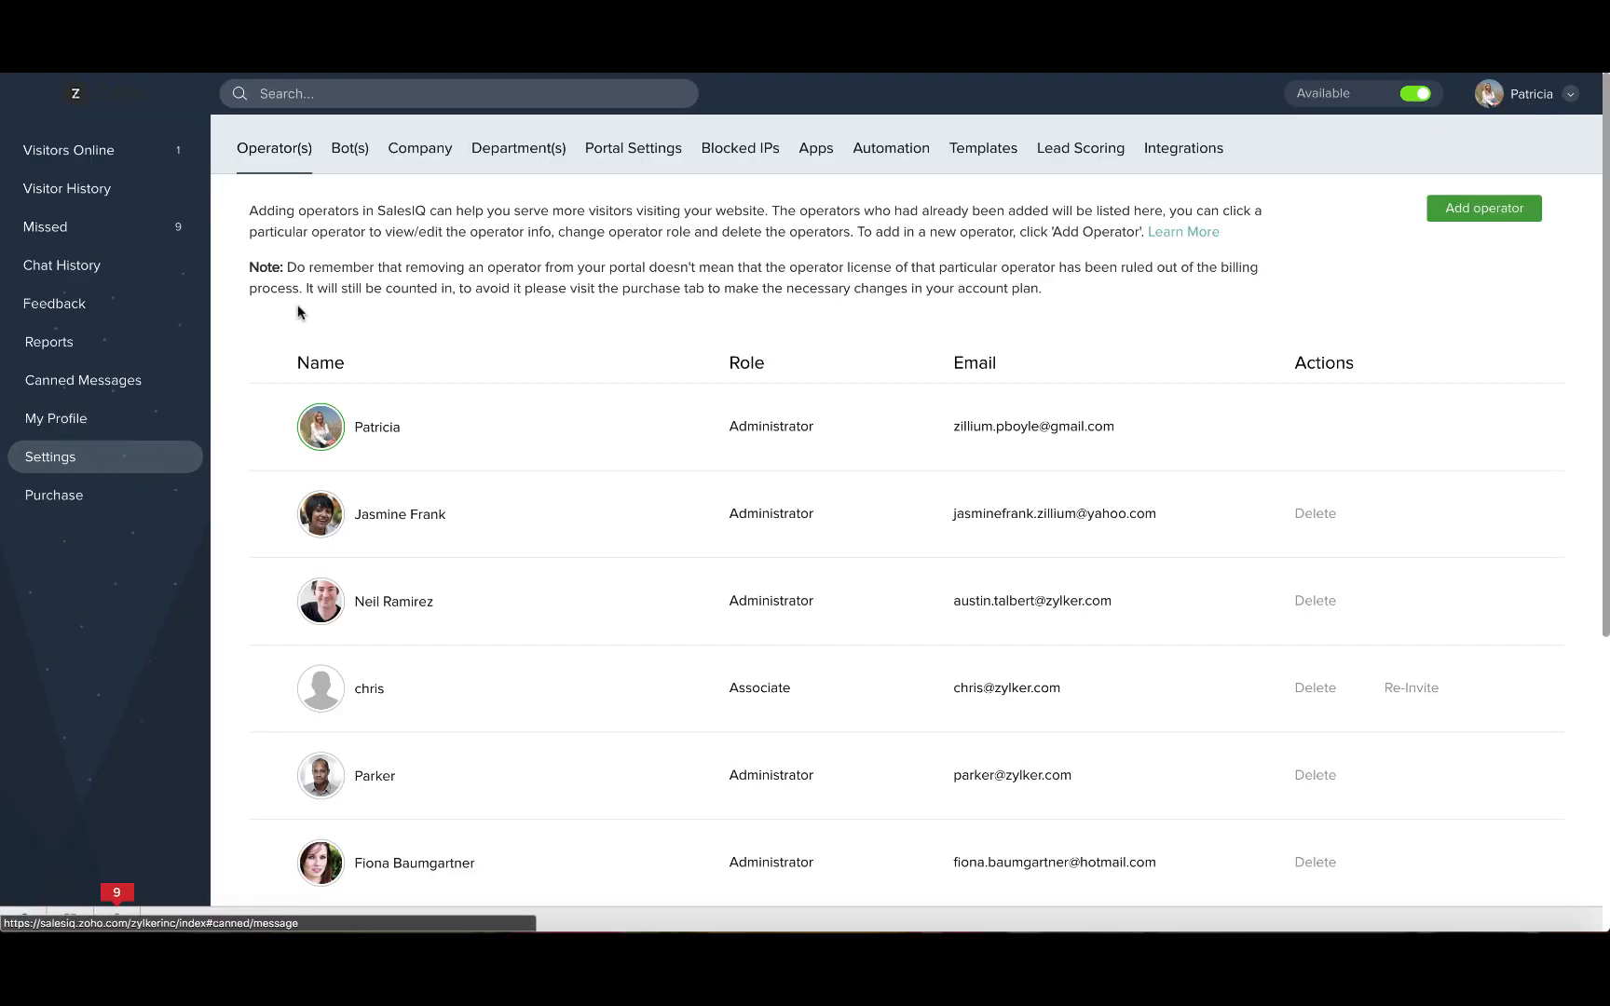
Step: Reach the bot's Message Handler script and its connection management page from Settings > Bot(s)
left_click(350, 149)
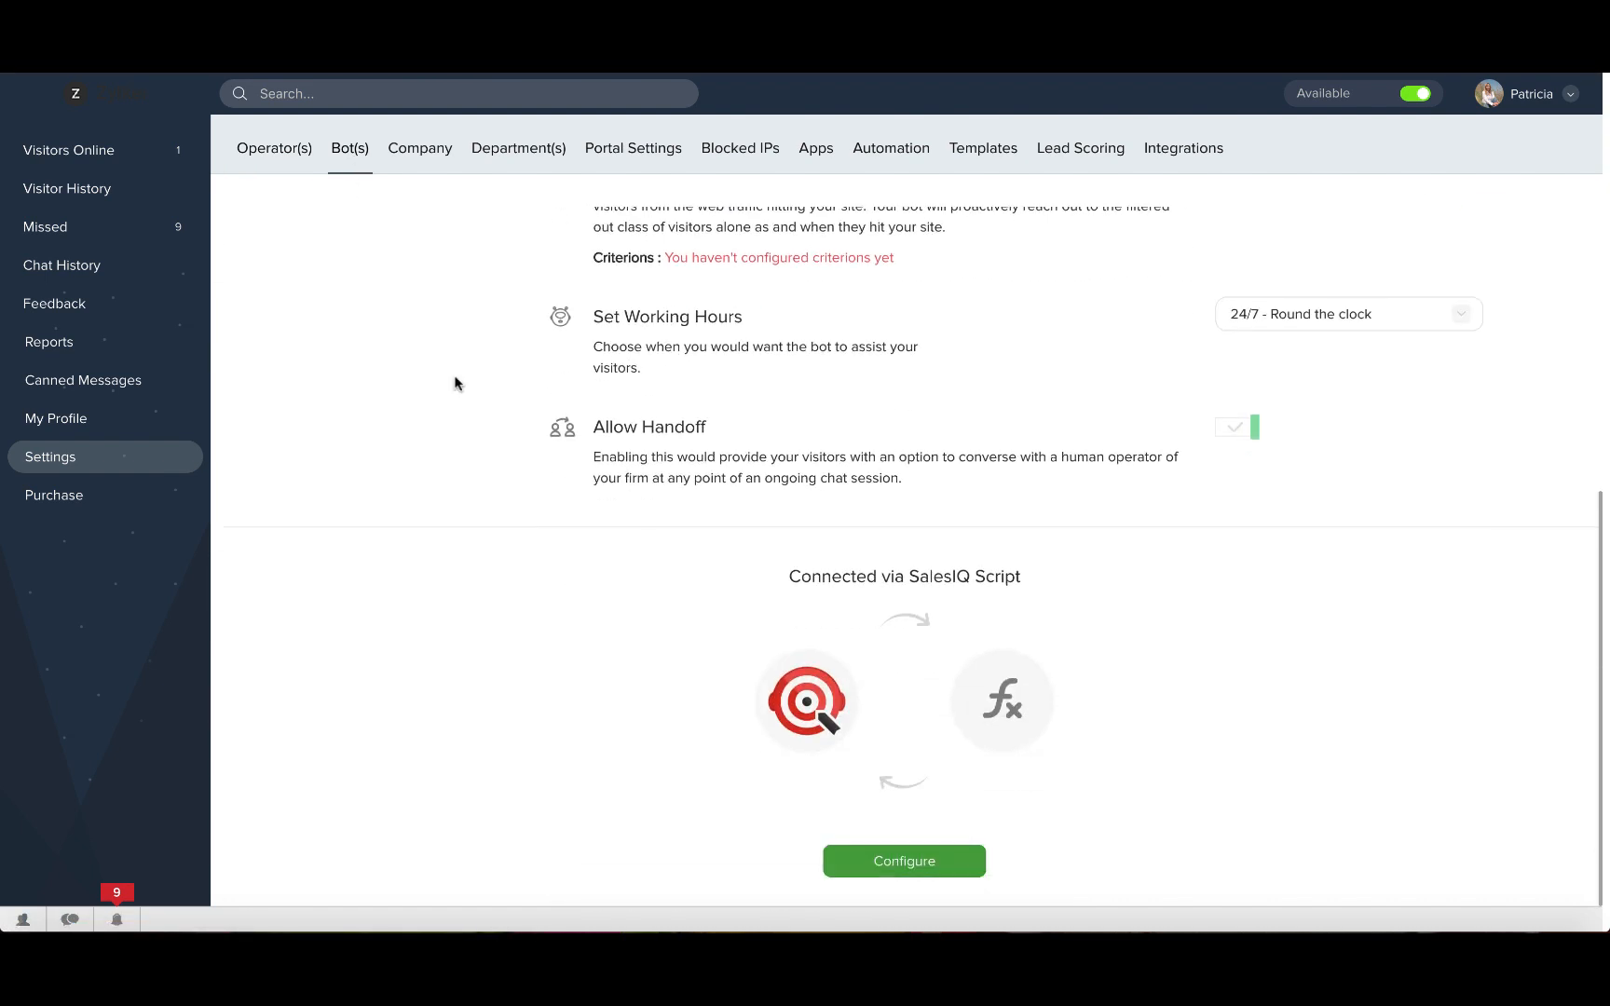
mouse_move(882, 812)
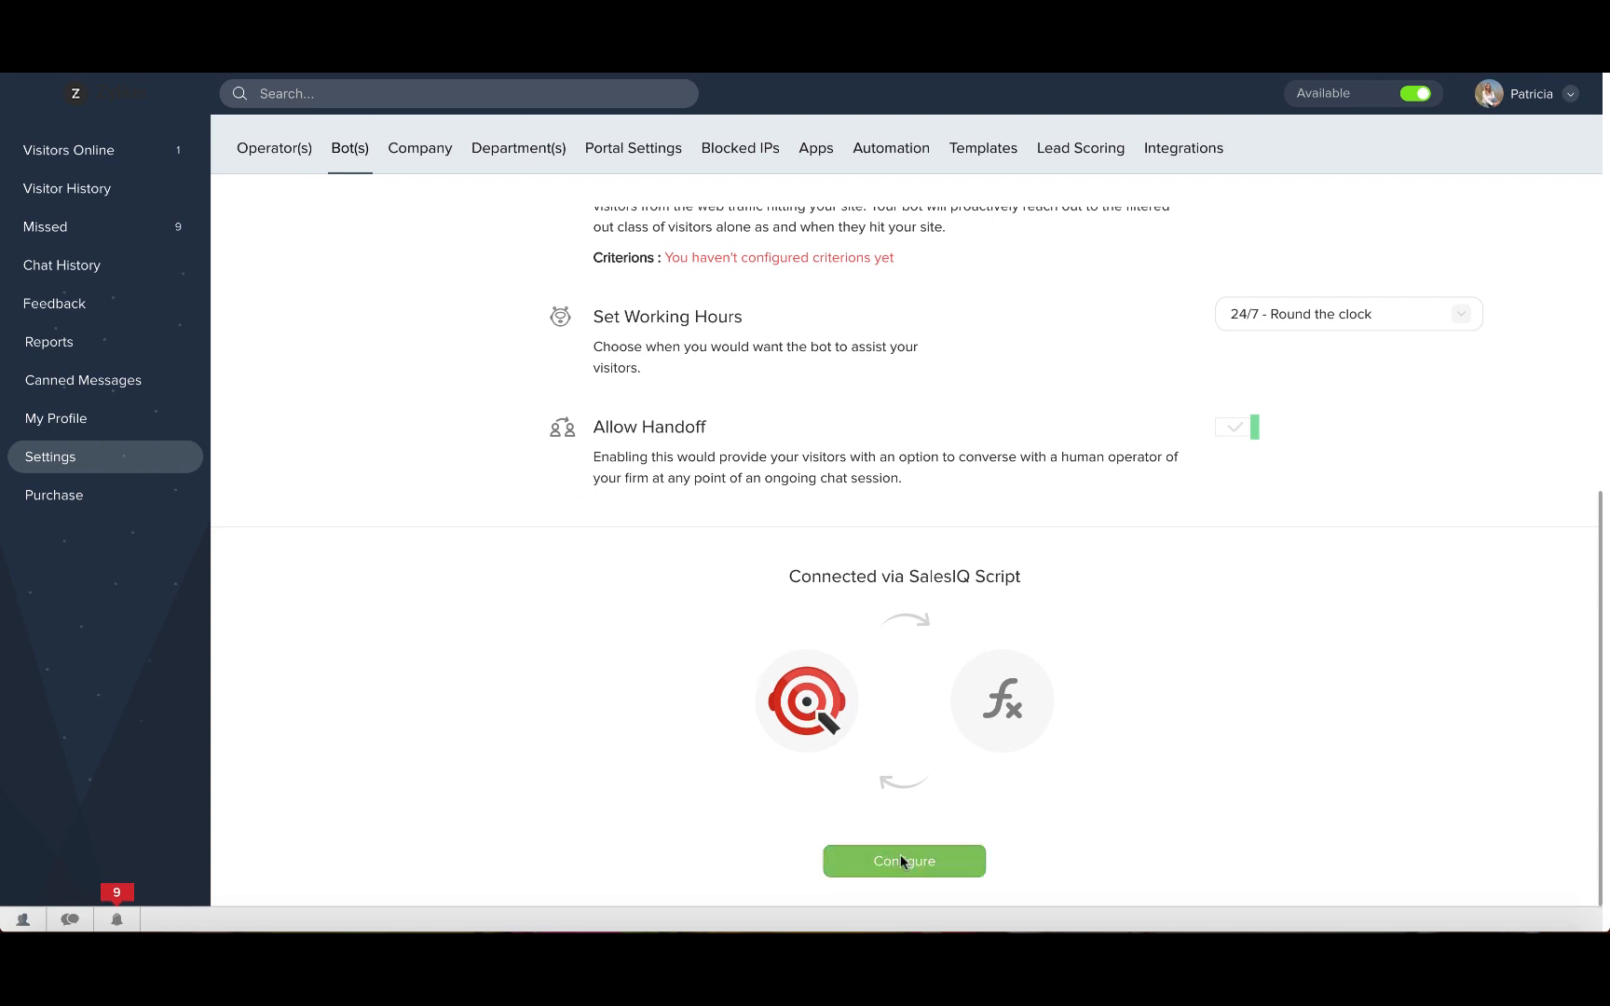
left_click(904, 861)
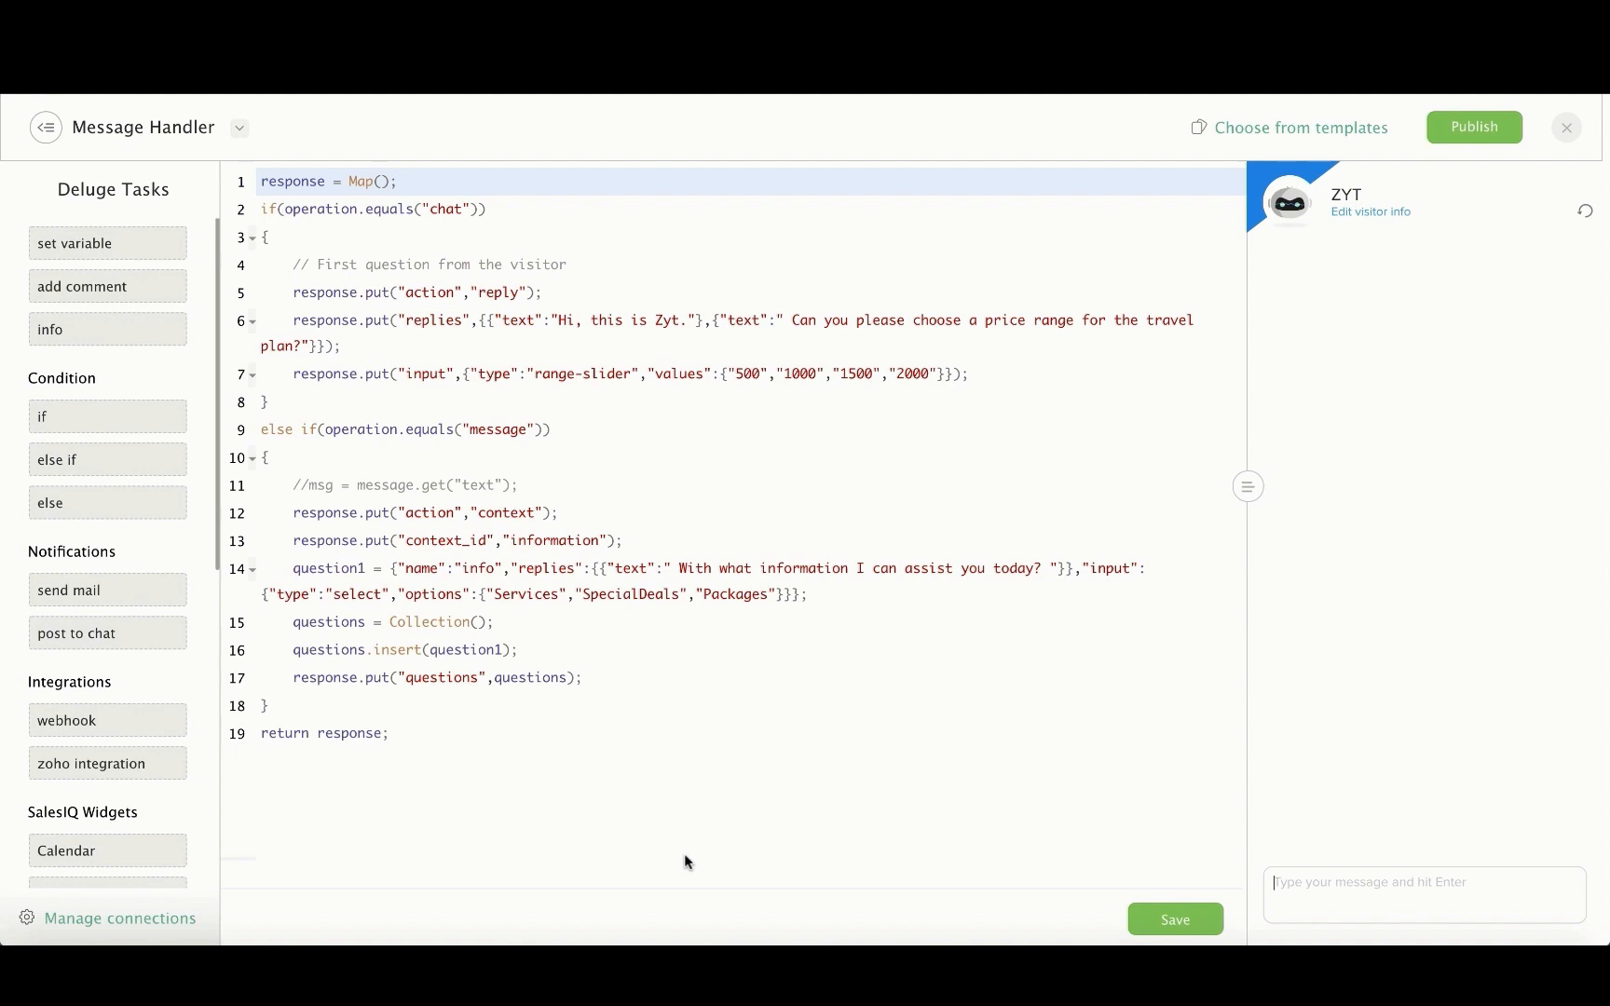
mouse_move(108, 924)
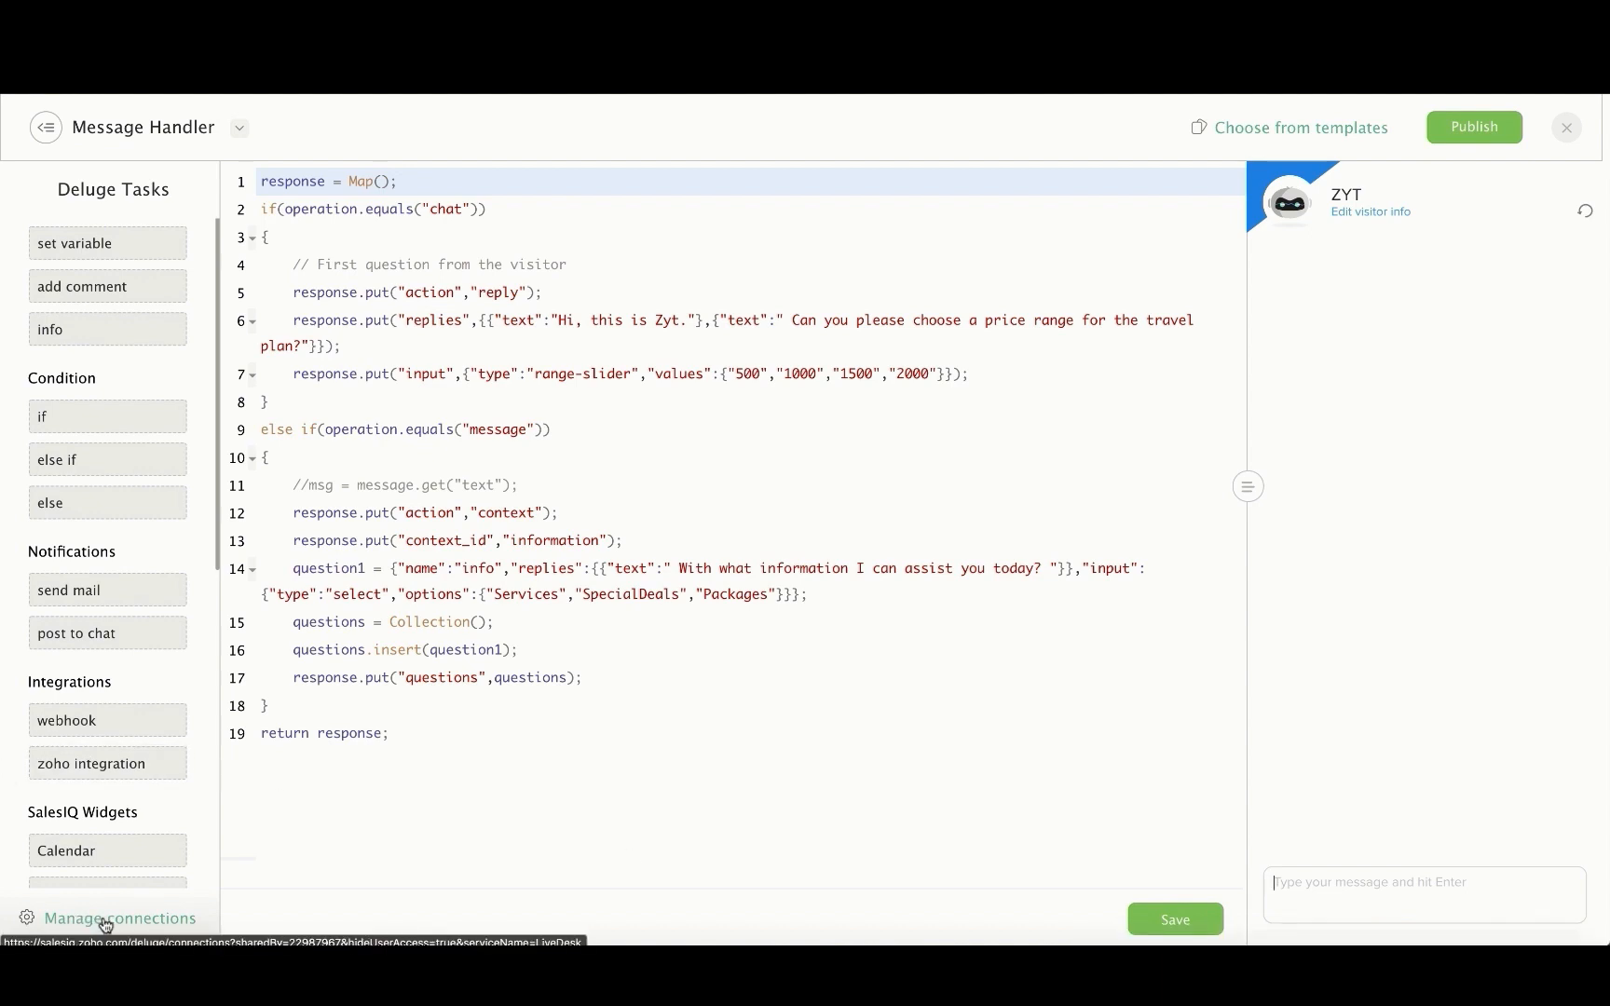
left_click(119, 919)
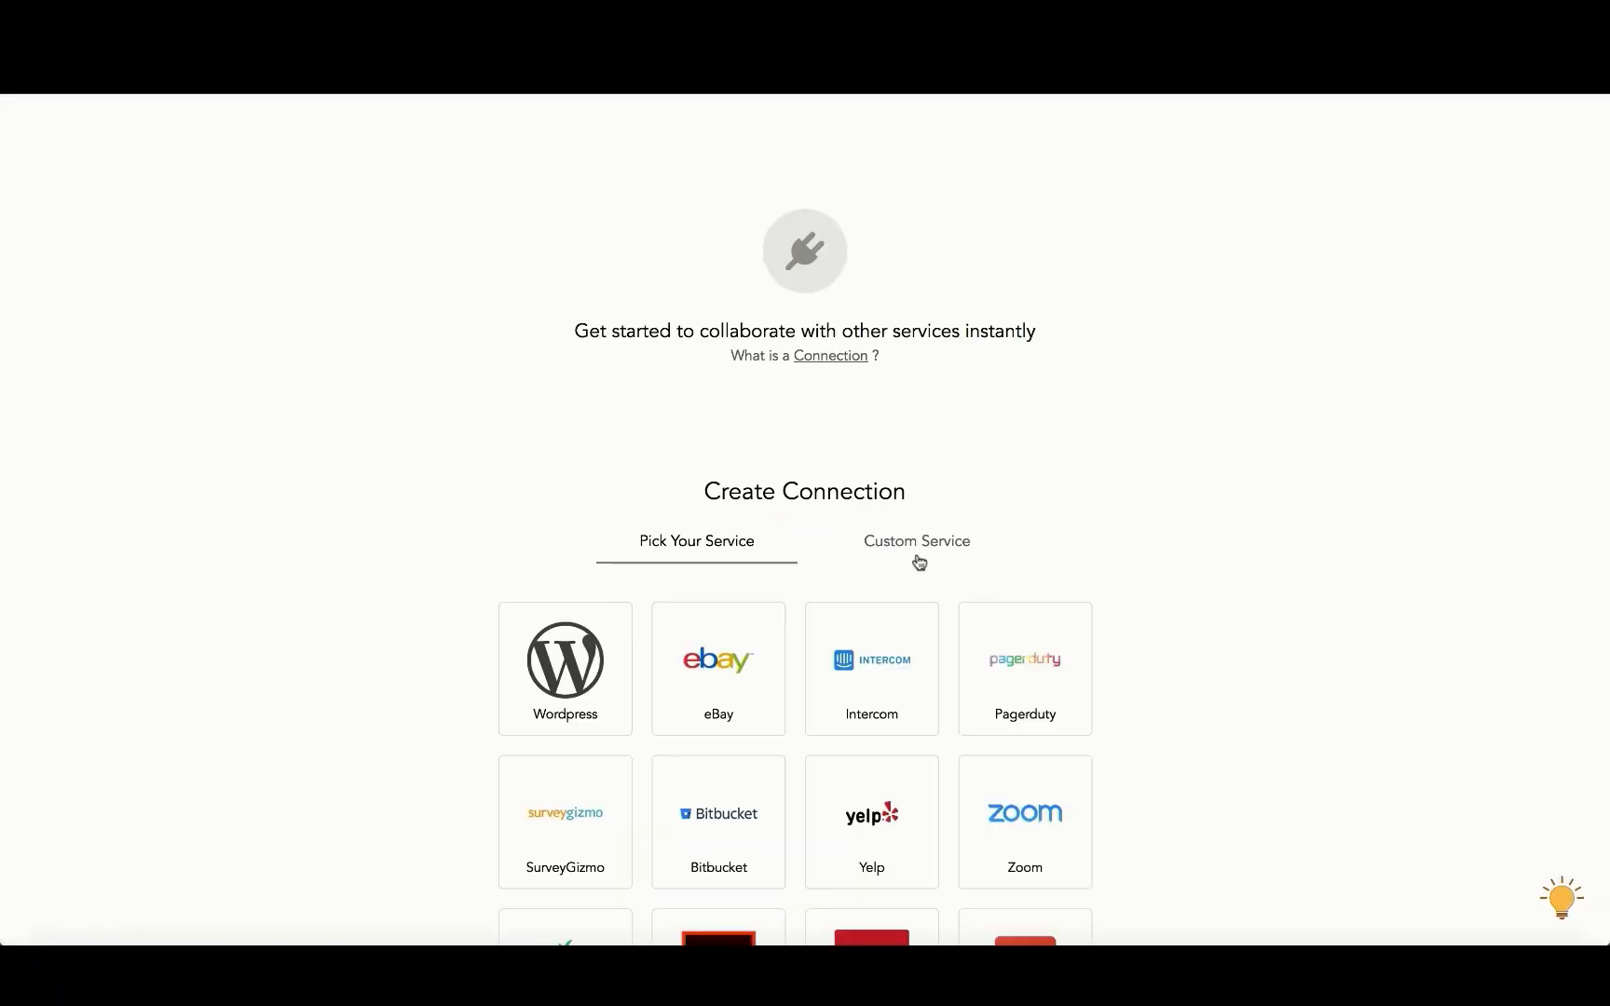
Step: Check the Custom Service list, then browse the ready-made services down to Zoho OAuth
left_click(917, 542)
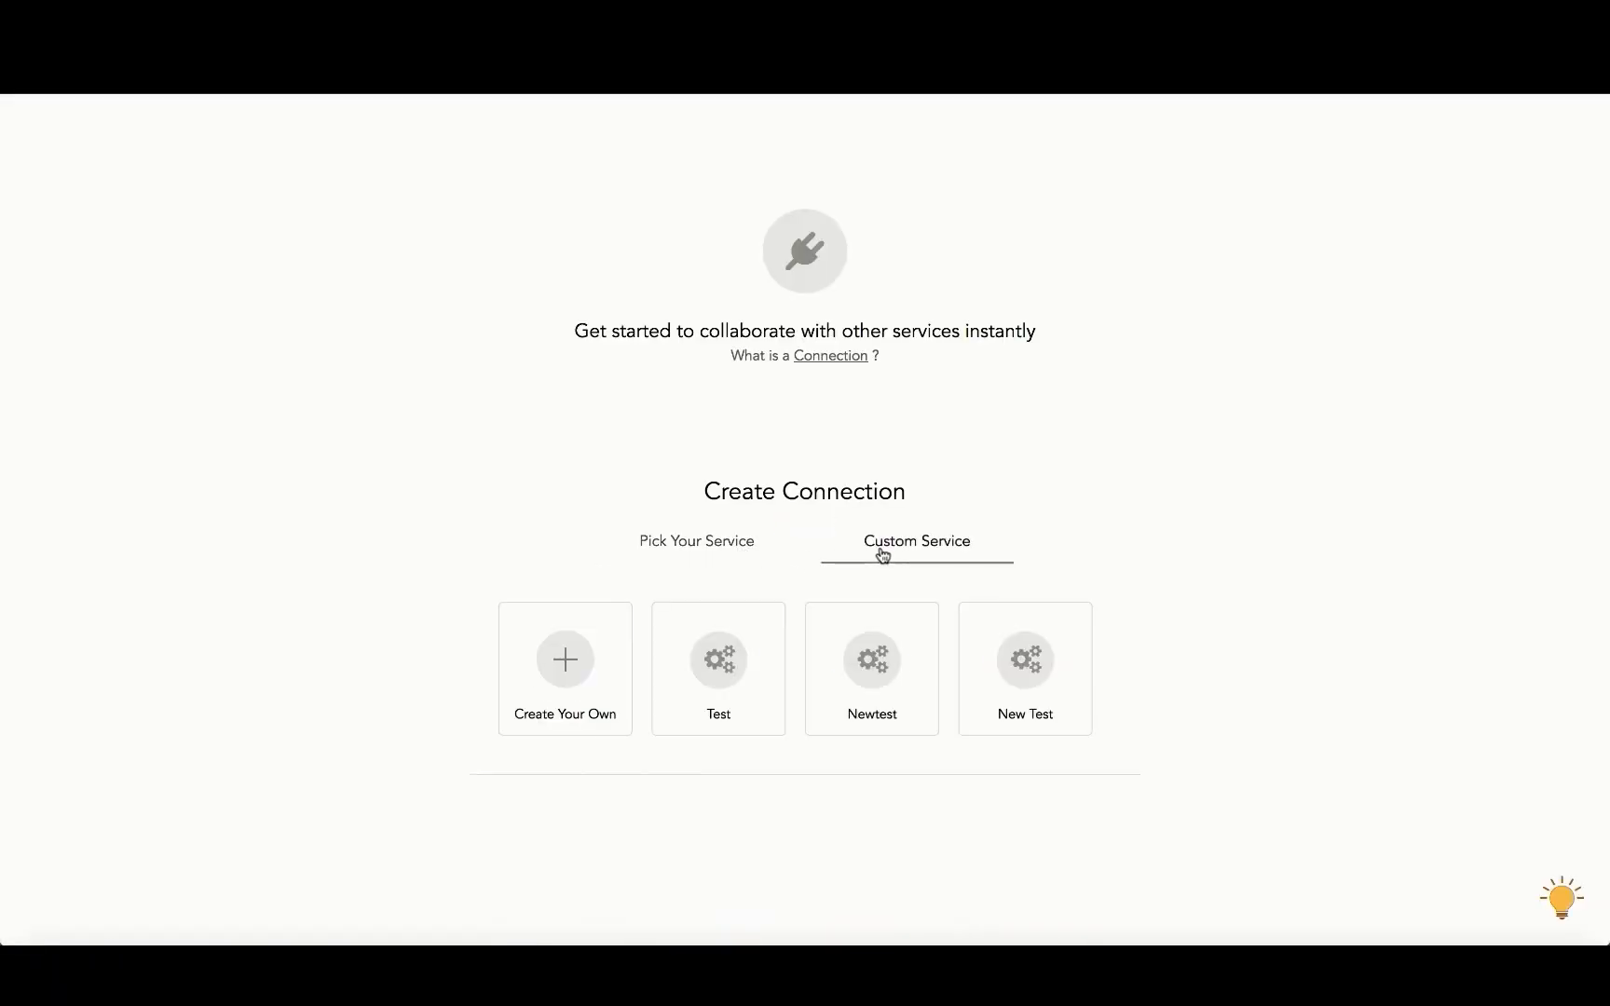
left_click(697, 540)
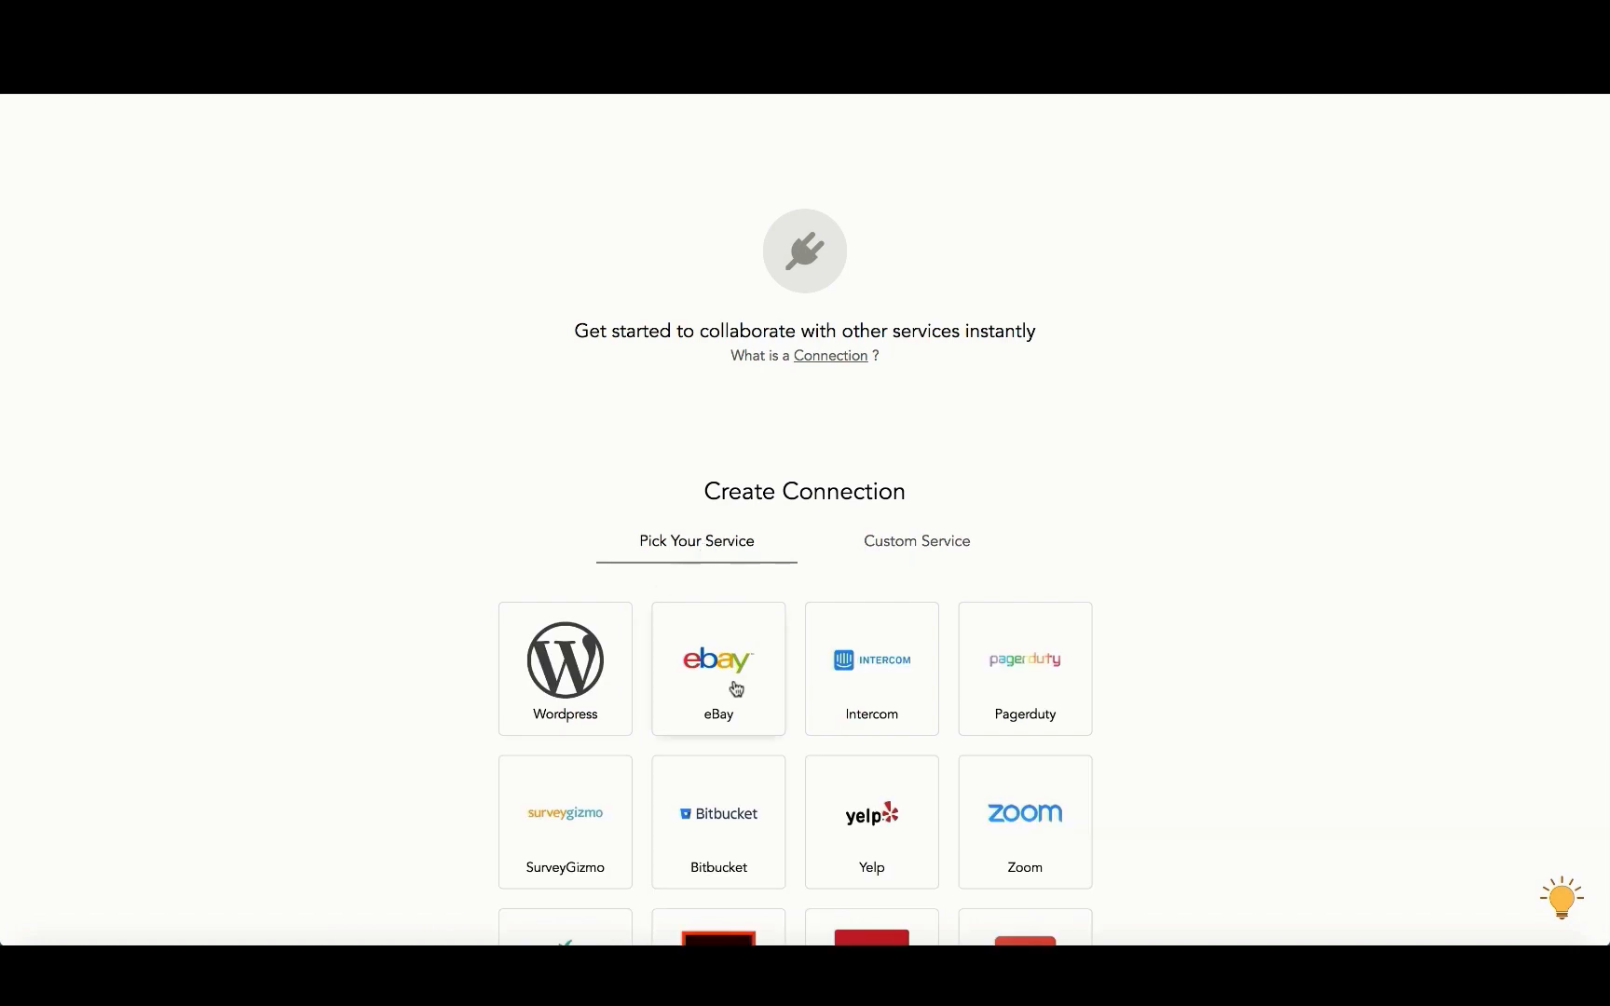
mouse_move(712, 563)
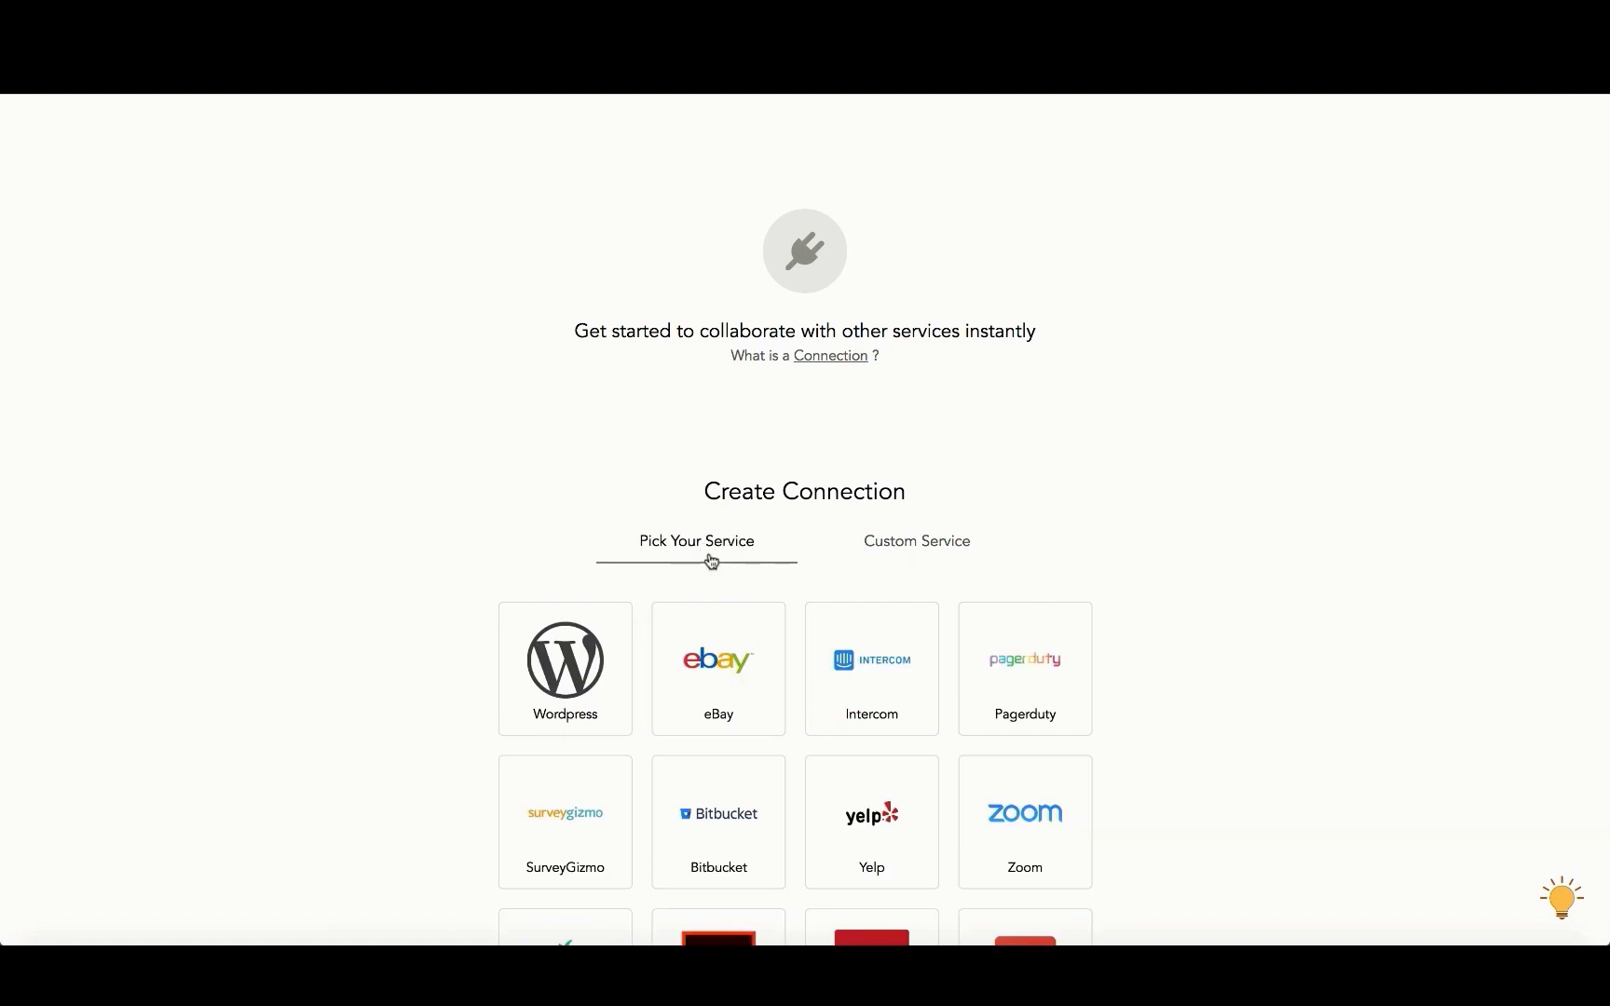
mouse_move(949, 569)
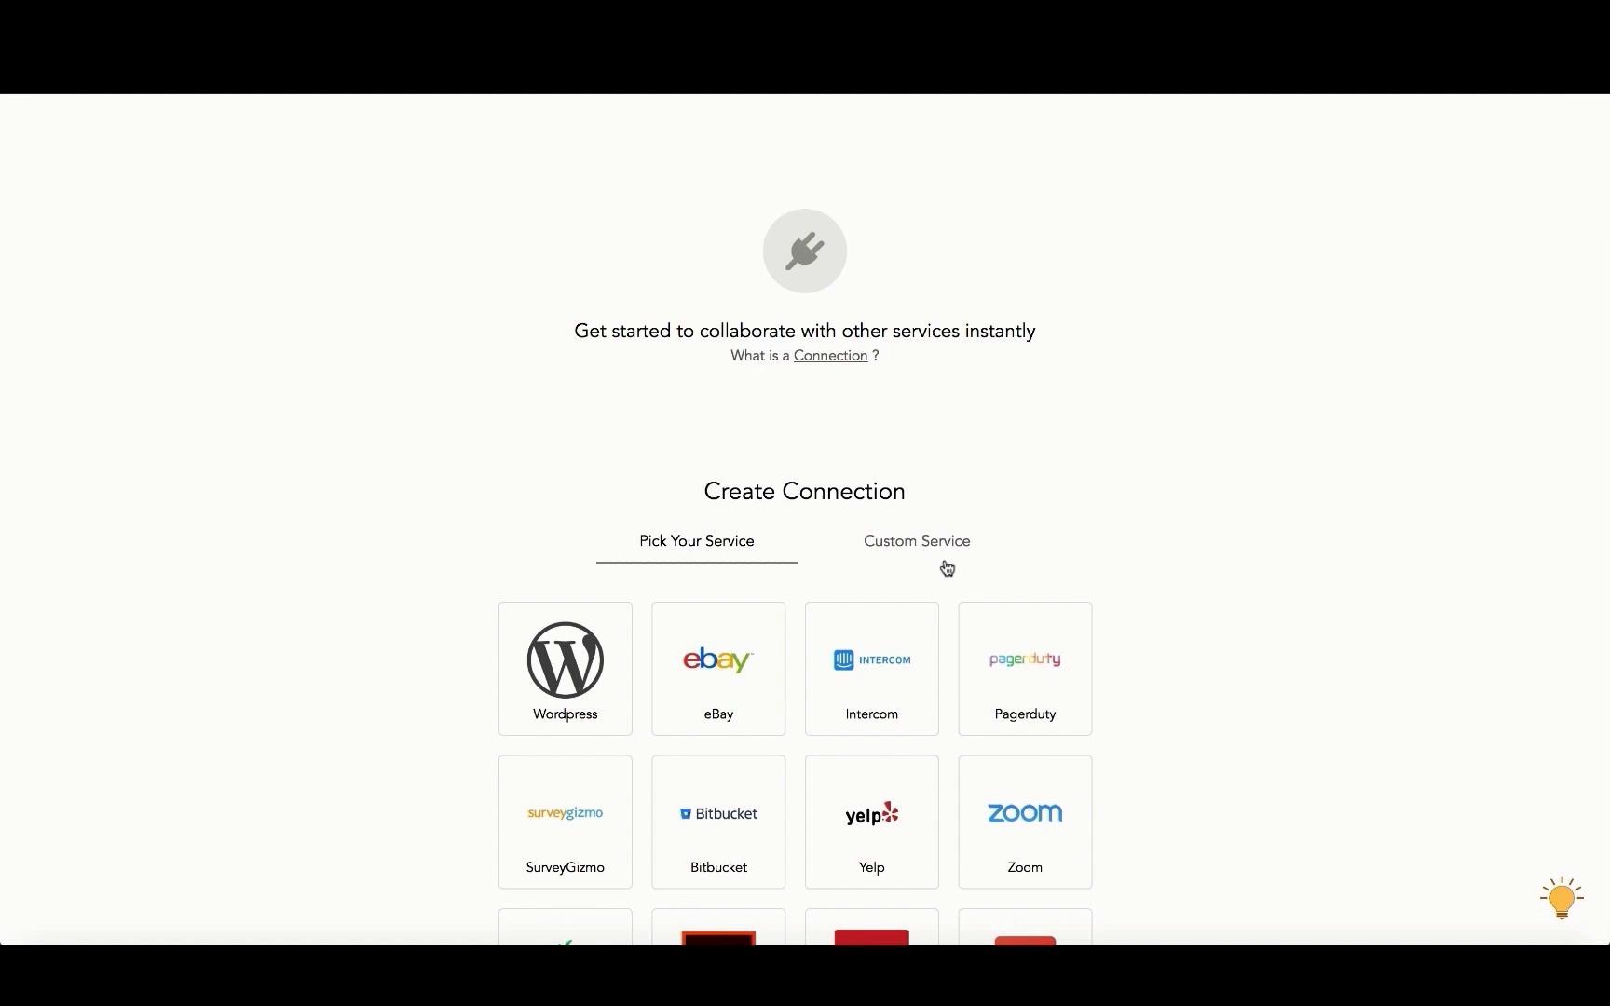
mouse_move(690, 738)
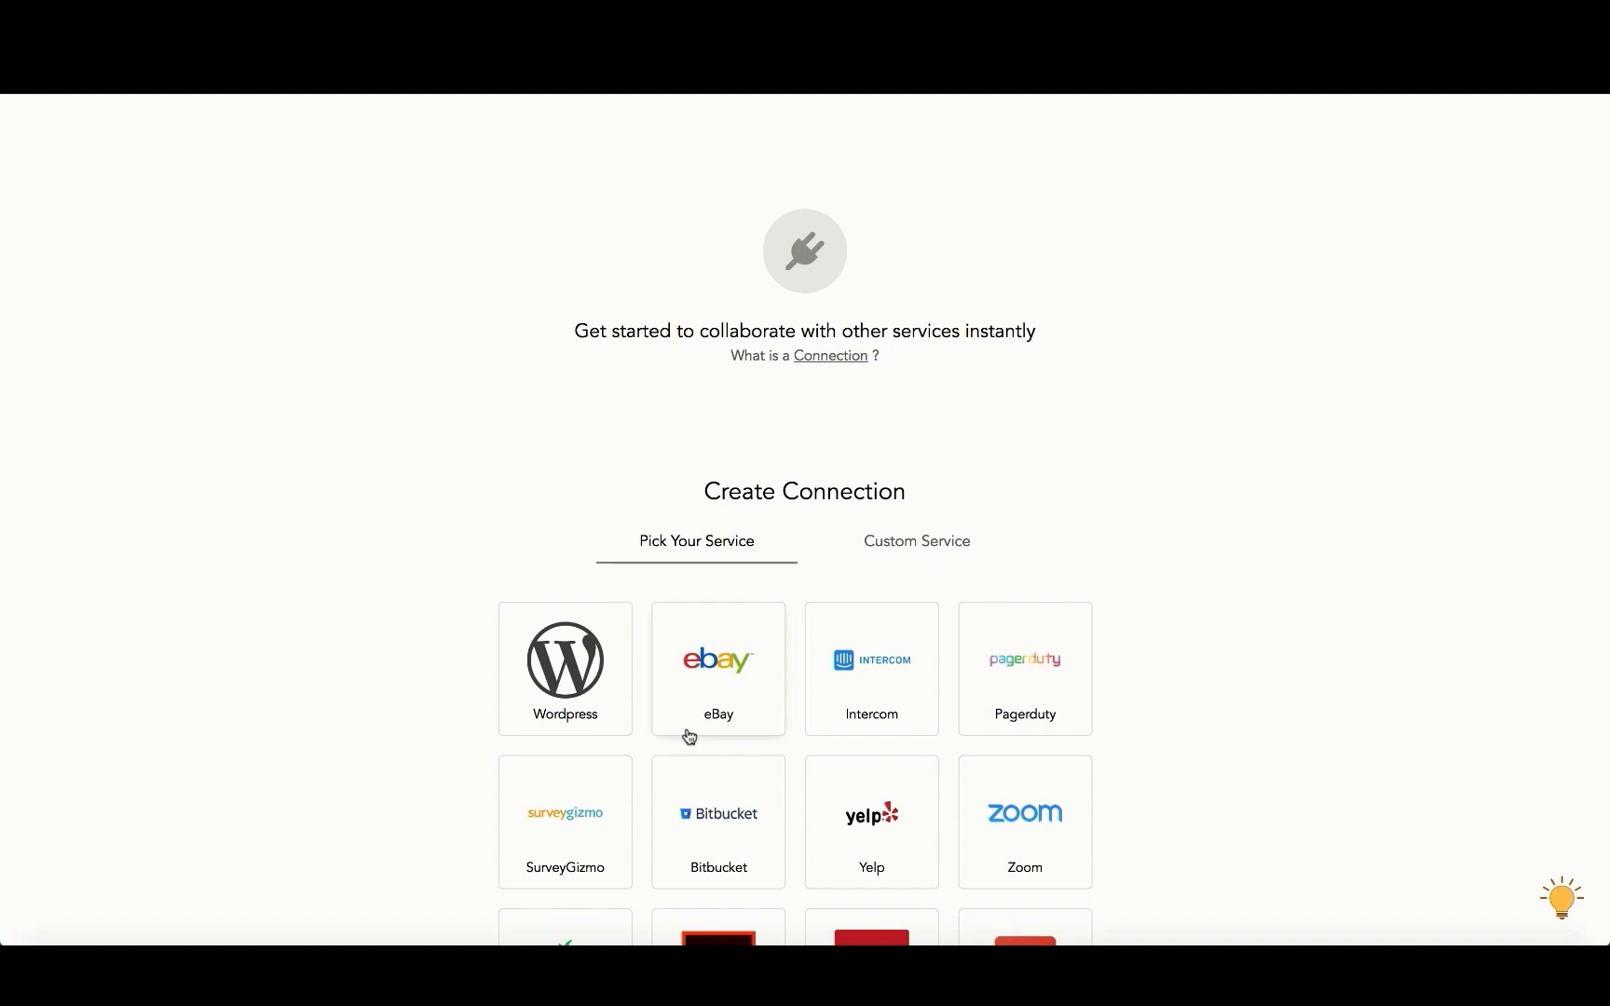
scroll("down", 3)
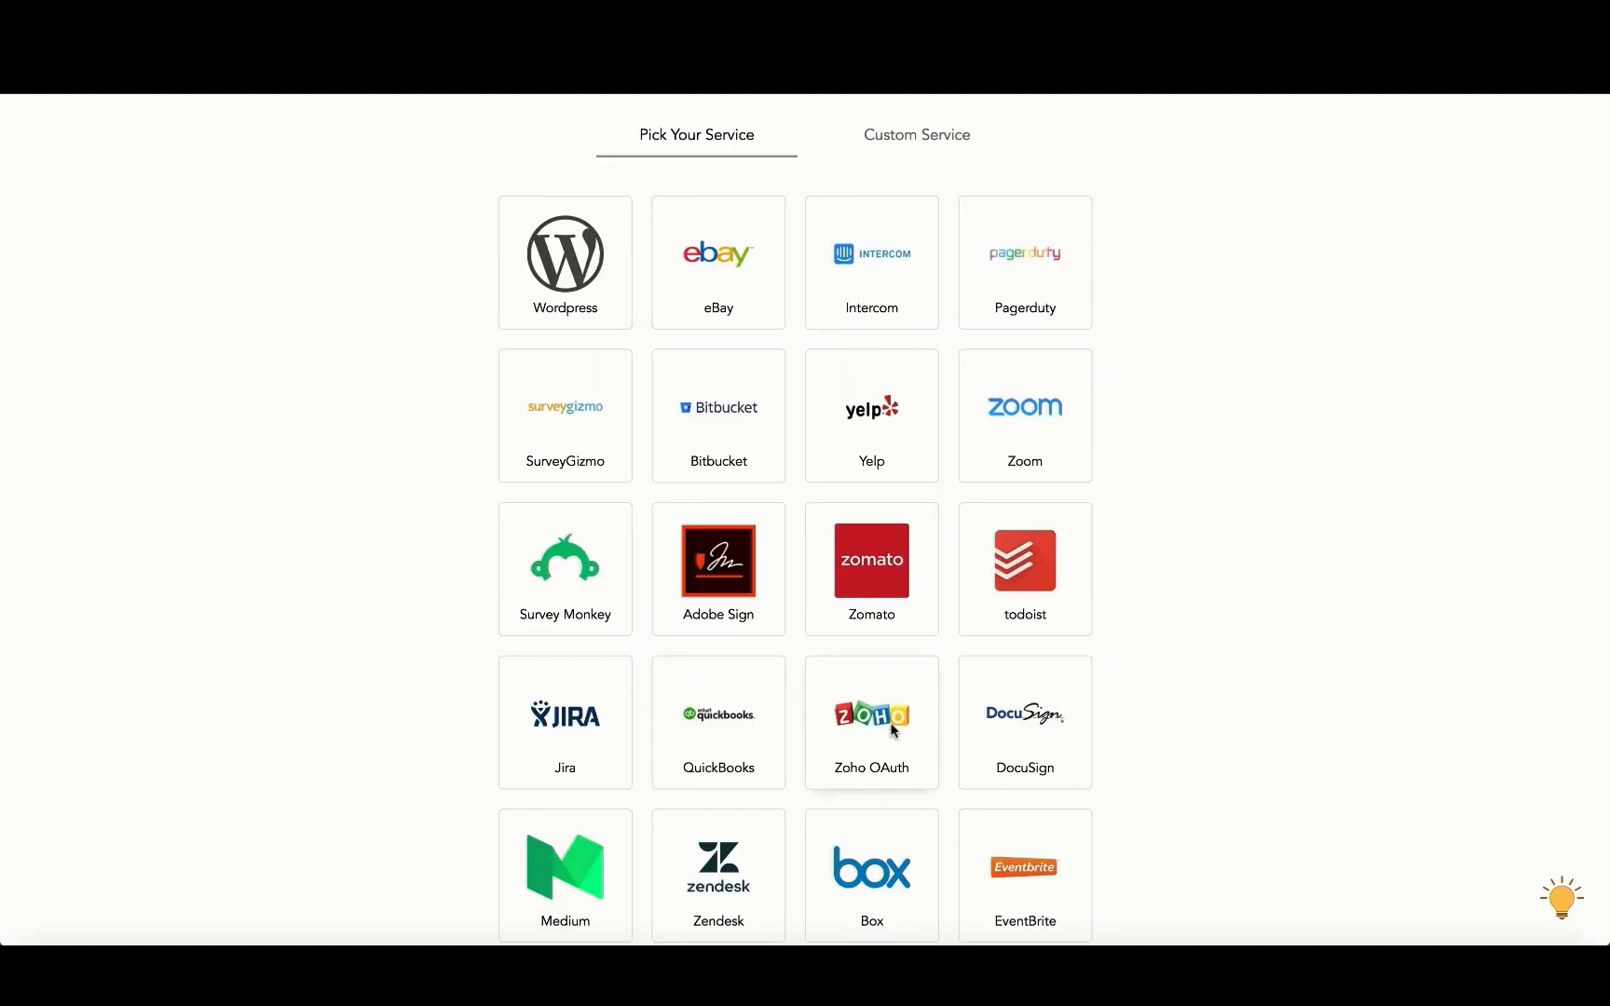
Step: Create a Zoho OAuth connection named SalesIQ with SalesIQ.visitors and SalesIQ.portals.ALL scopes
left_click(872, 722)
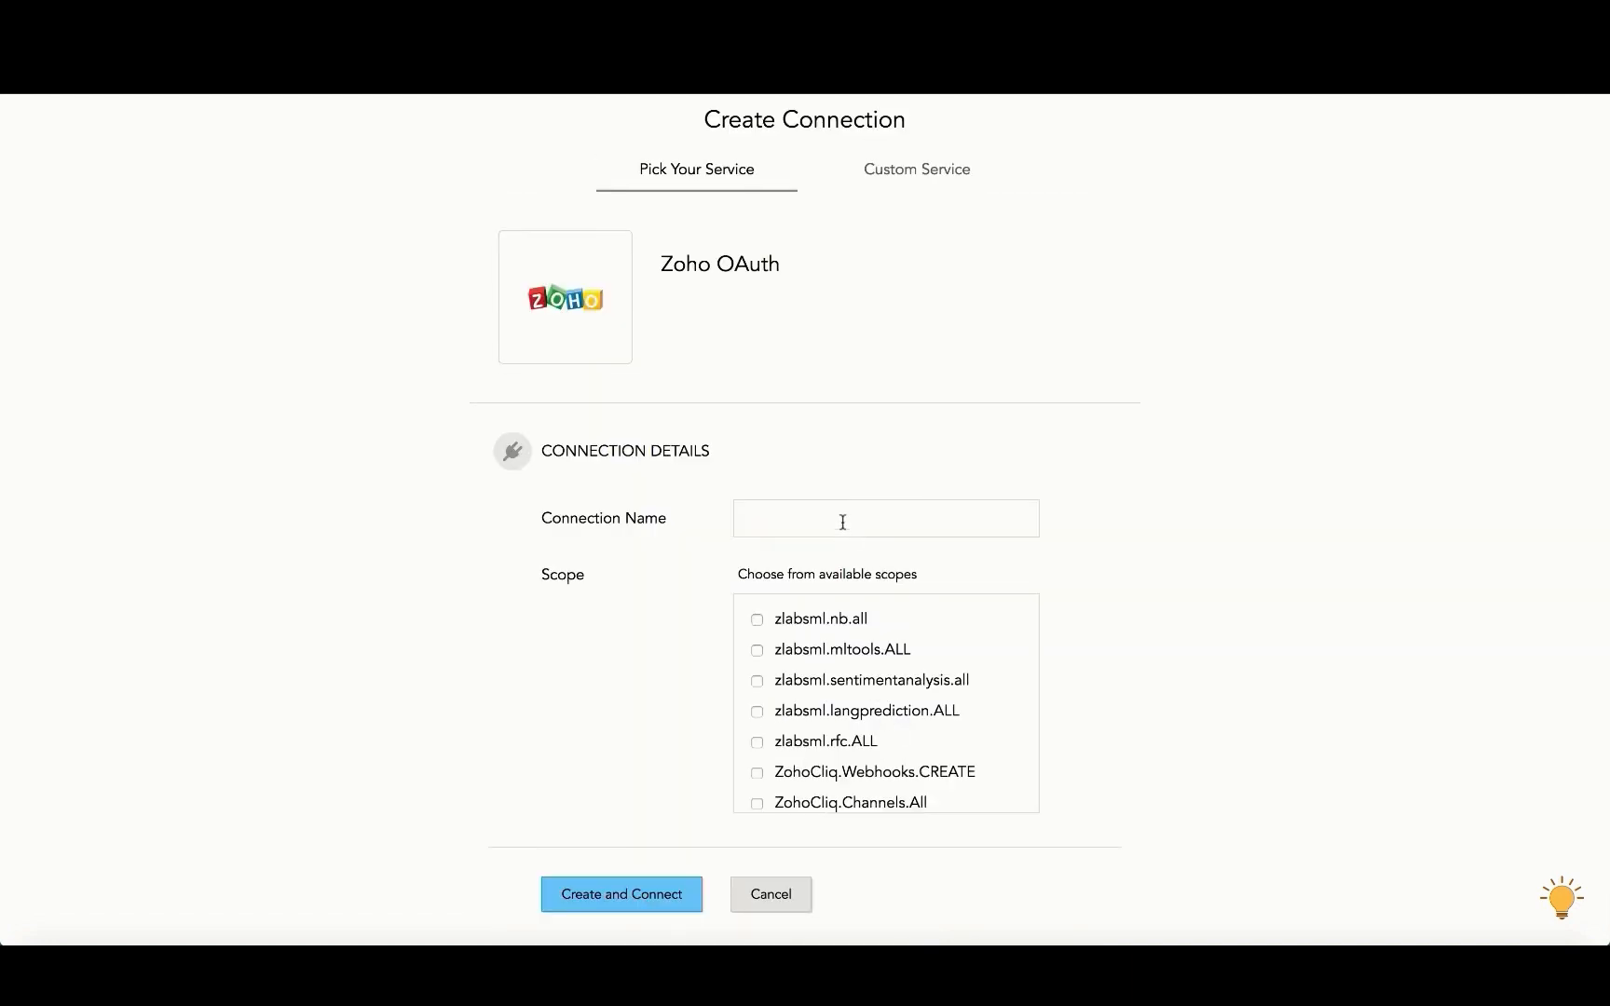
type("SalesIQ")
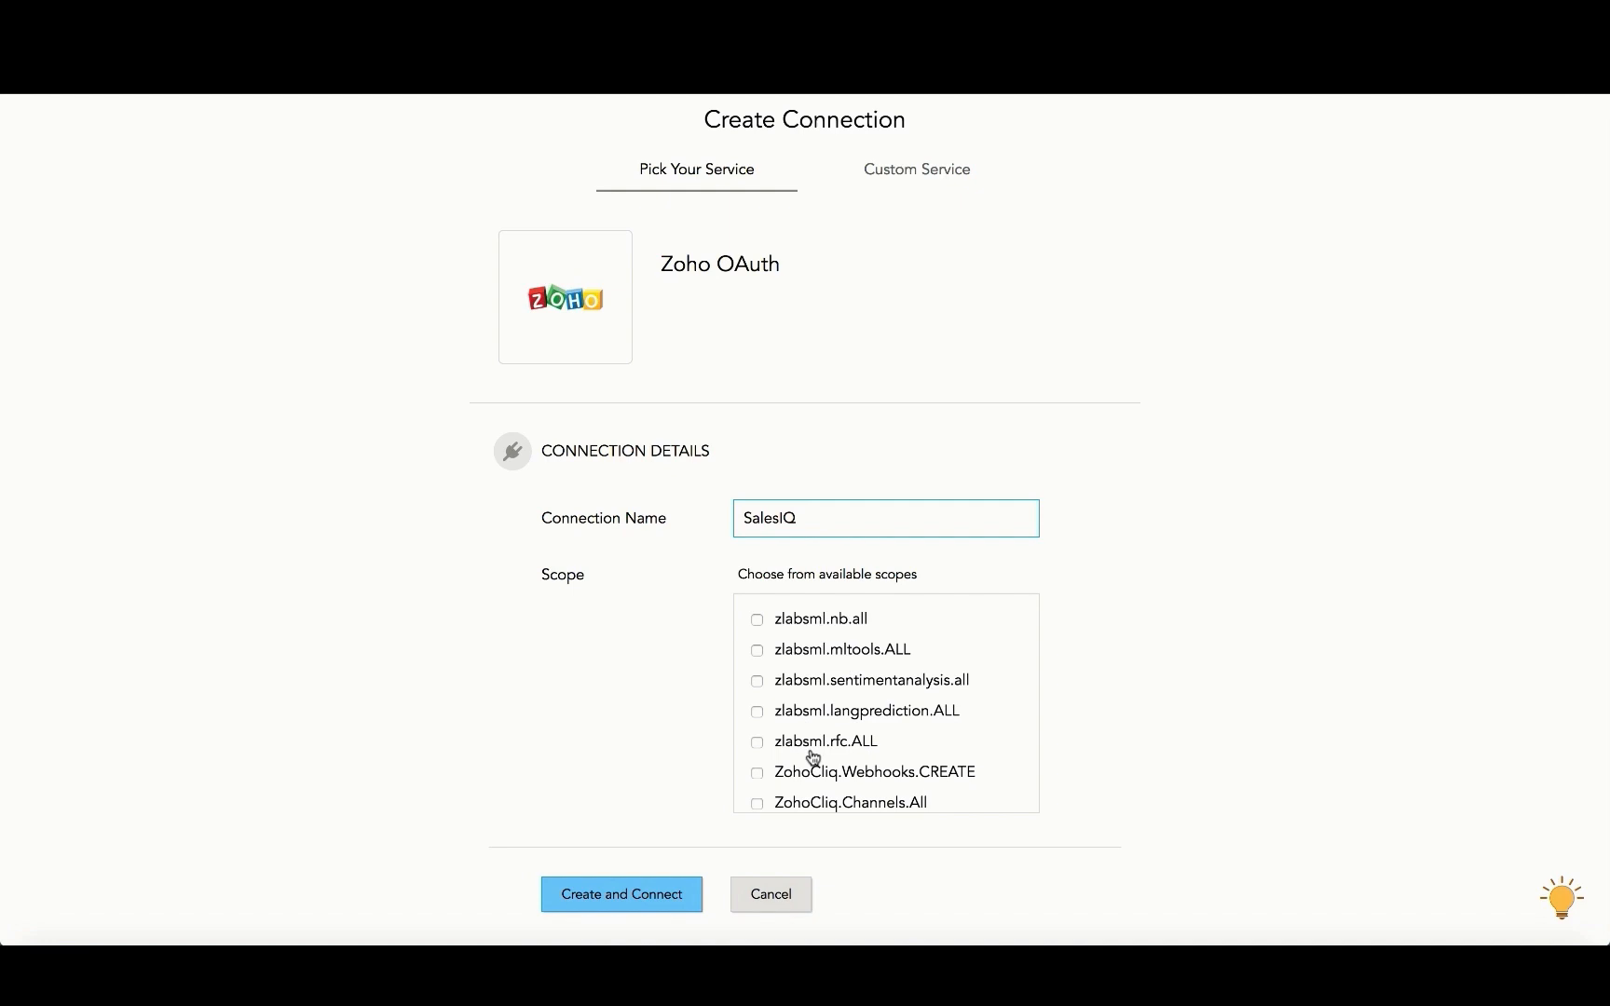
left_click(757, 658)
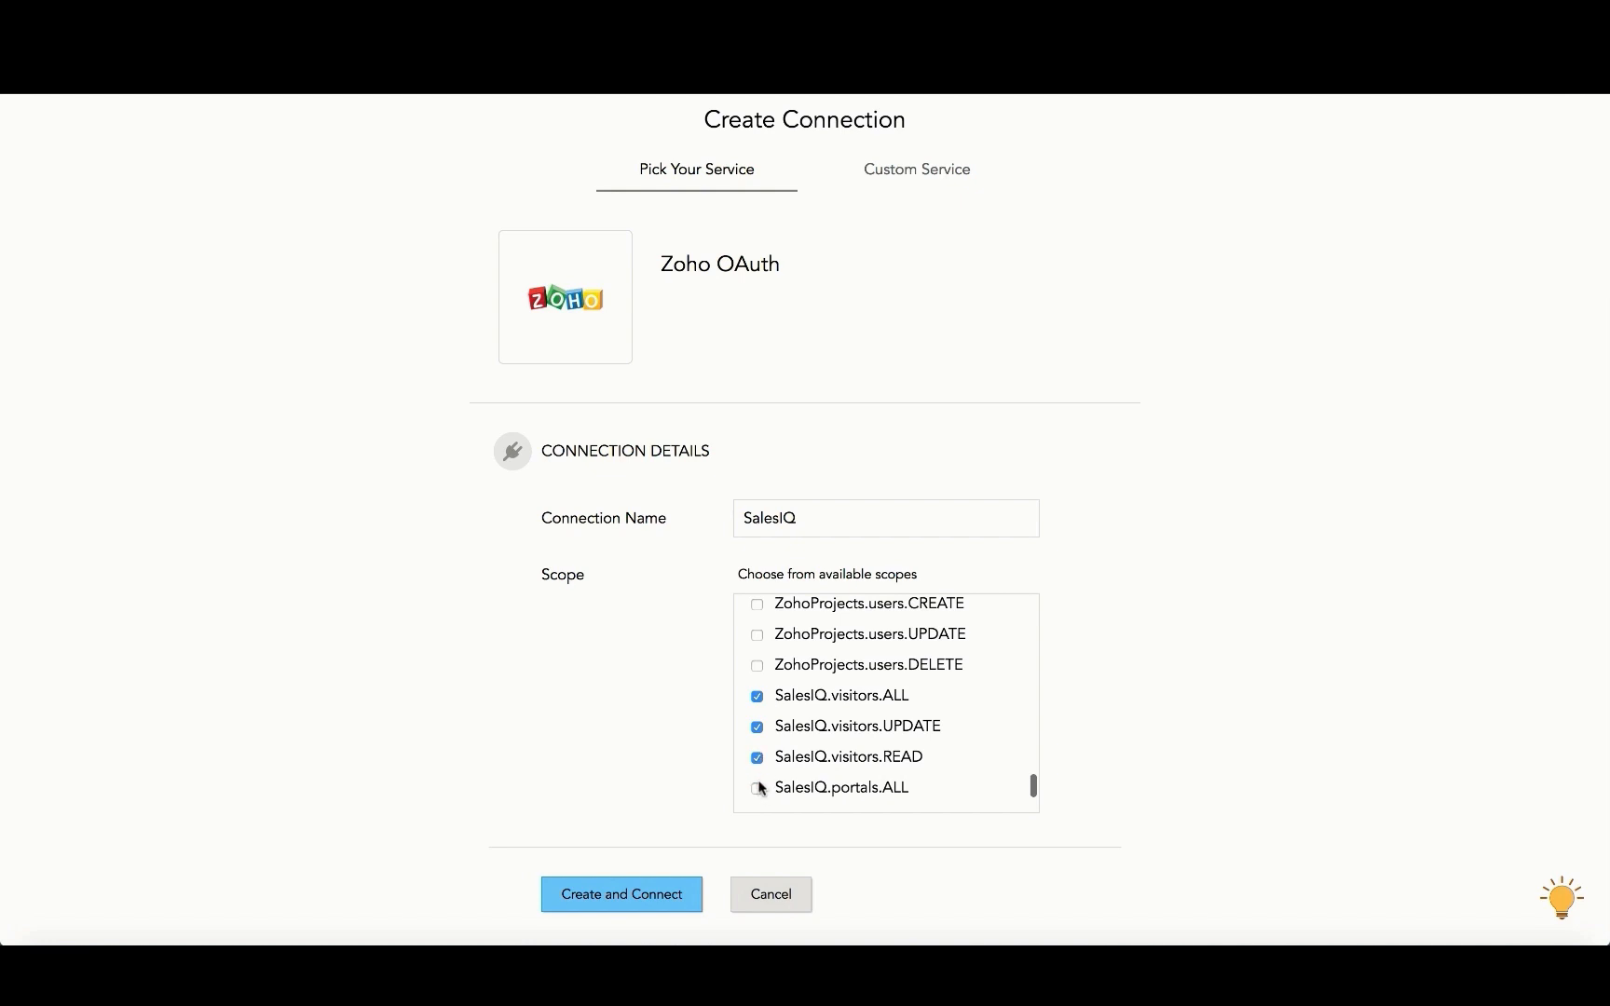
left_click(756, 788)
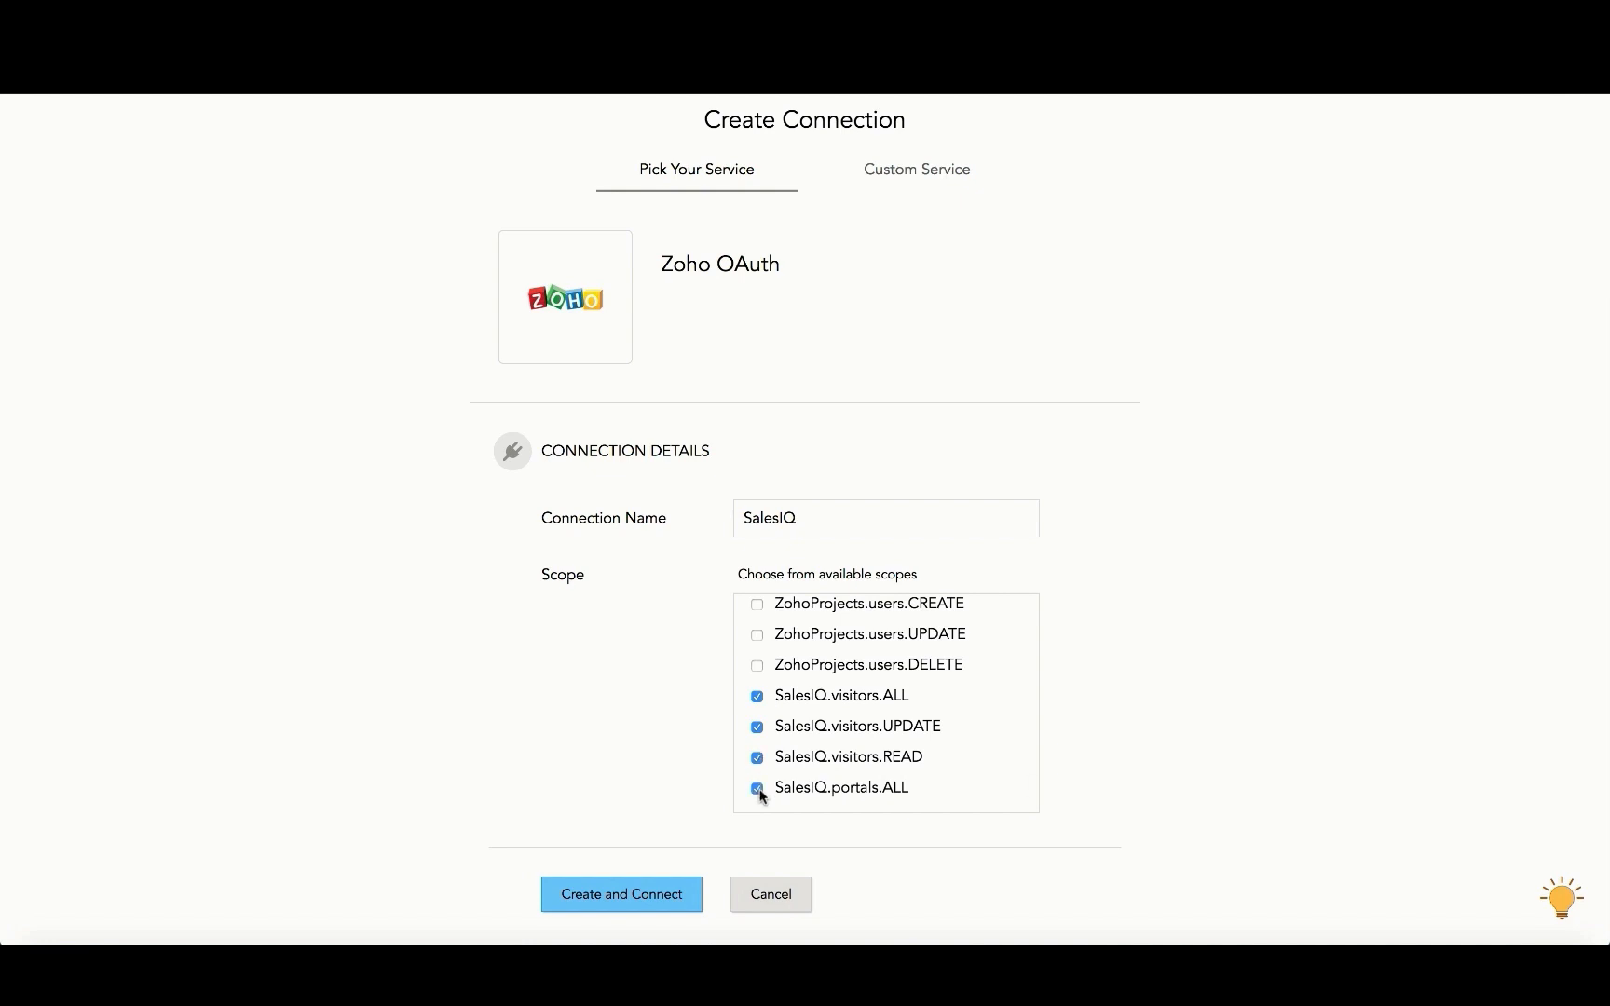
left_click(622, 895)
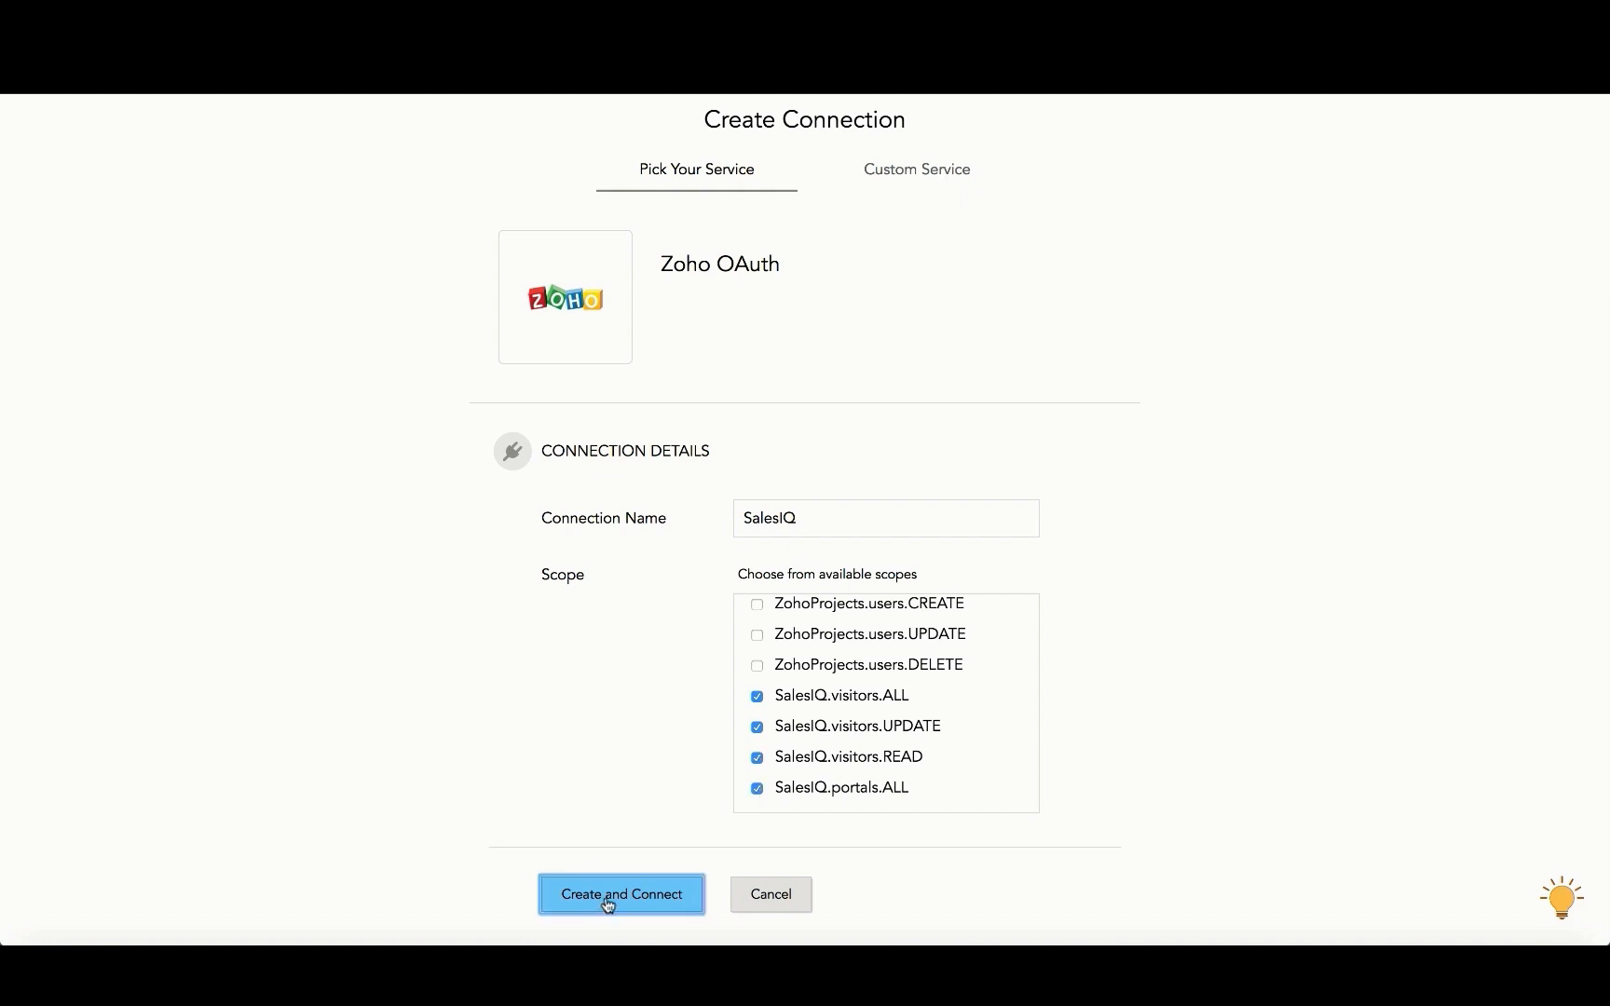
left_click(622, 895)
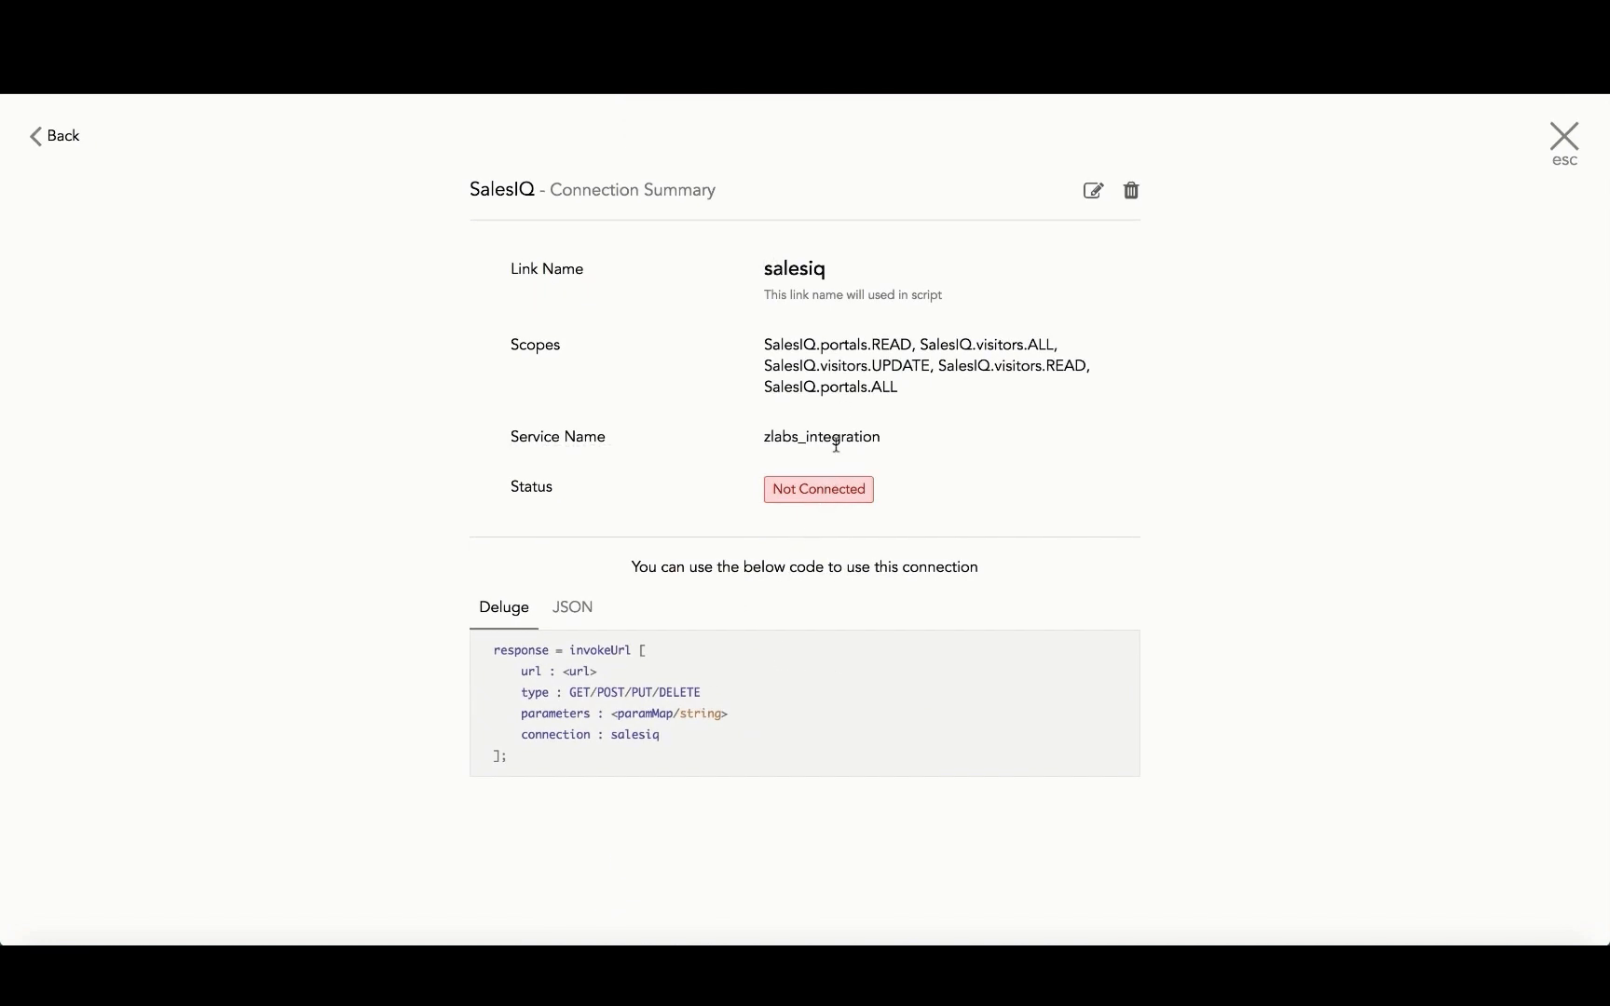
mouse_move(819, 332)
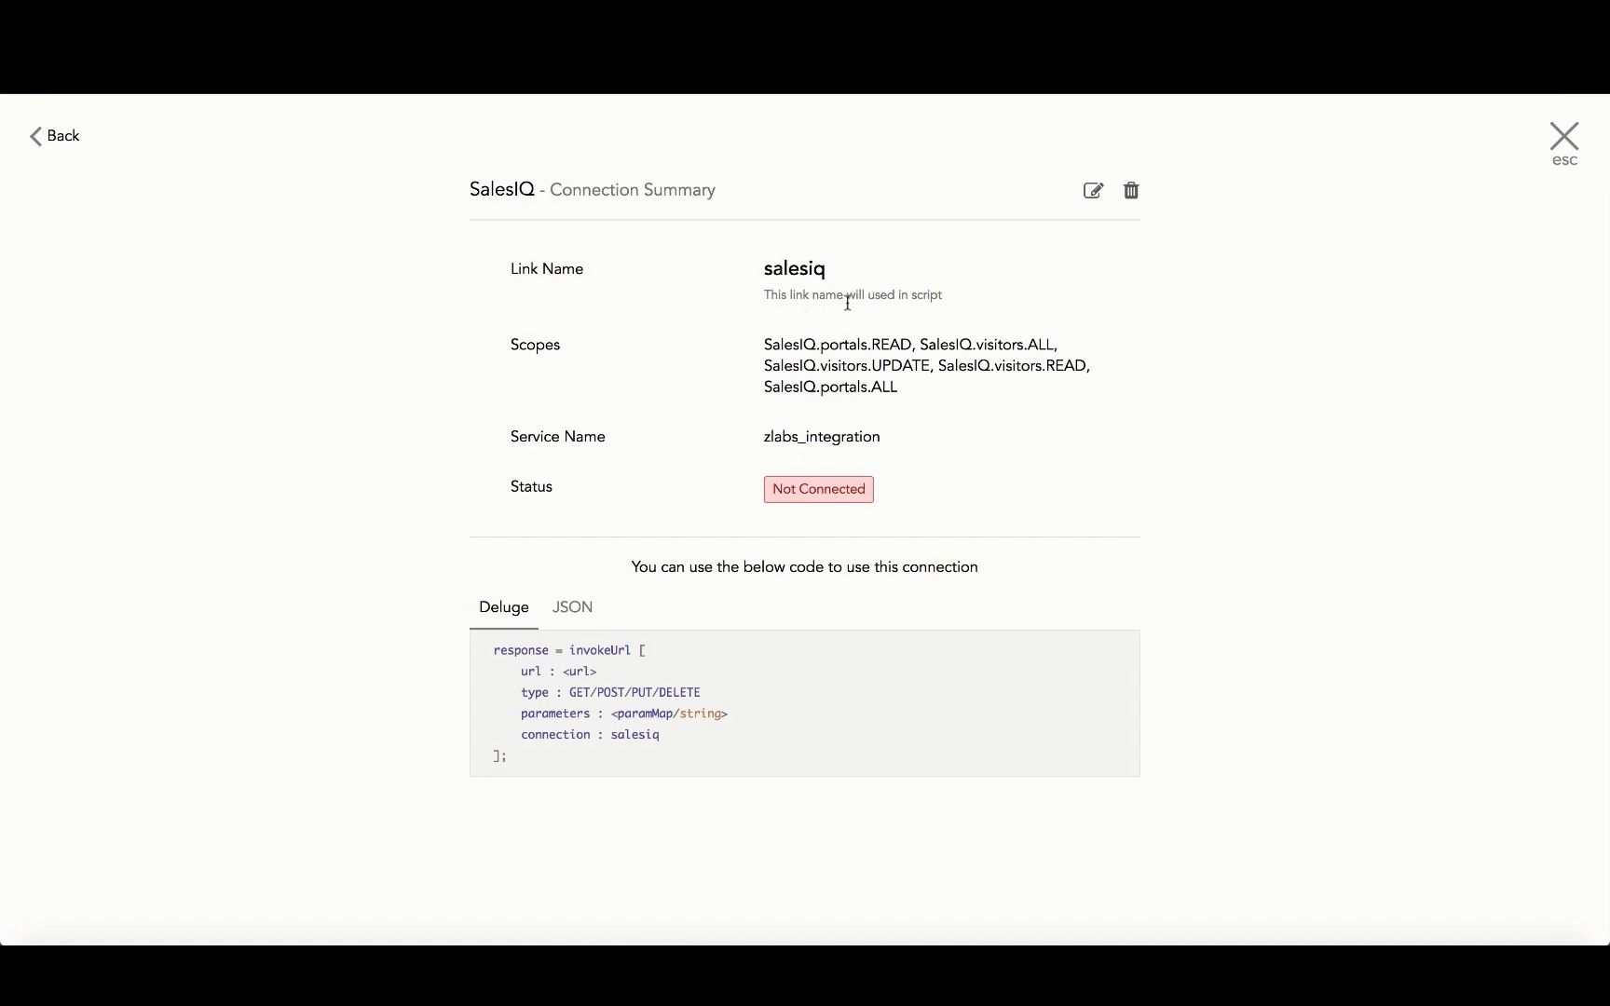
mouse_move(758, 465)
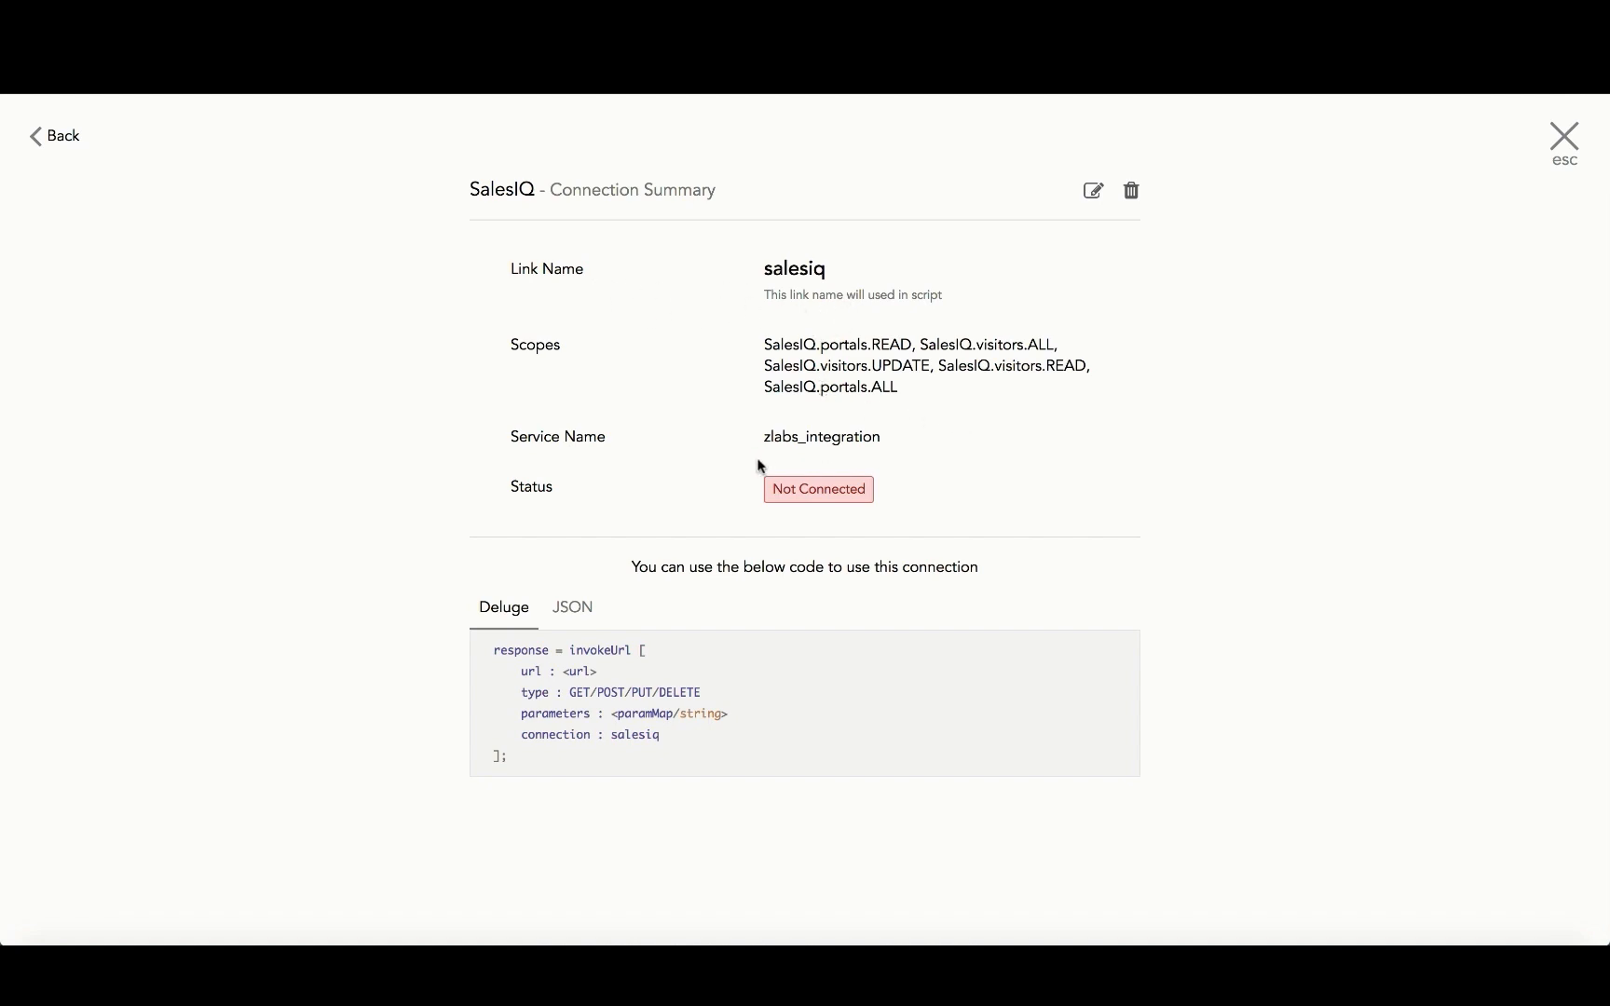
mouse_move(863, 525)
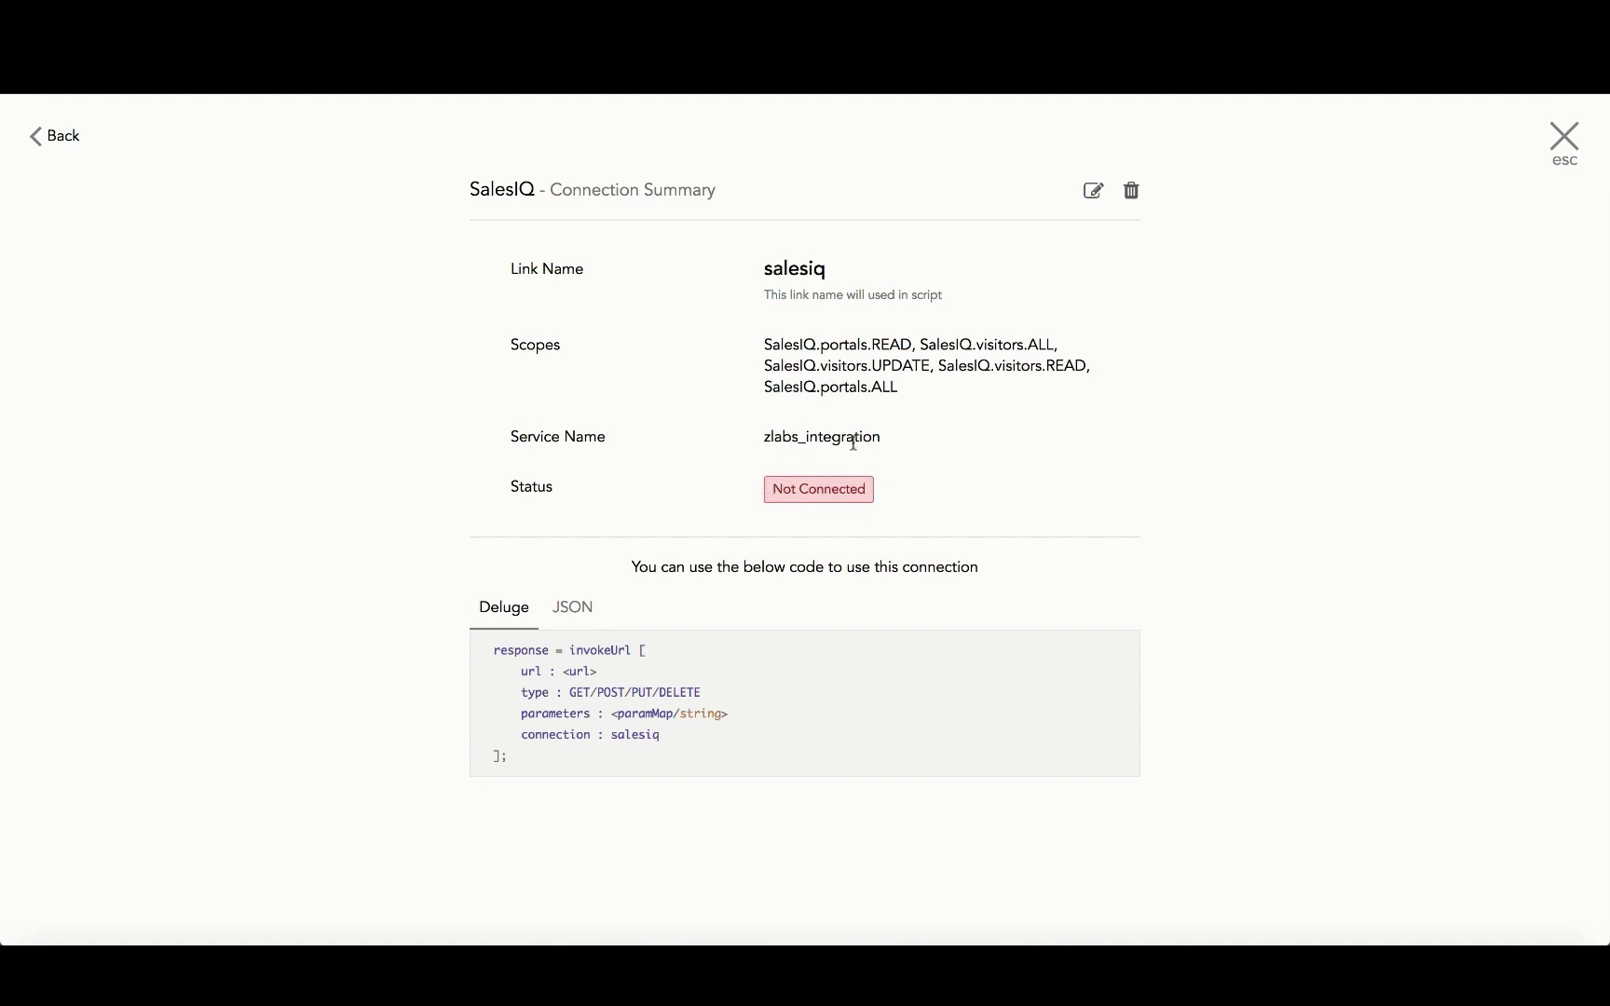
mouse_move(755, 505)
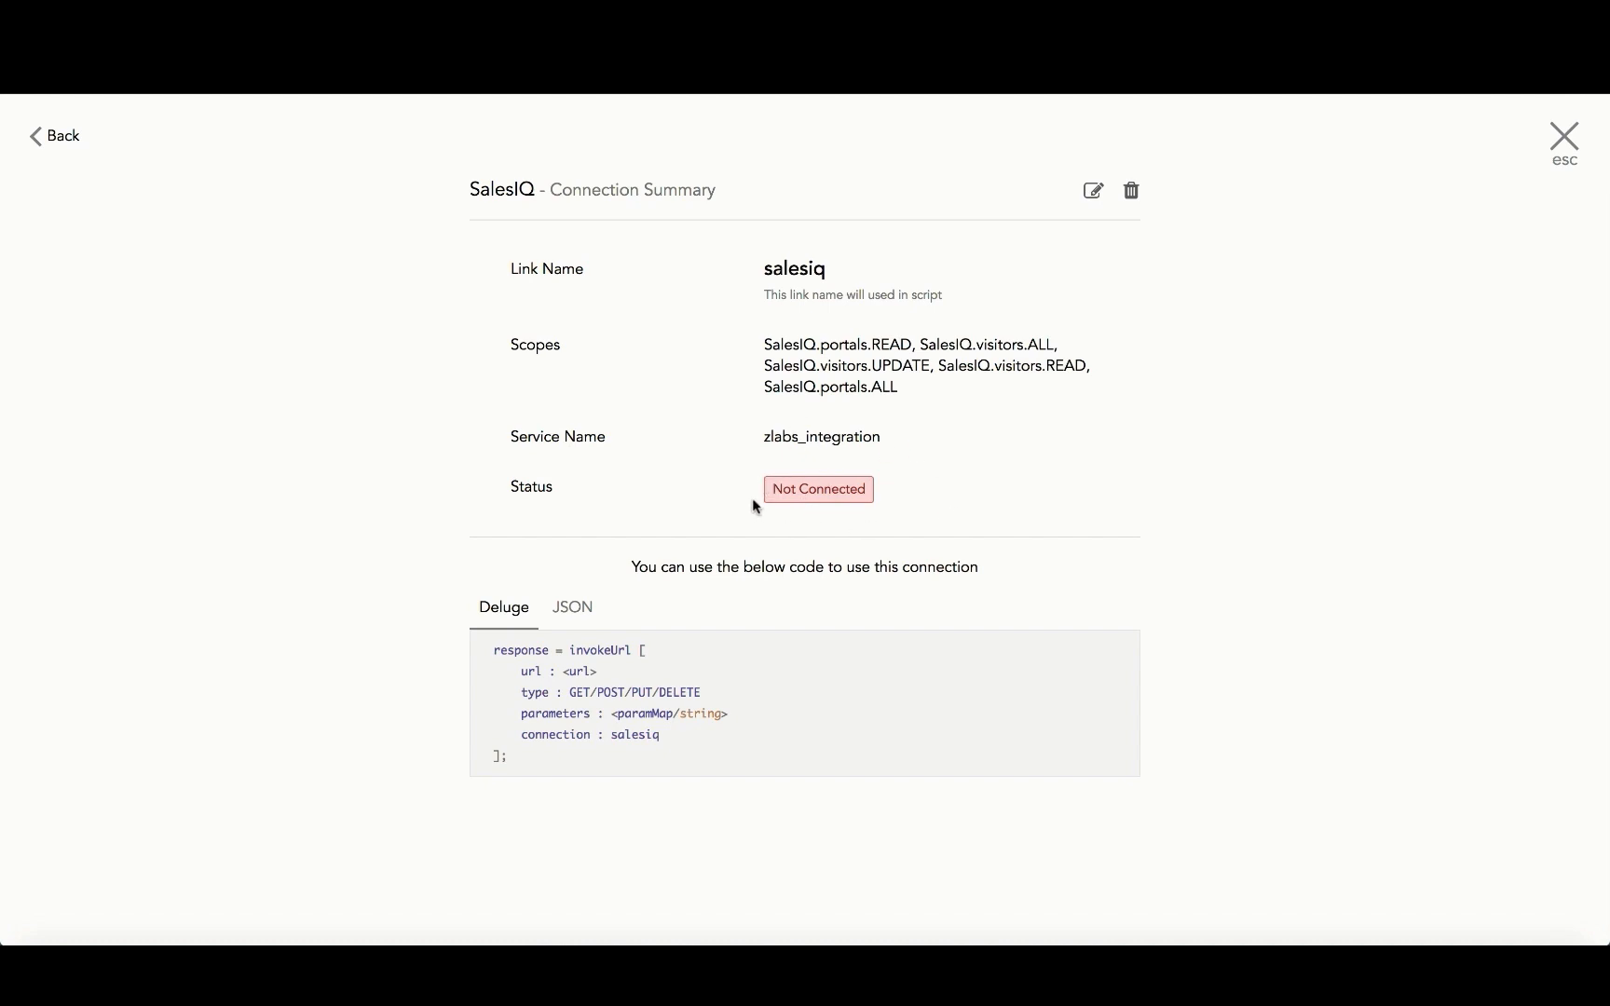
mouse_move(641, 669)
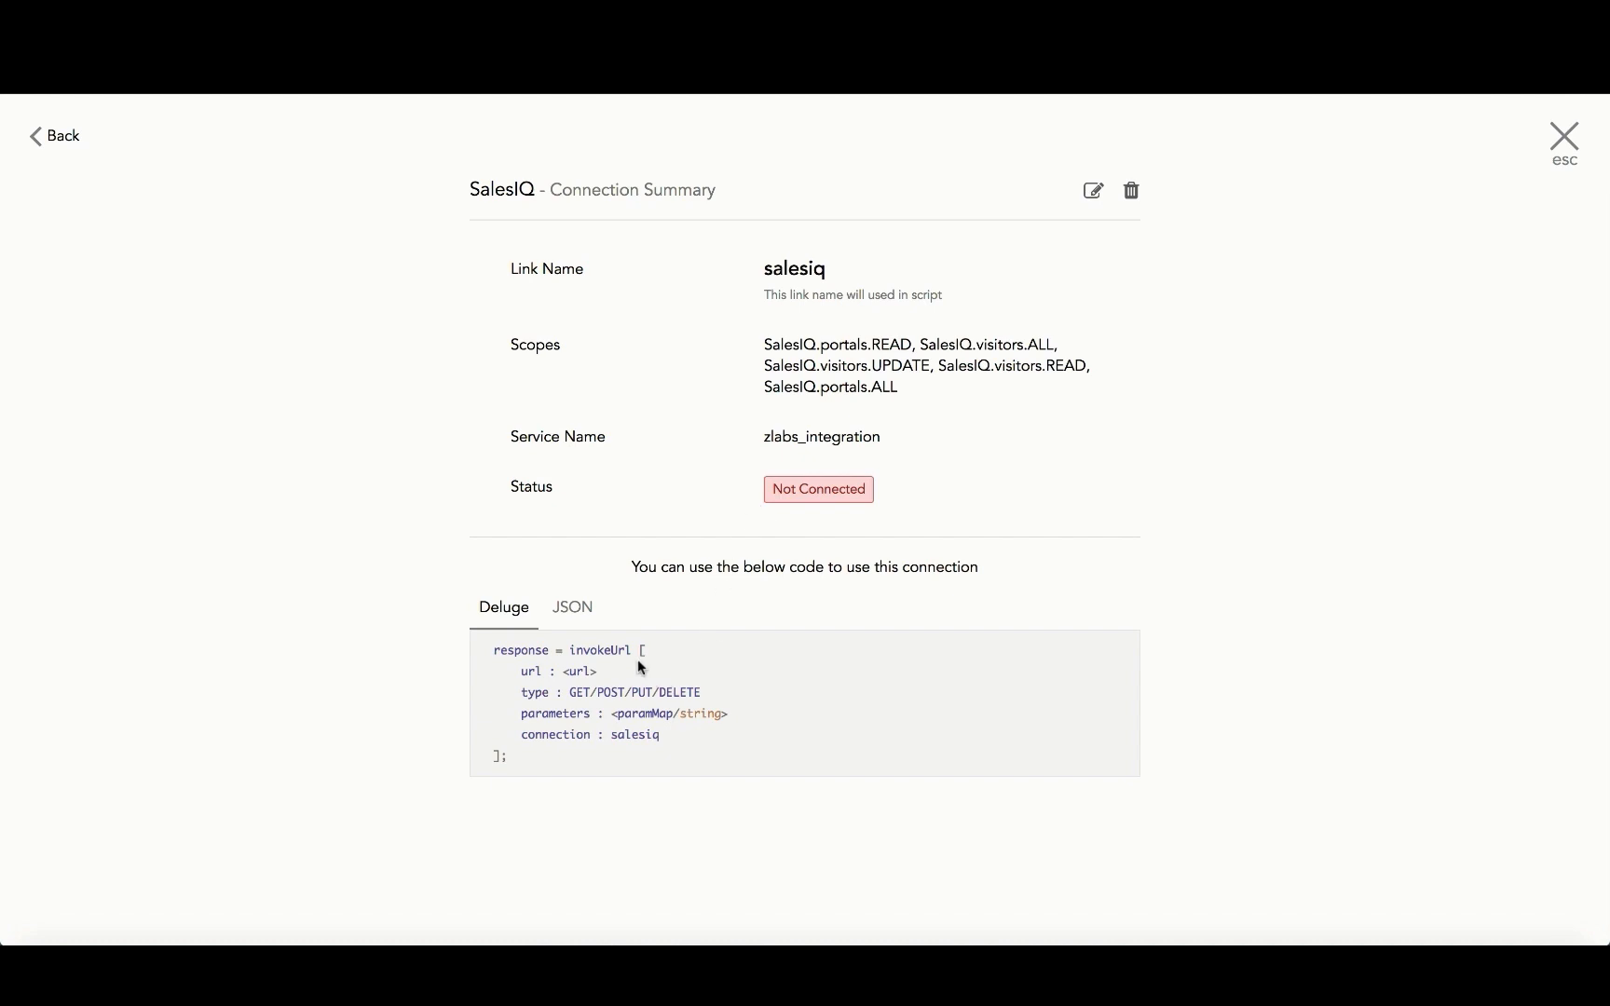
mouse_move(632, 714)
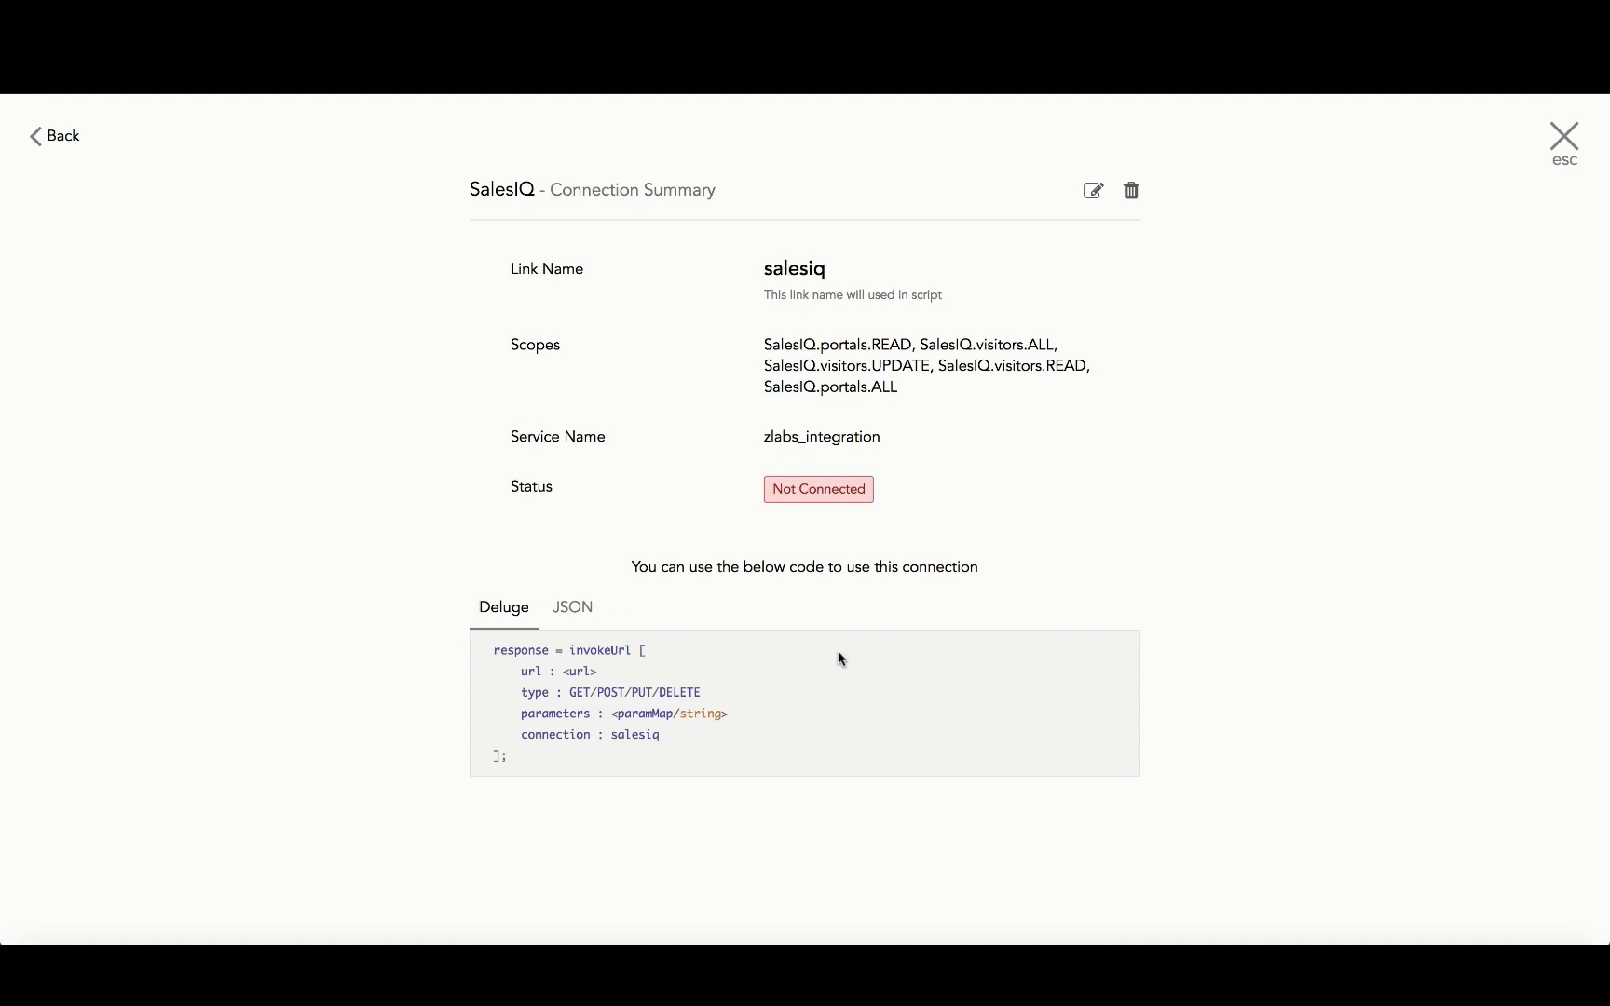
mouse_move(715, 689)
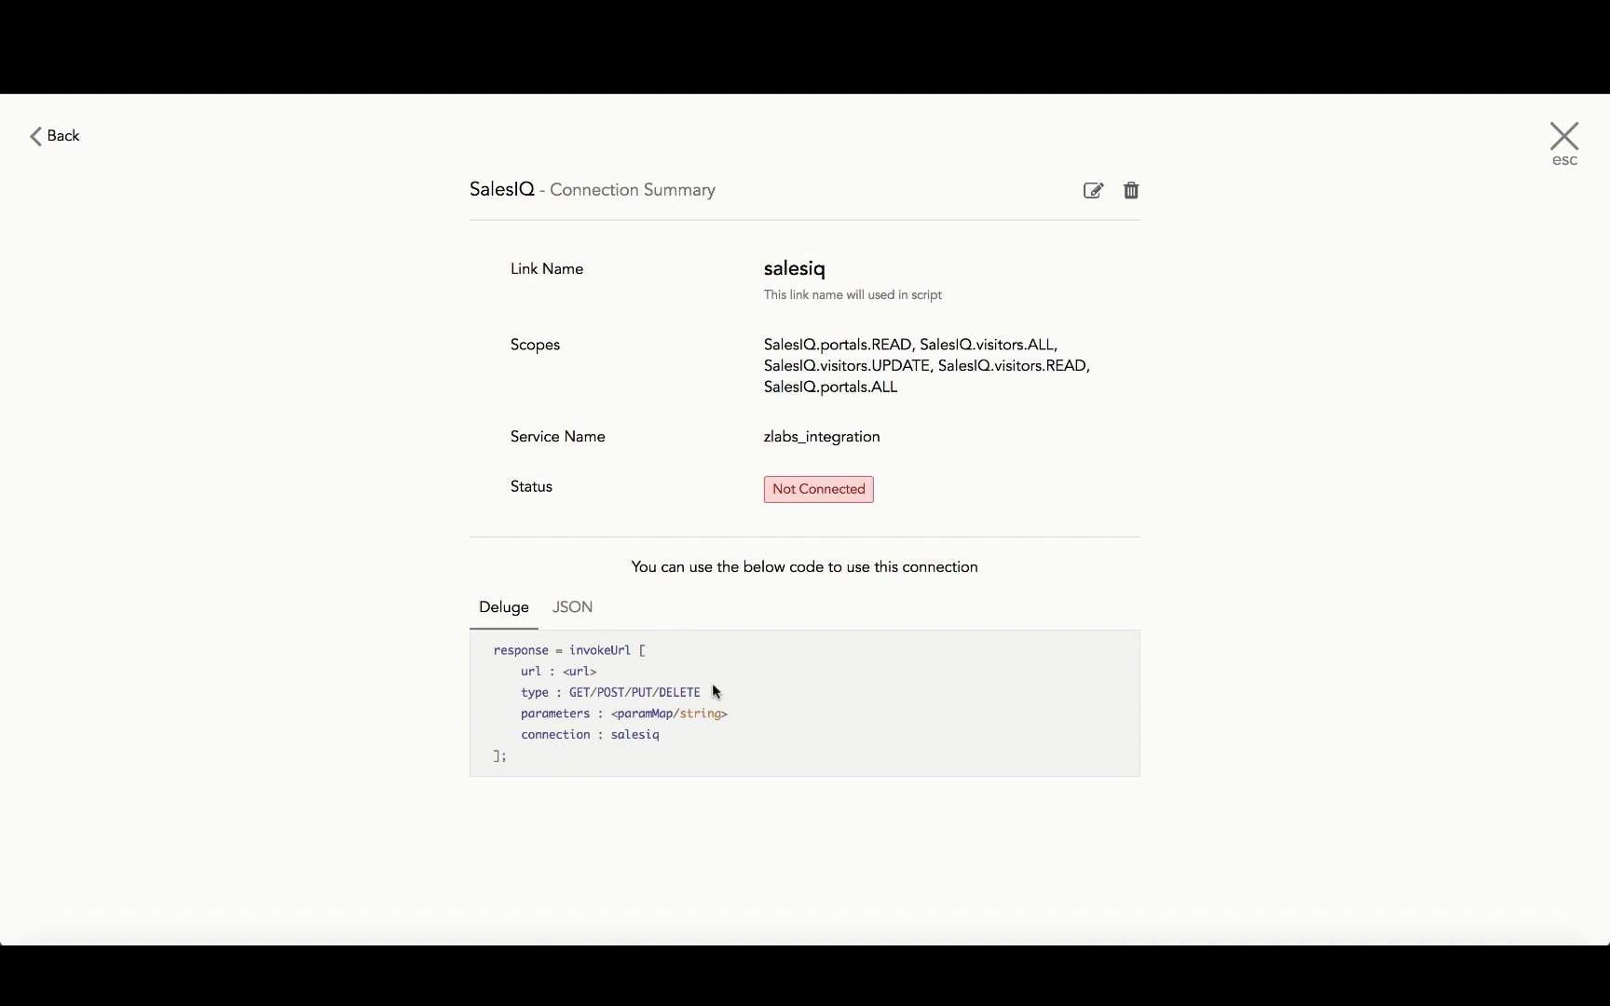
mouse_move(567, 706)
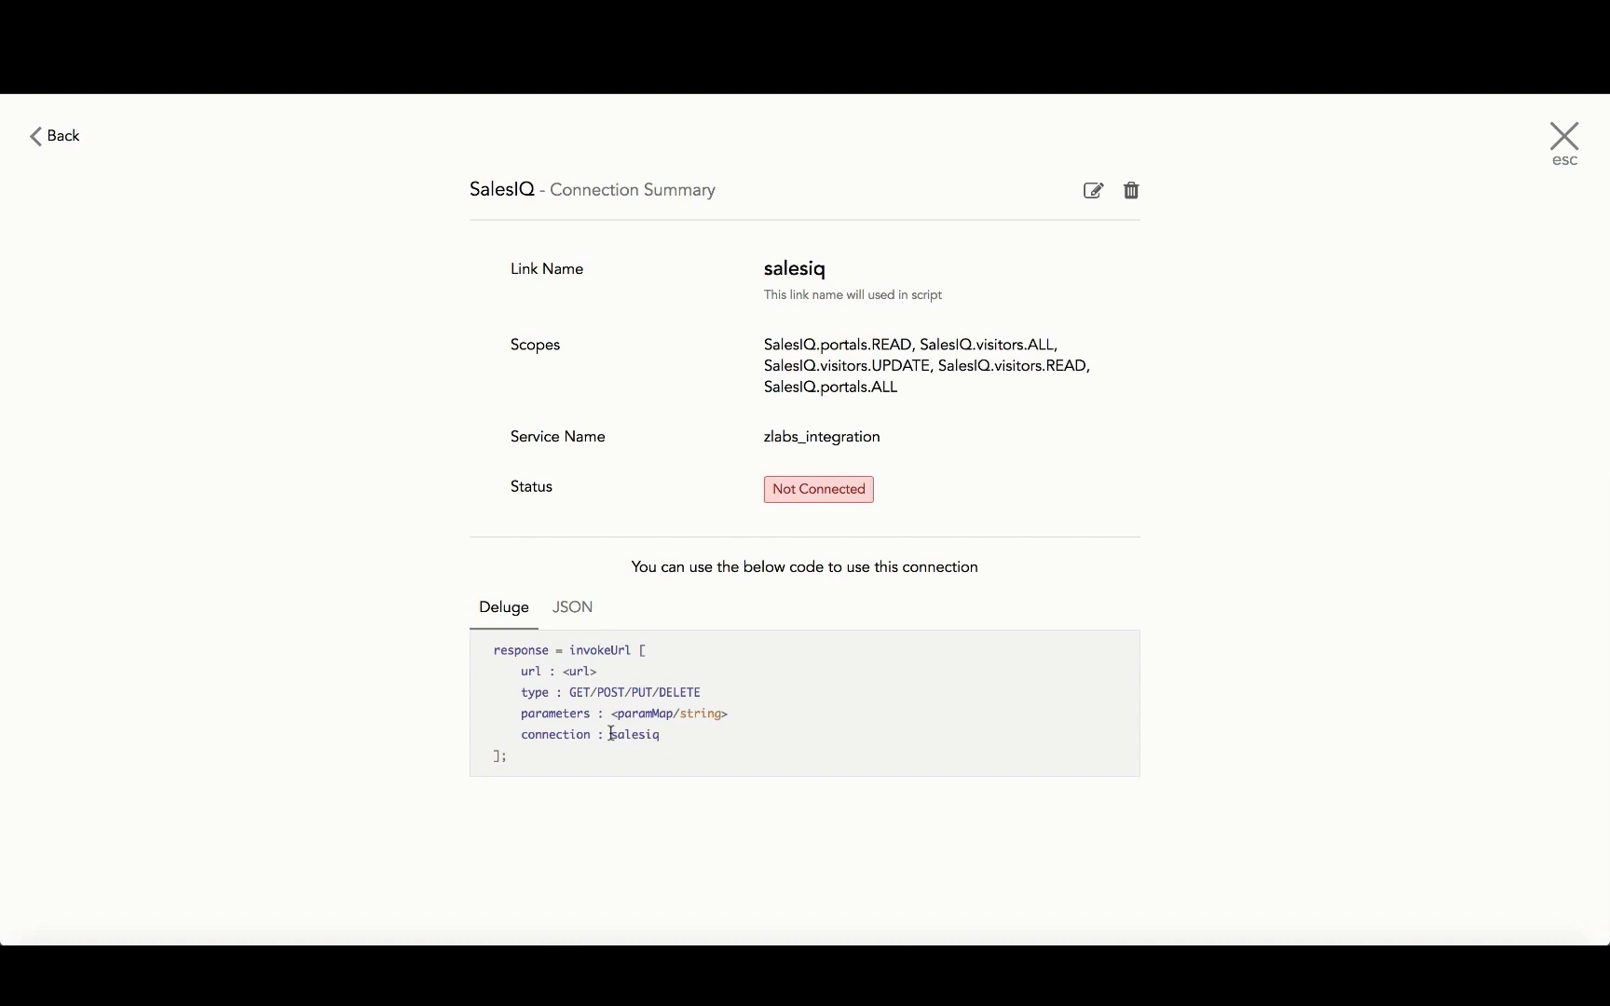
Step: Return from the SalesIQ connection summary to the All Connections list
left_click(52, 136)
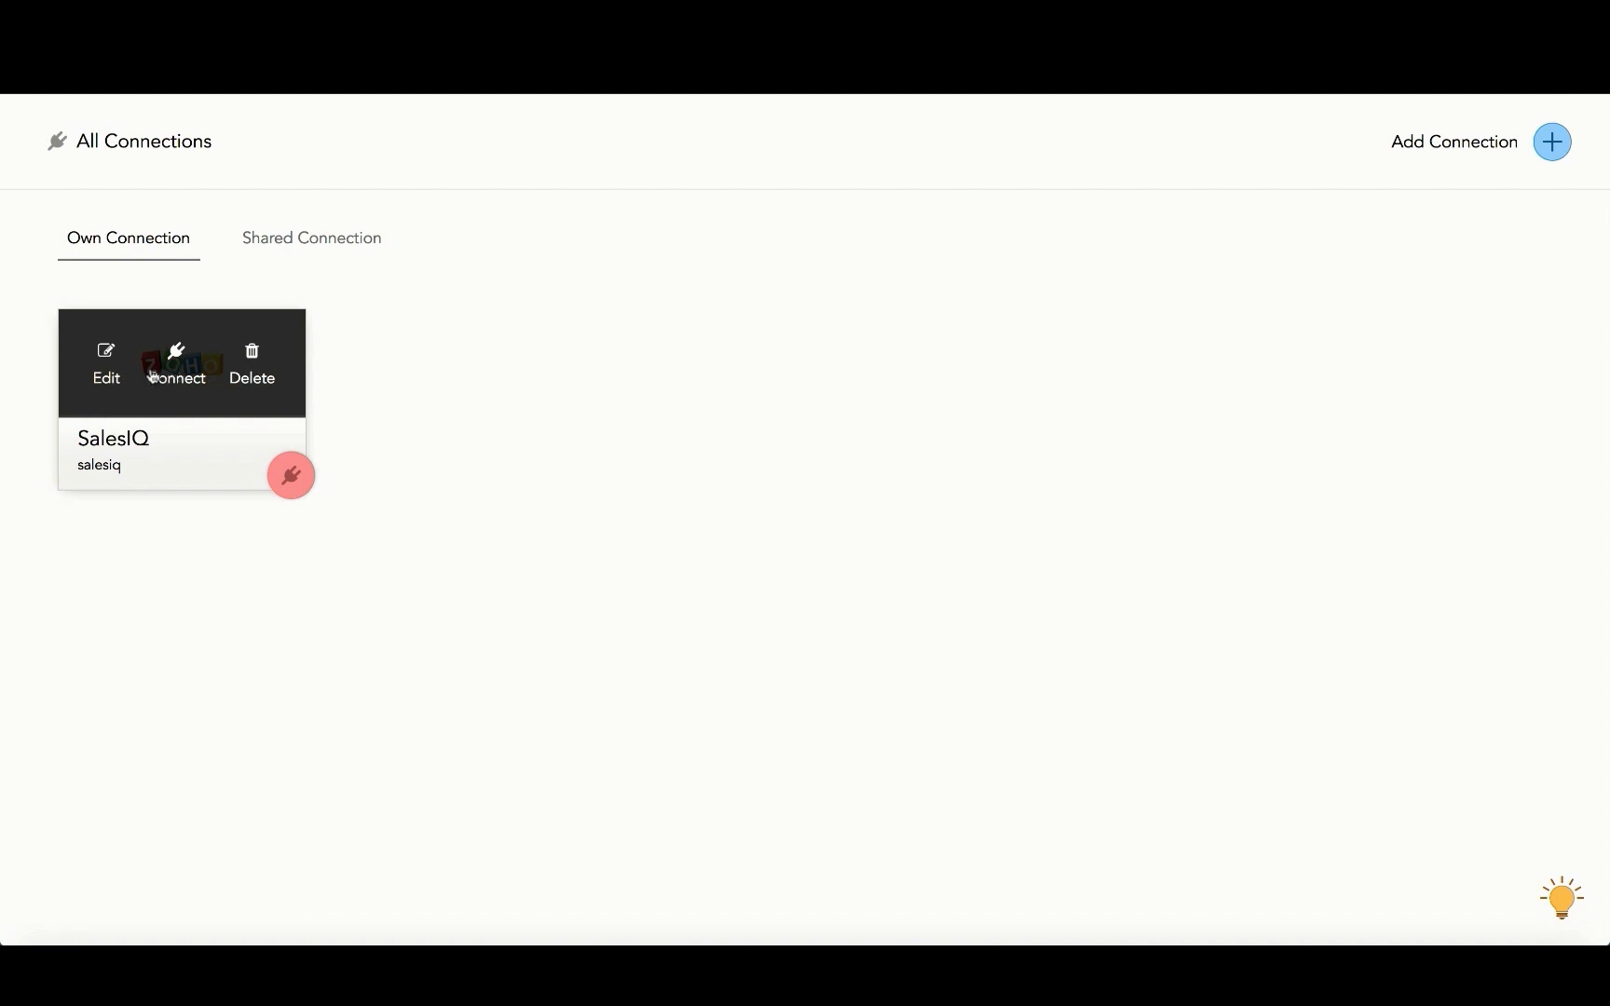
mouse_move(254, 386)
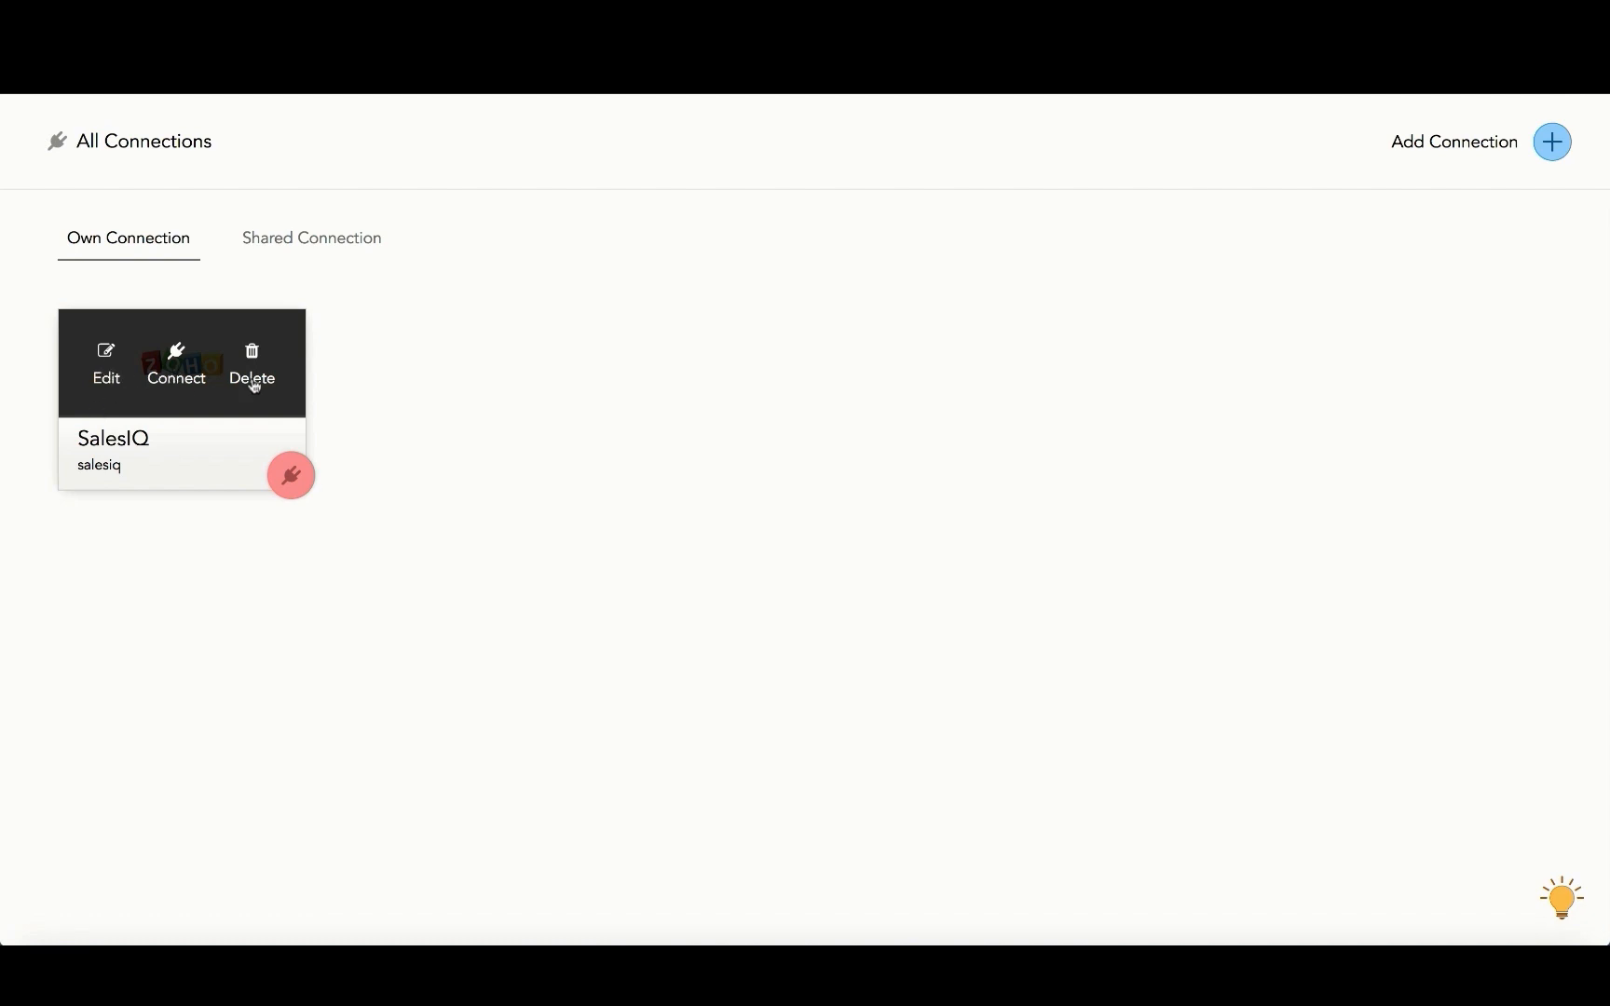
mouse_move(171, 354)
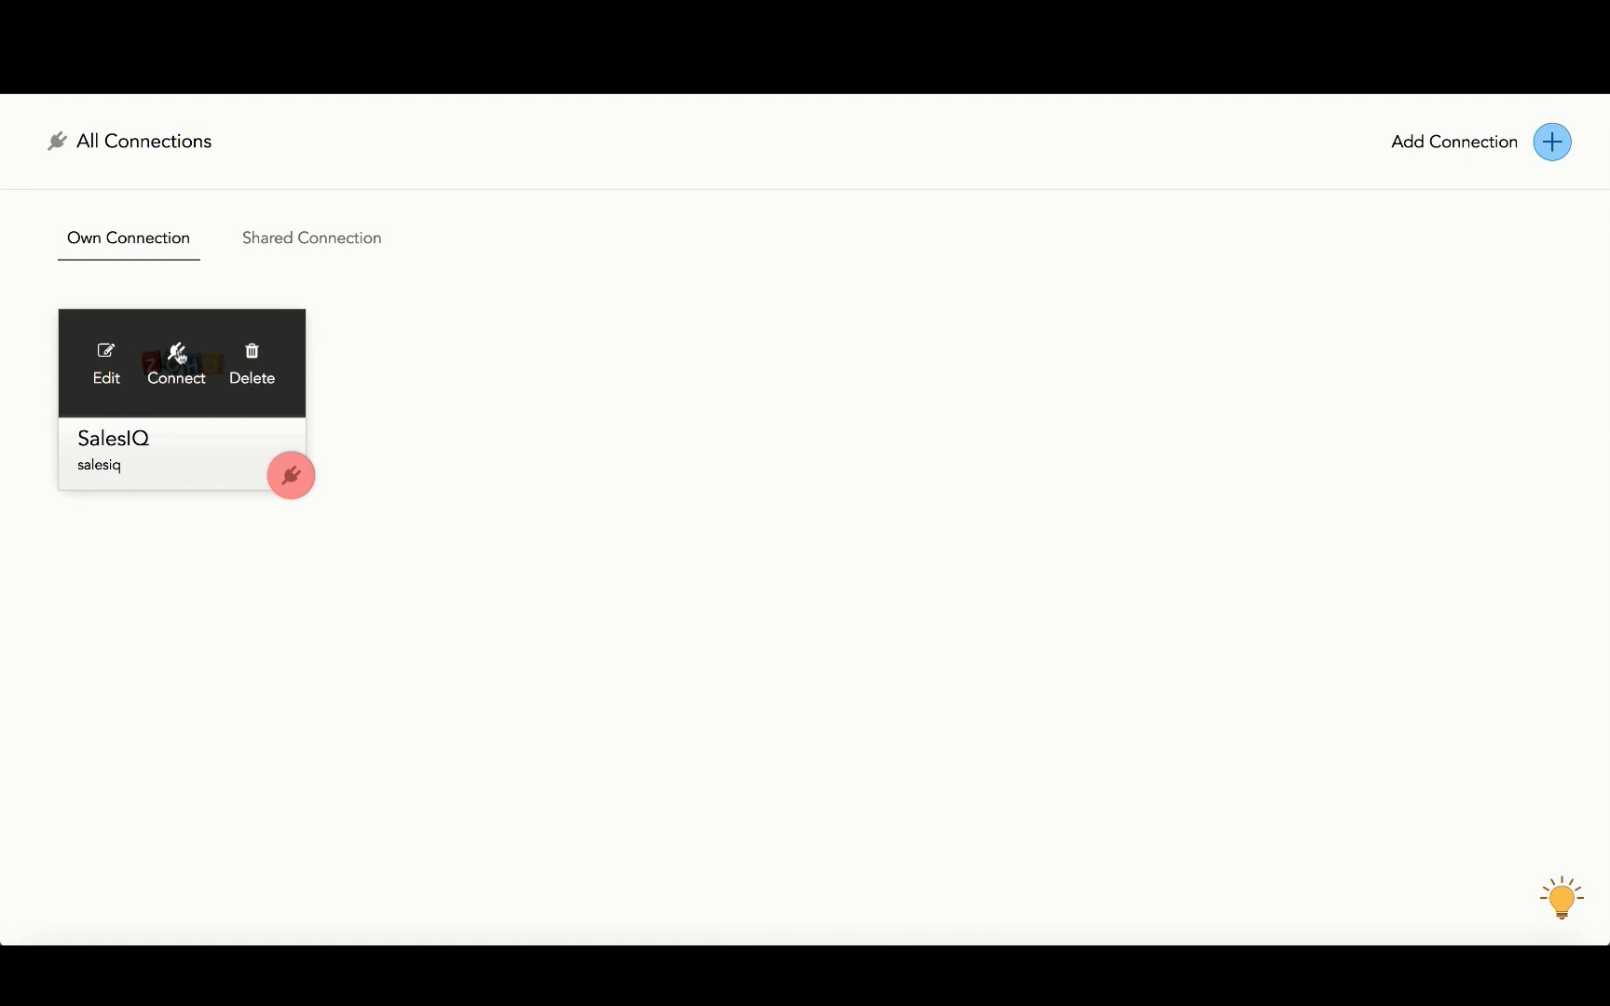
Step: Authorize the salesiq connection, accepting Zoho access, and view its Connected summary
left_click(177, 363)
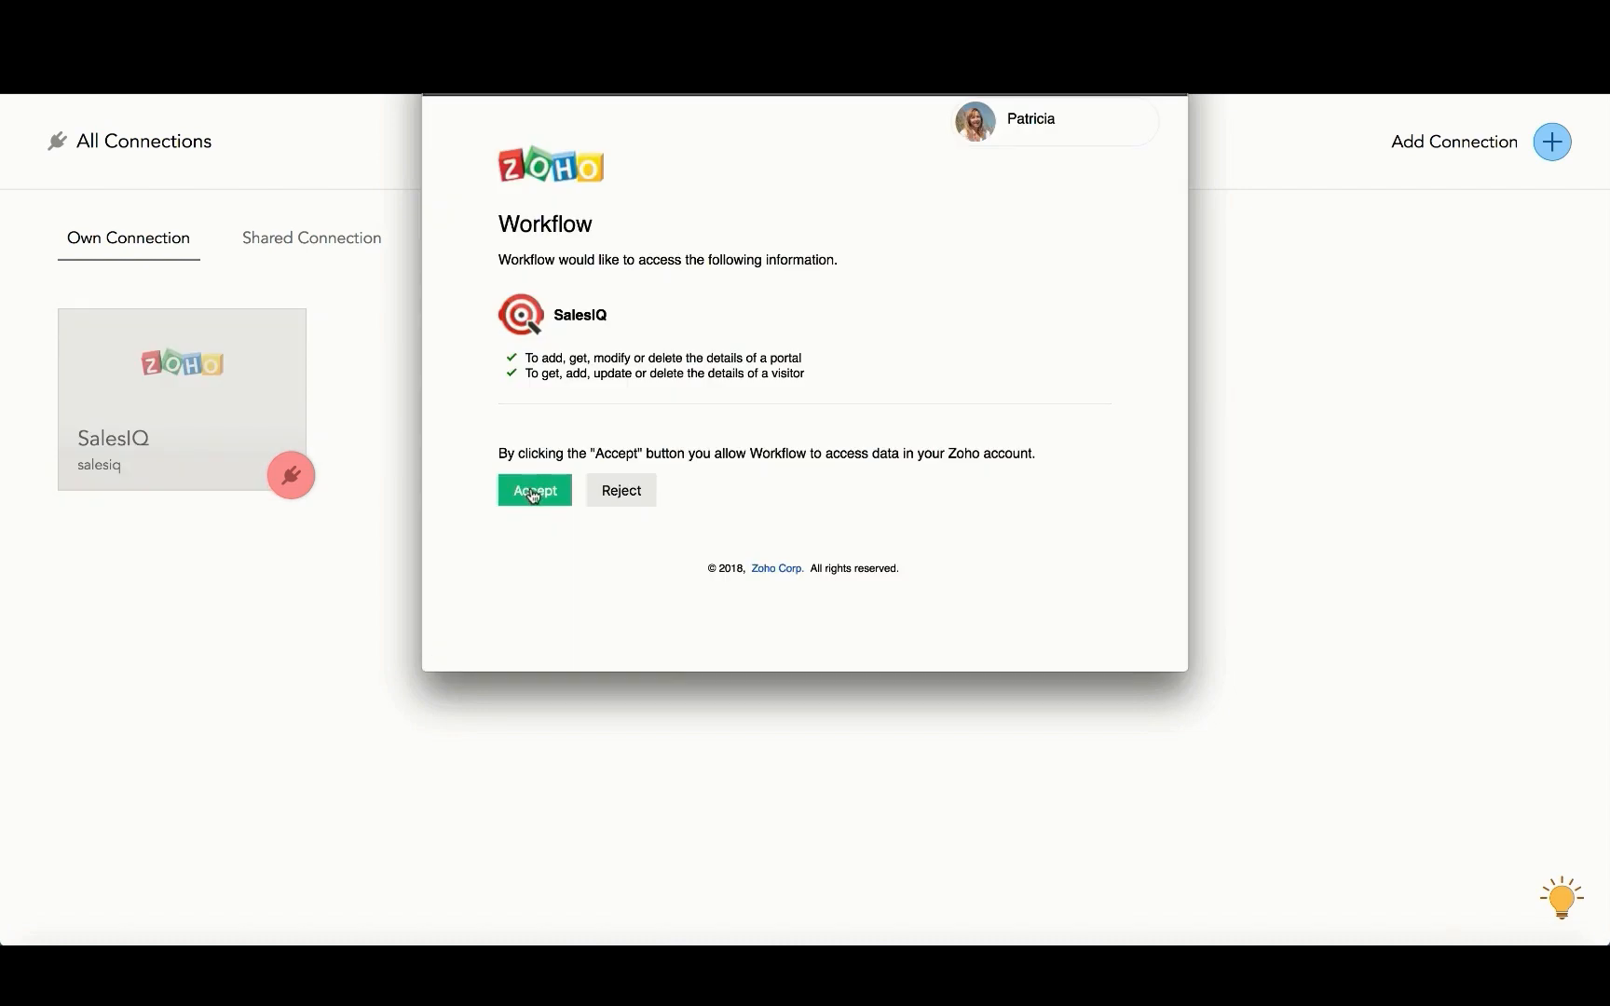
left_click(533, 491)
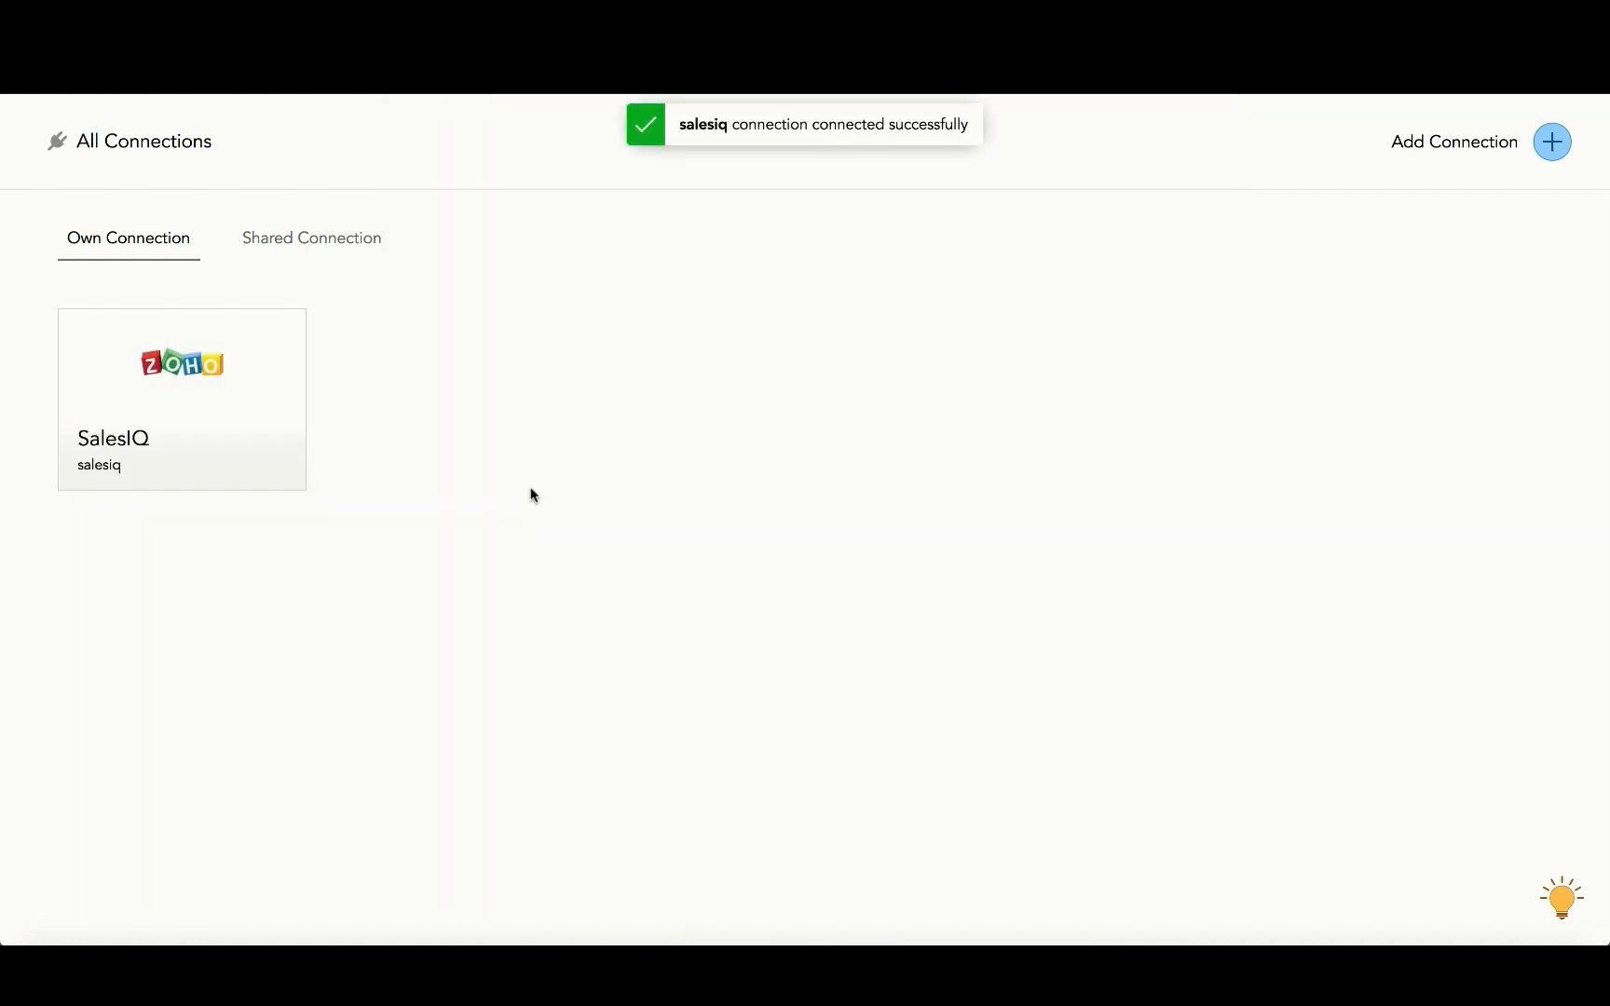
mouse_move(179, 380)
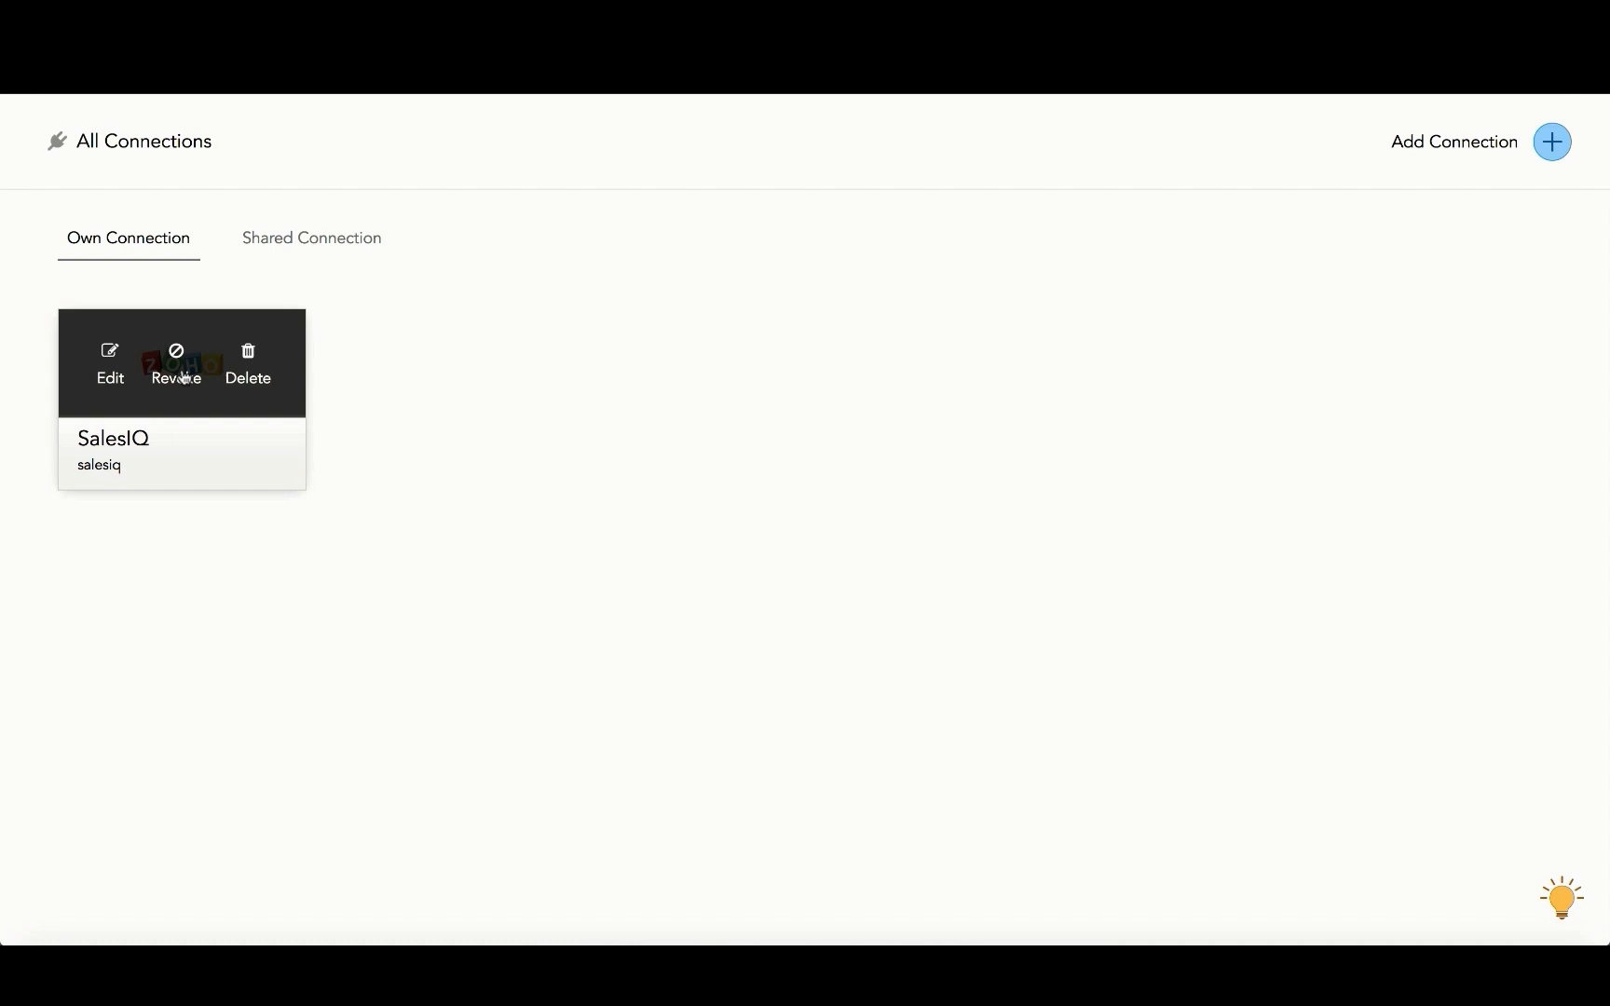
mouse_move(181, 445)
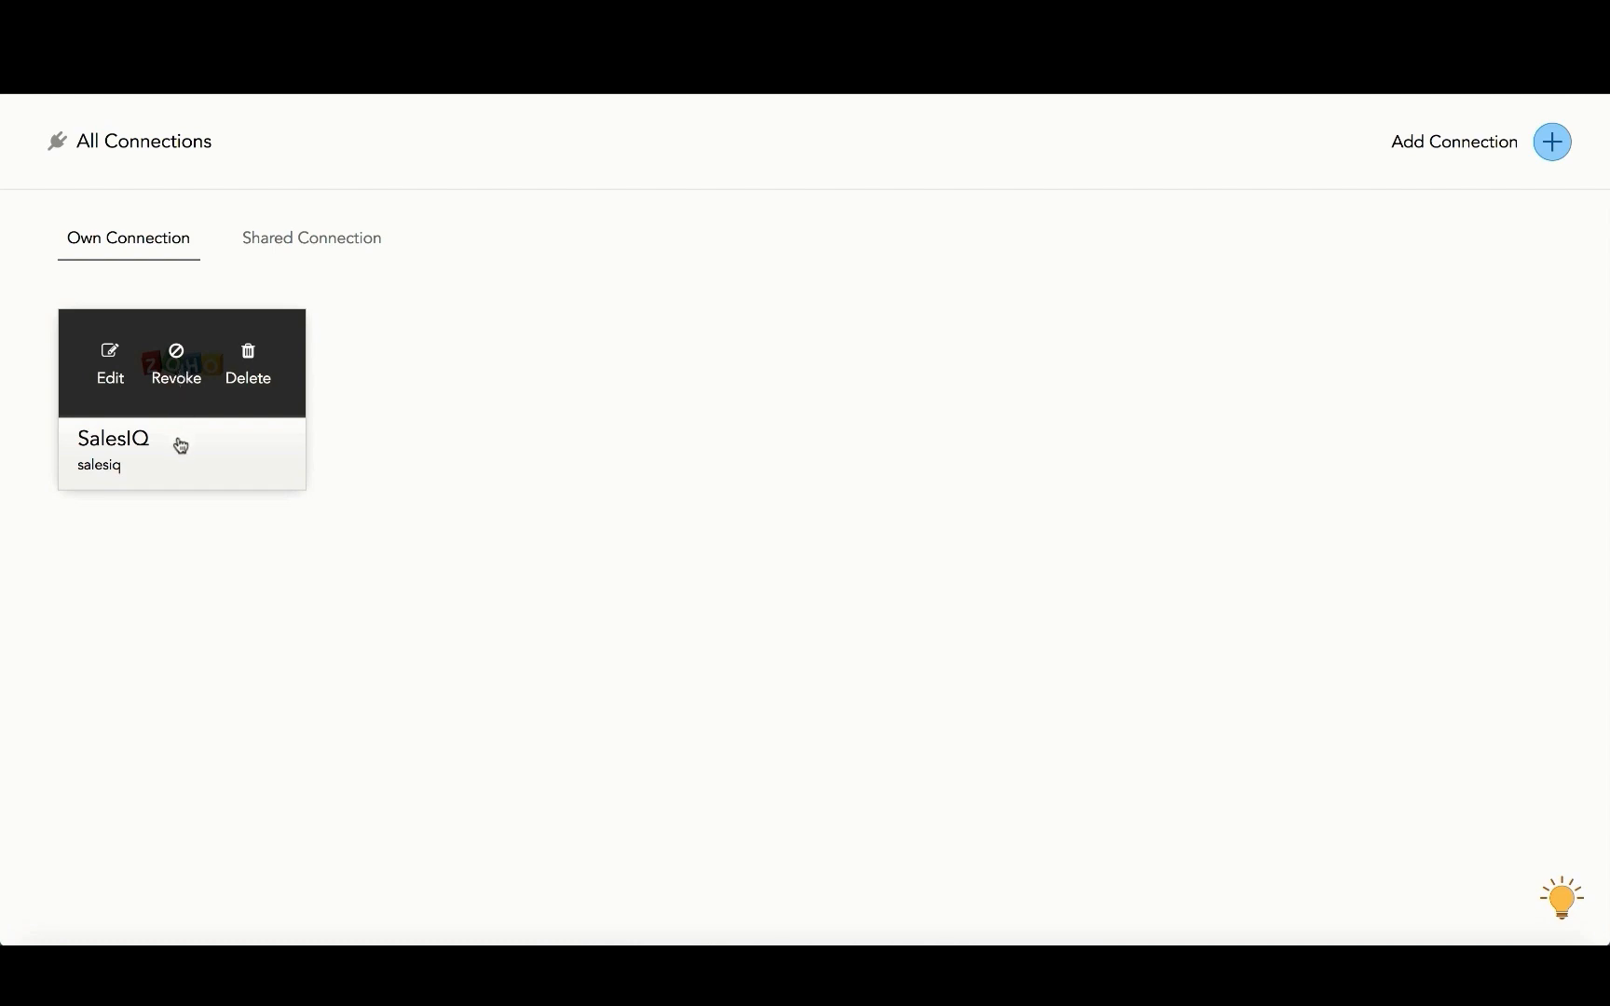
left_click(112, 440)
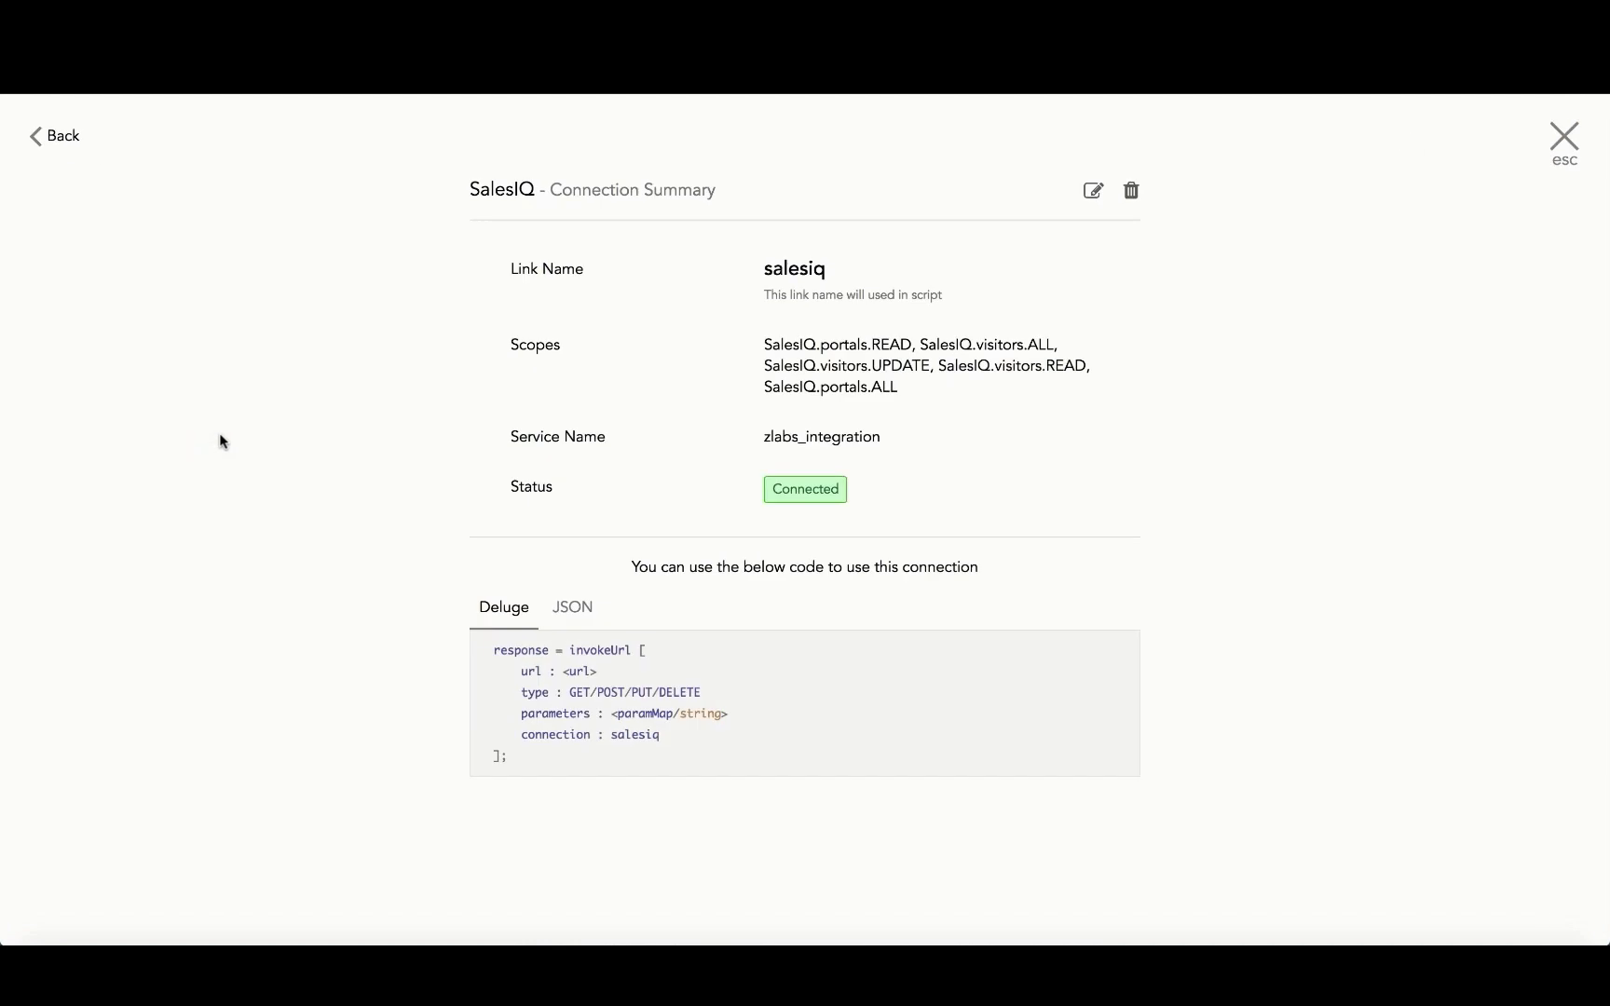
mouse_move(862, 496)
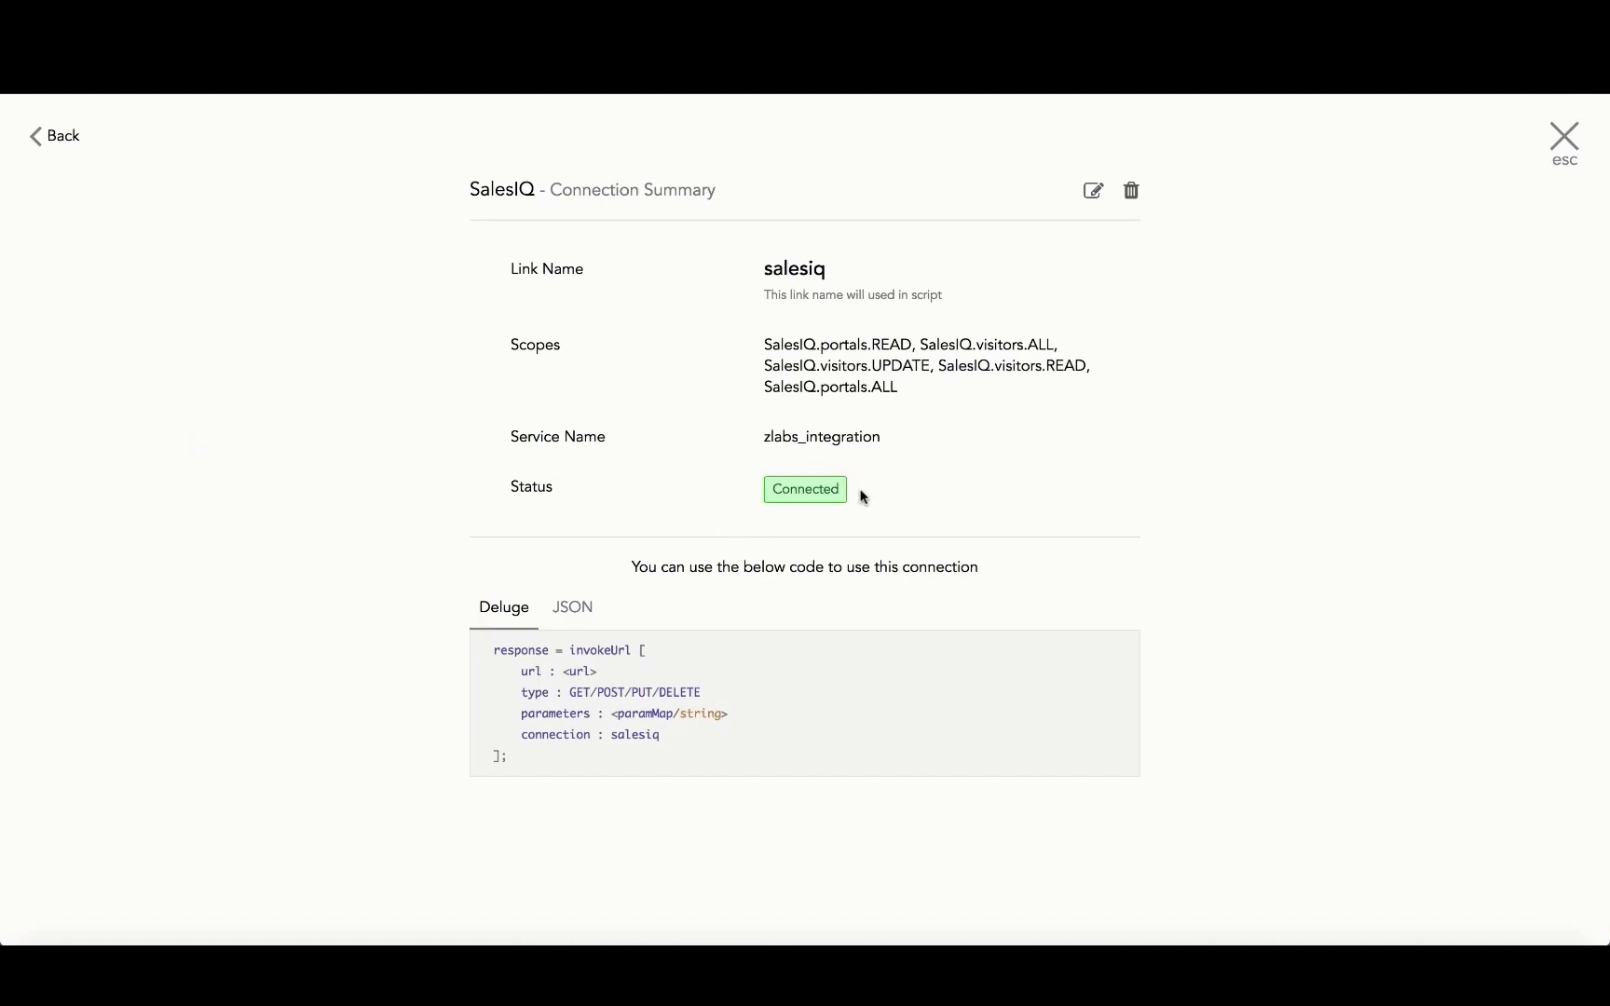
Step: Return to All Connections showing the connected SalesIQ card
left_click(52, 136)
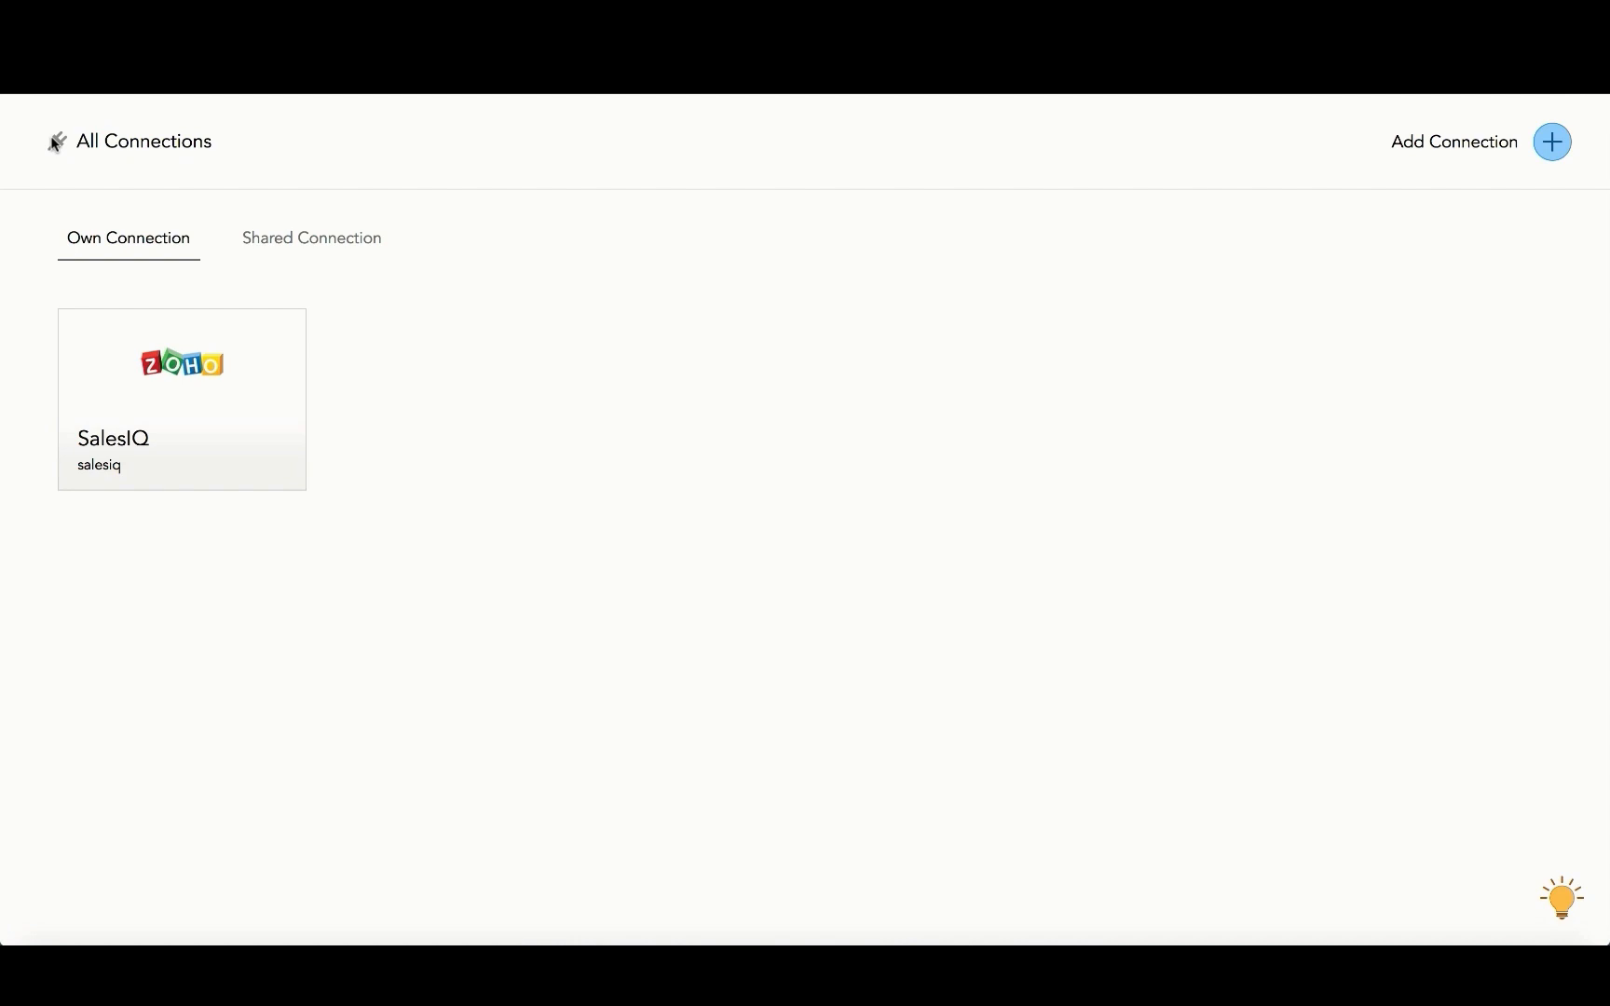
mouse_move(451, 242)
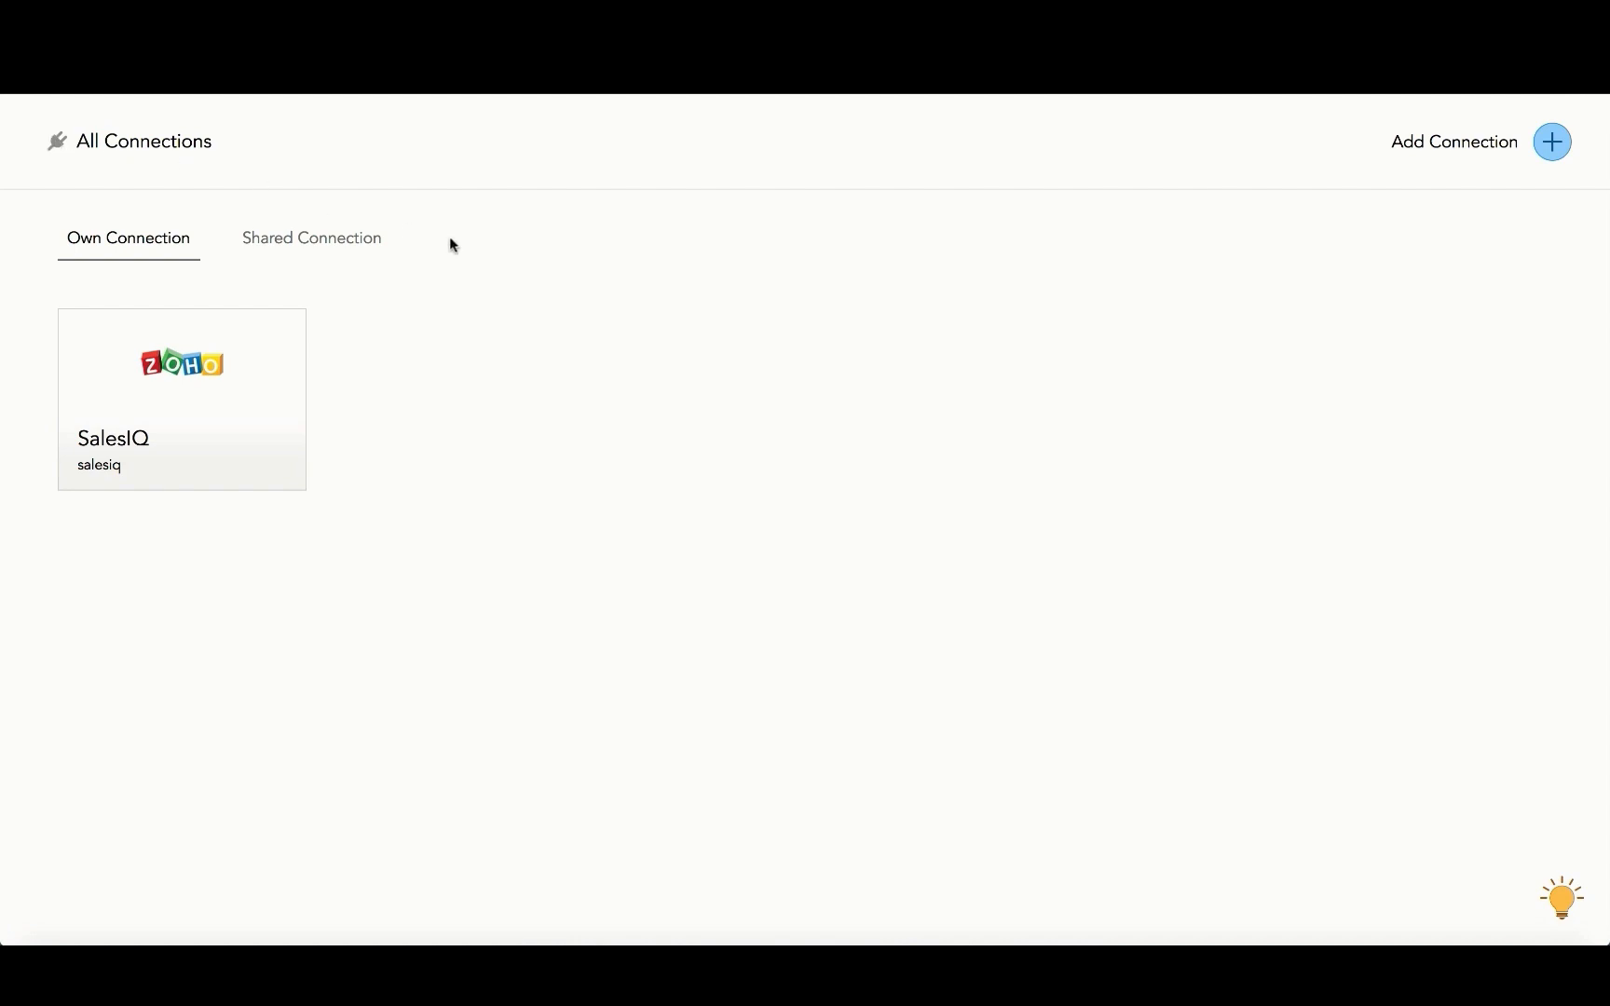
mouse_move(544, 268)
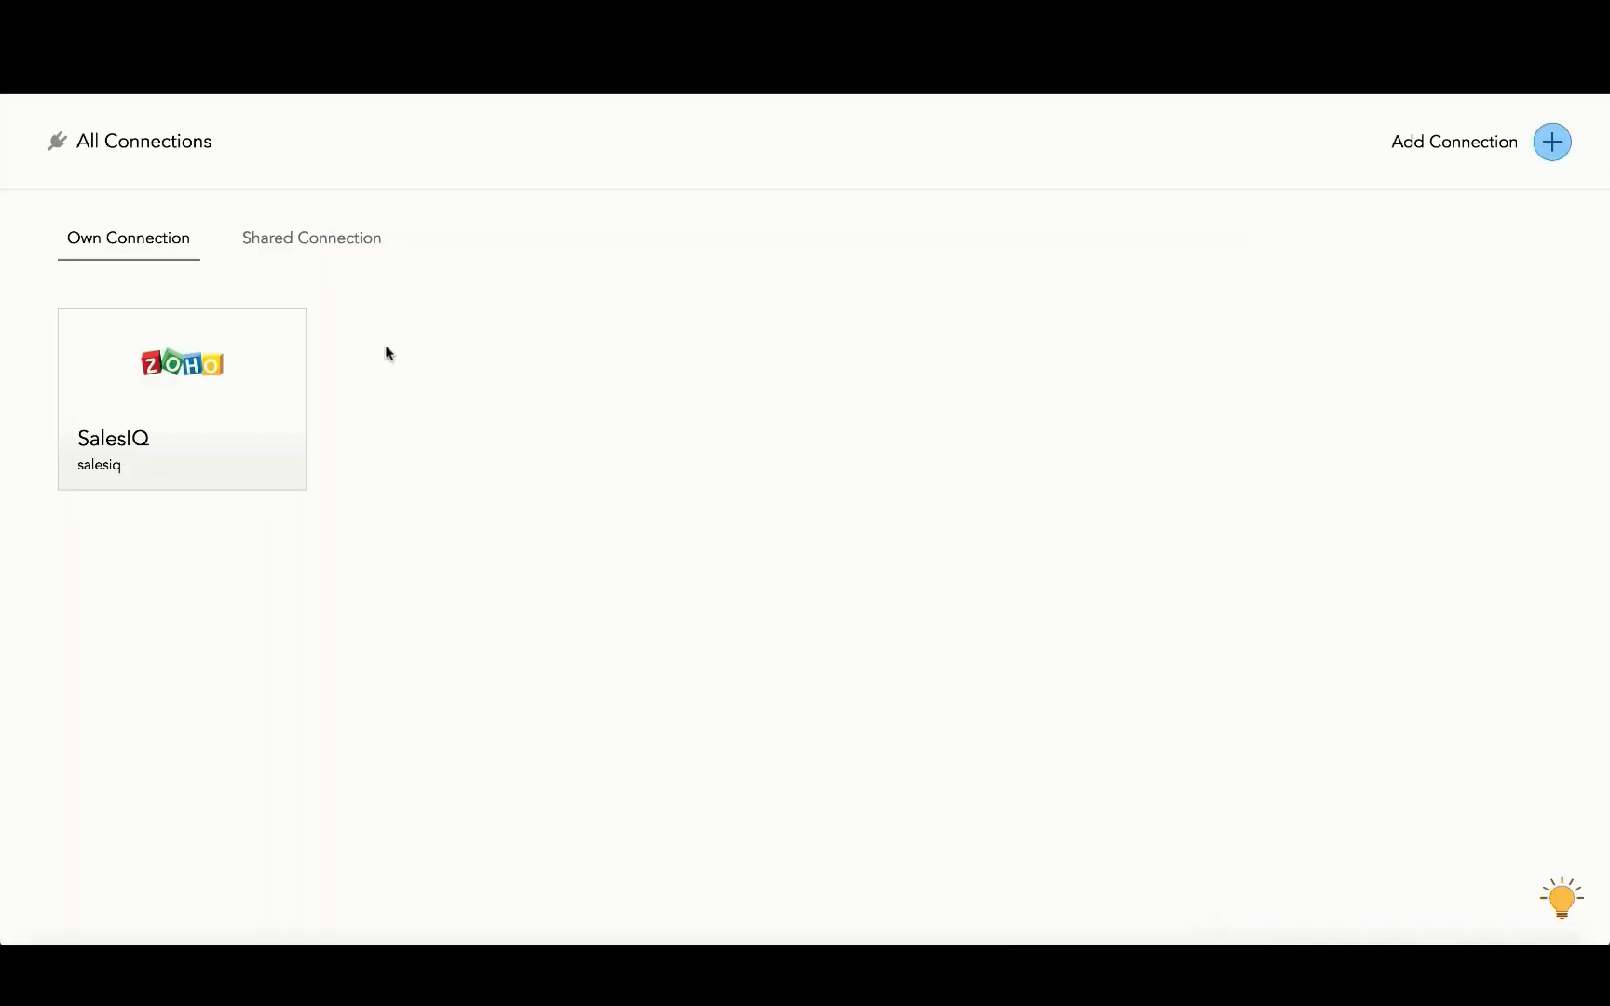
left_click(183, 399)
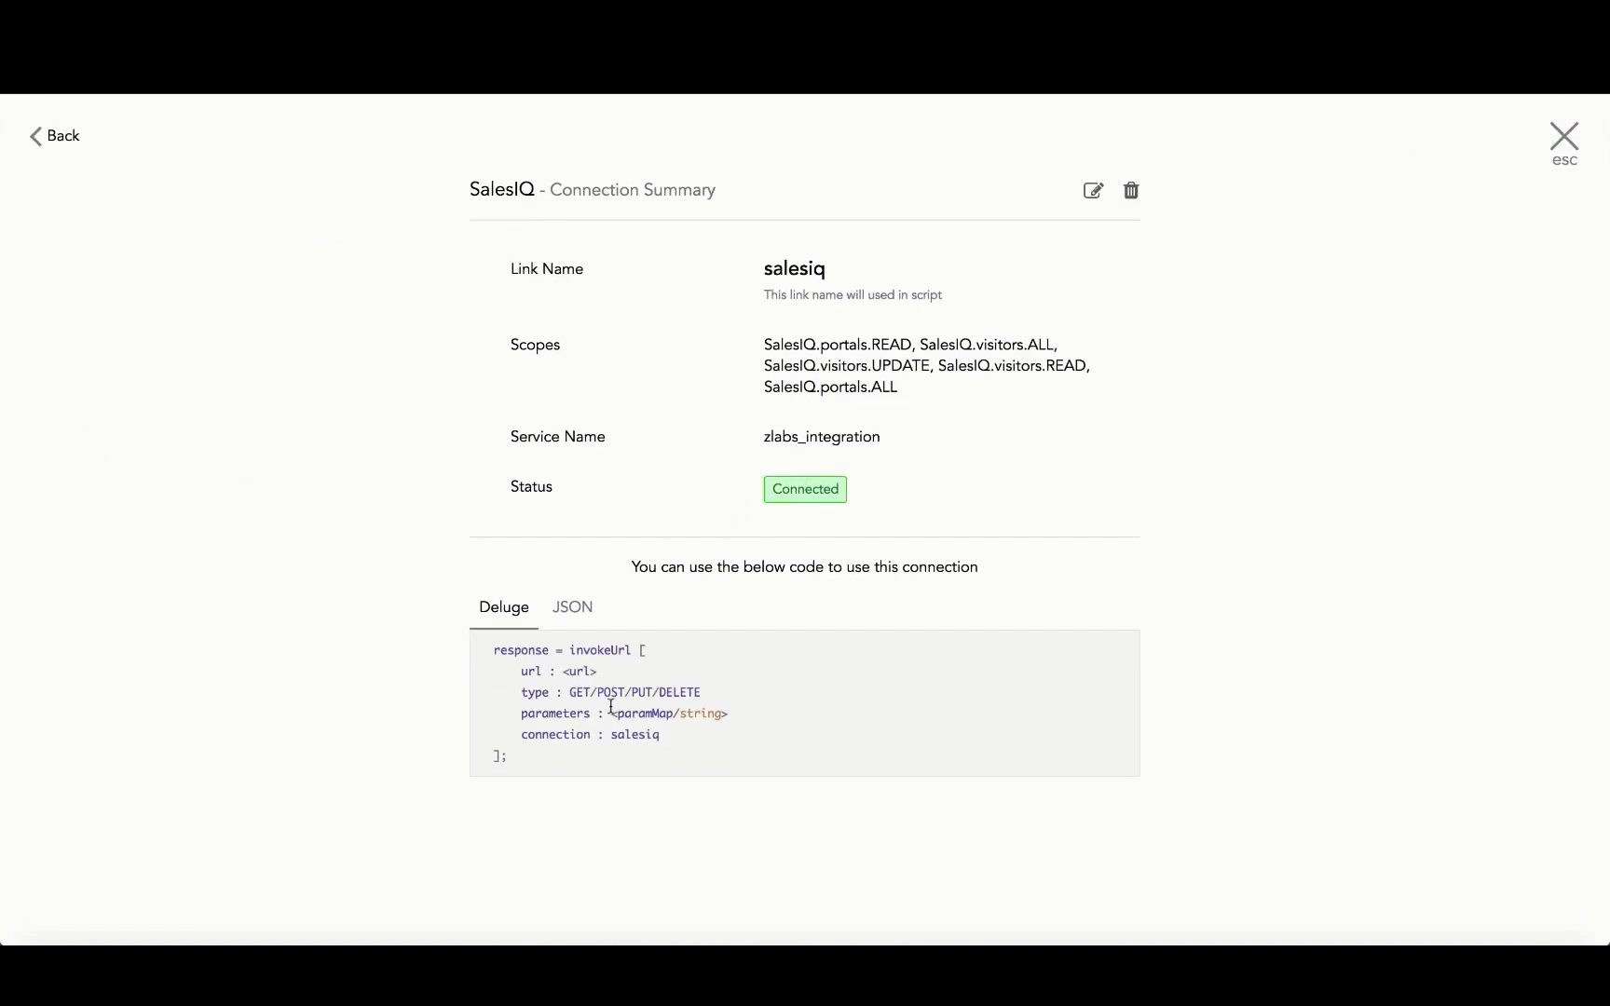
double_click(634, 735)
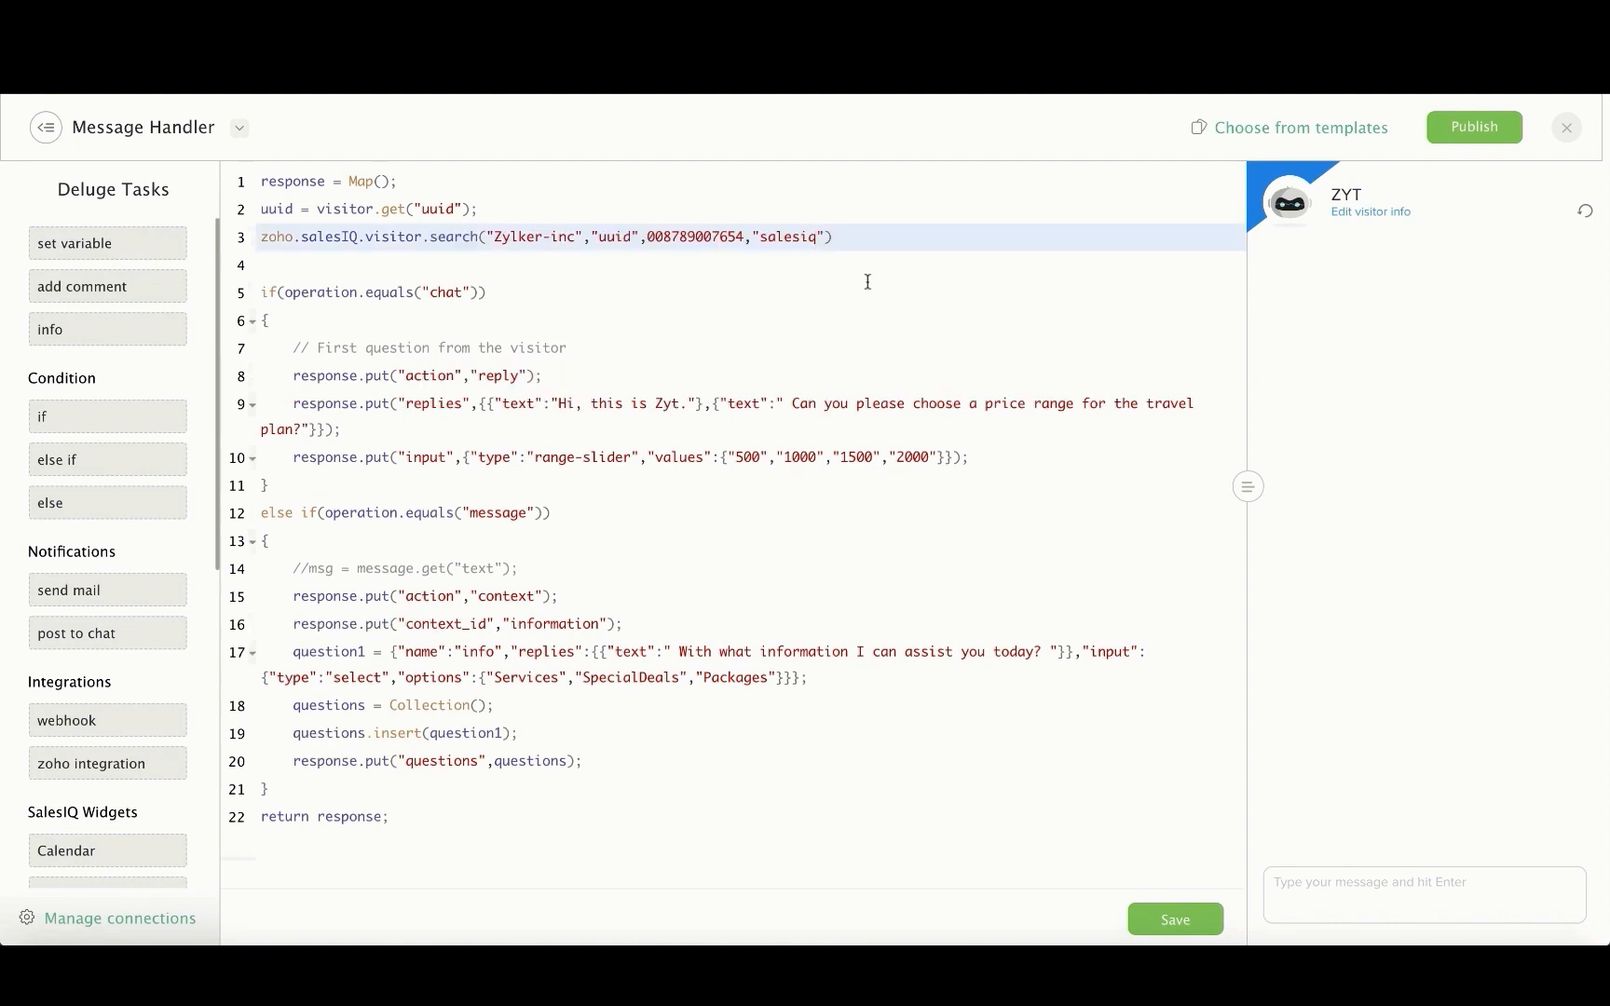
left_click(119, 918)
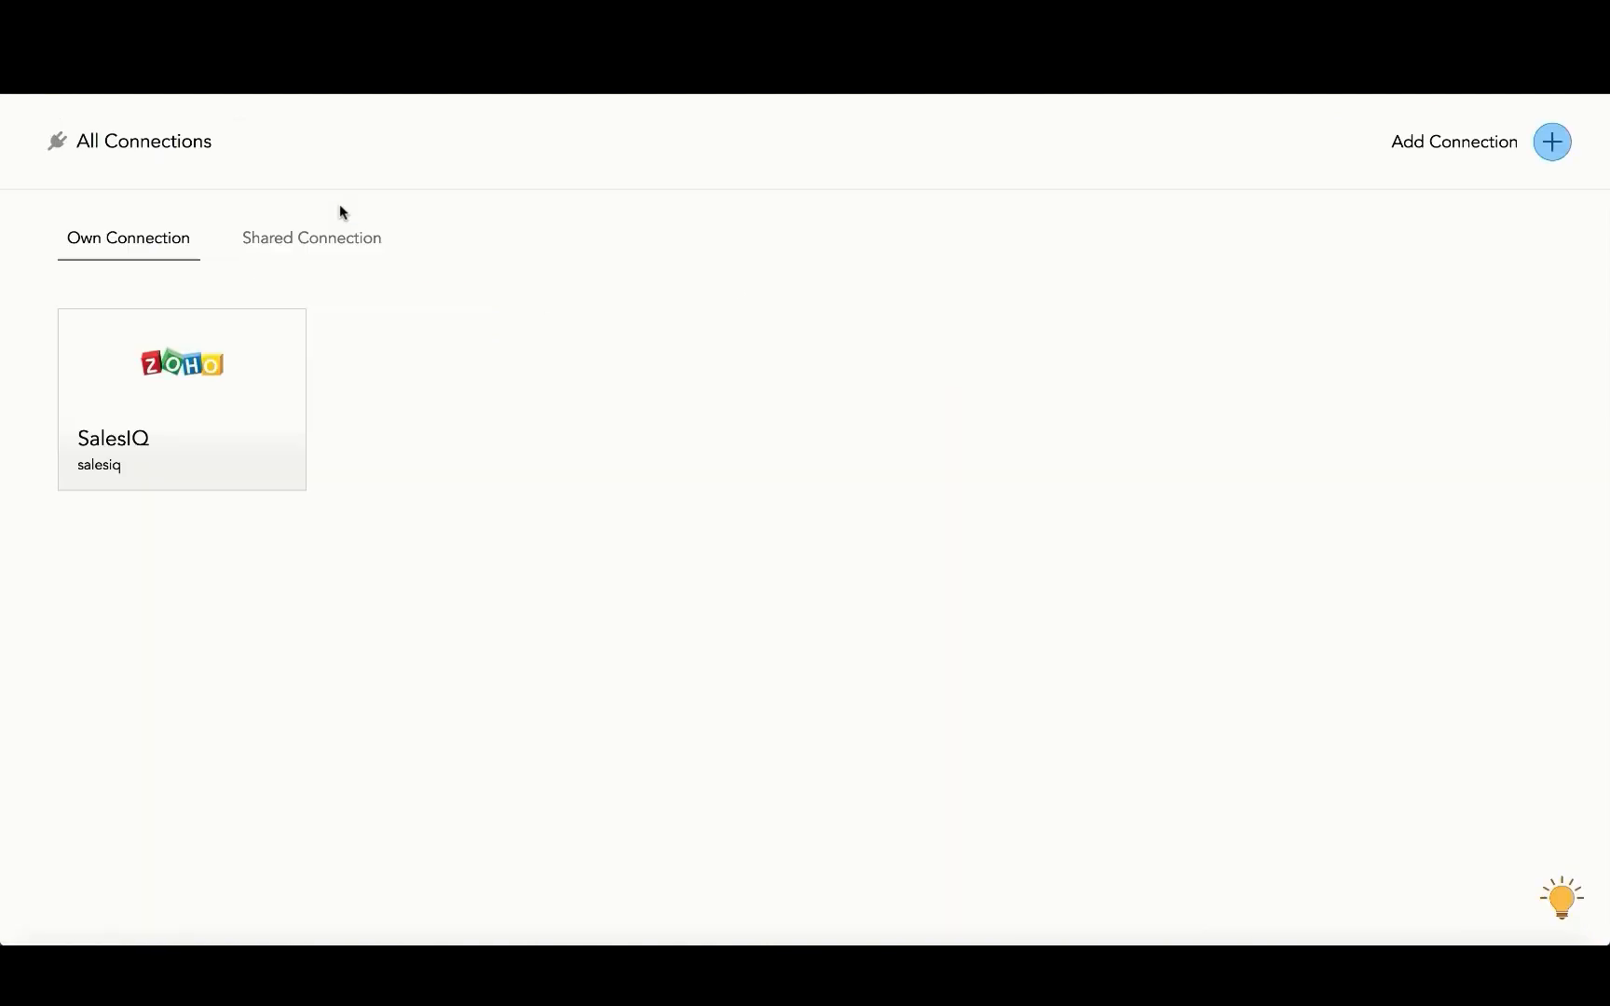
mouse_move(1558, 146)
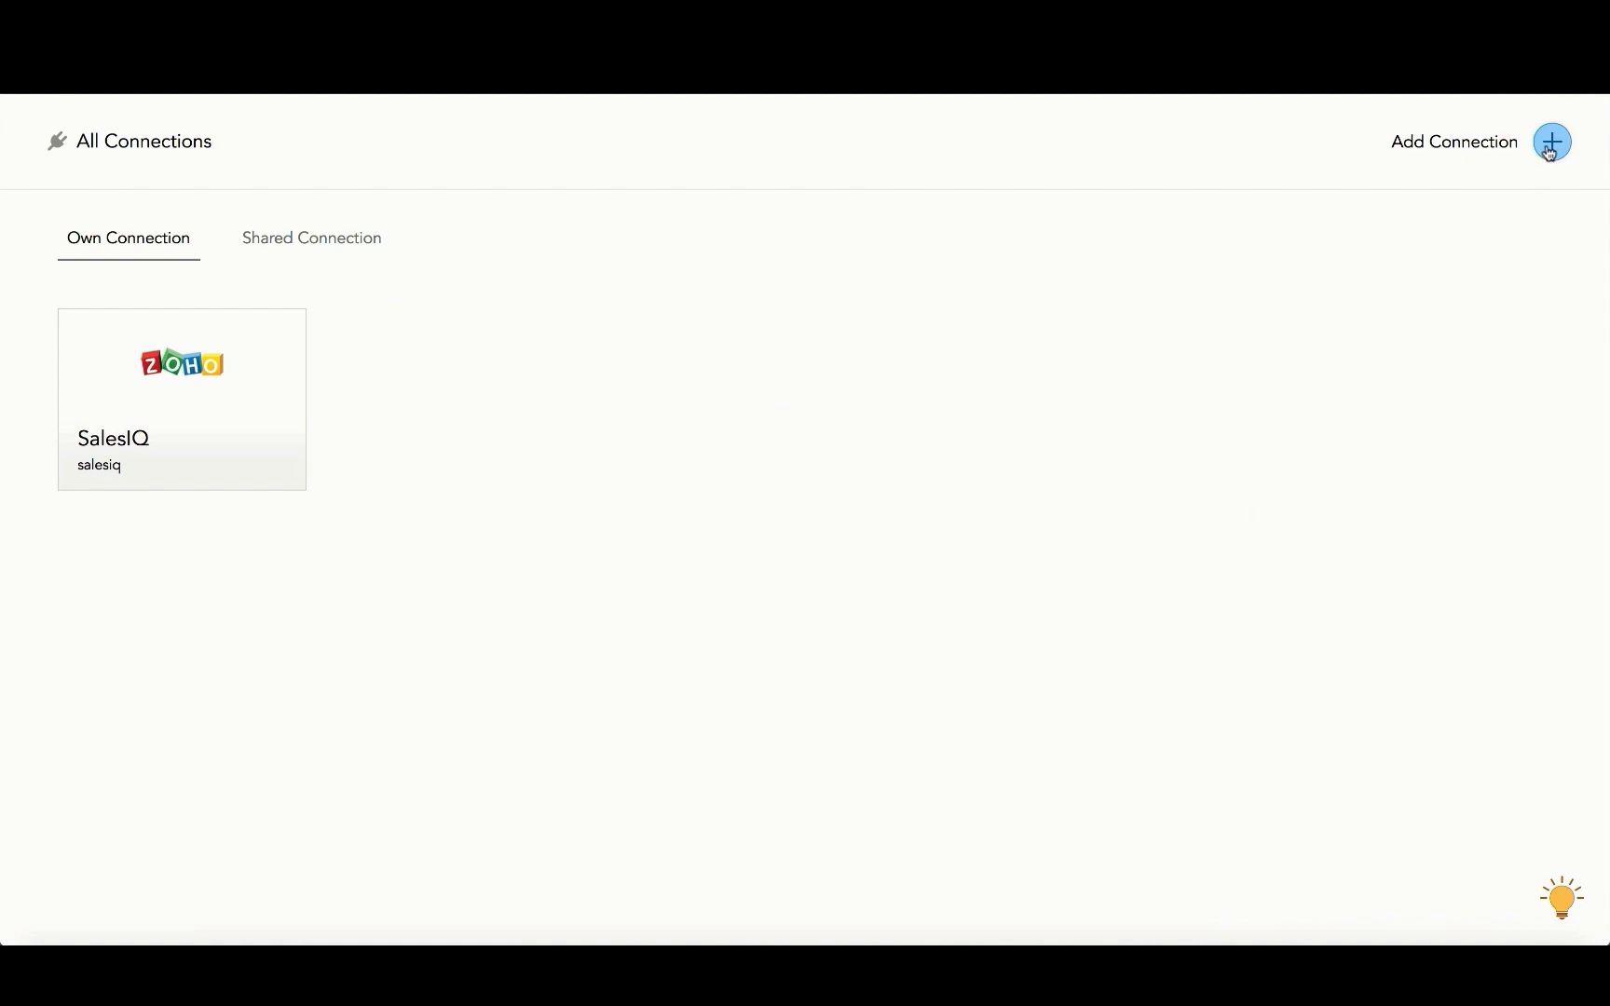
Step: Create a PagerDuty connection named Pagerduty (link name pagerduty3)
left_click(1558, 142)
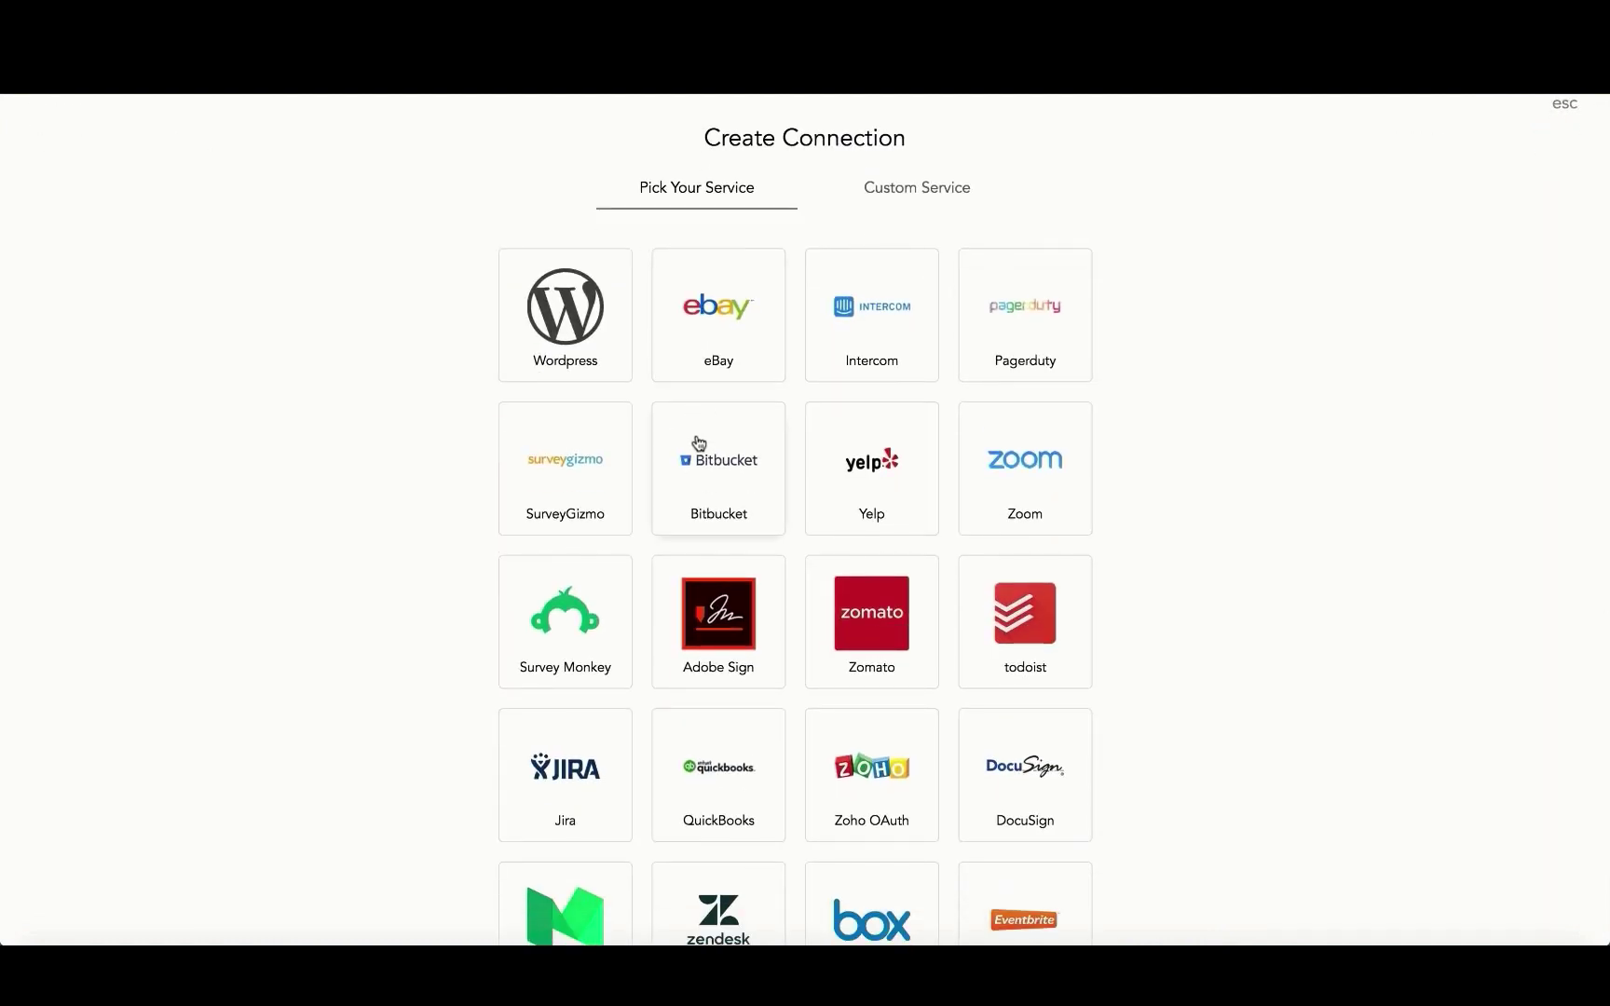
left_click(1025, 313)
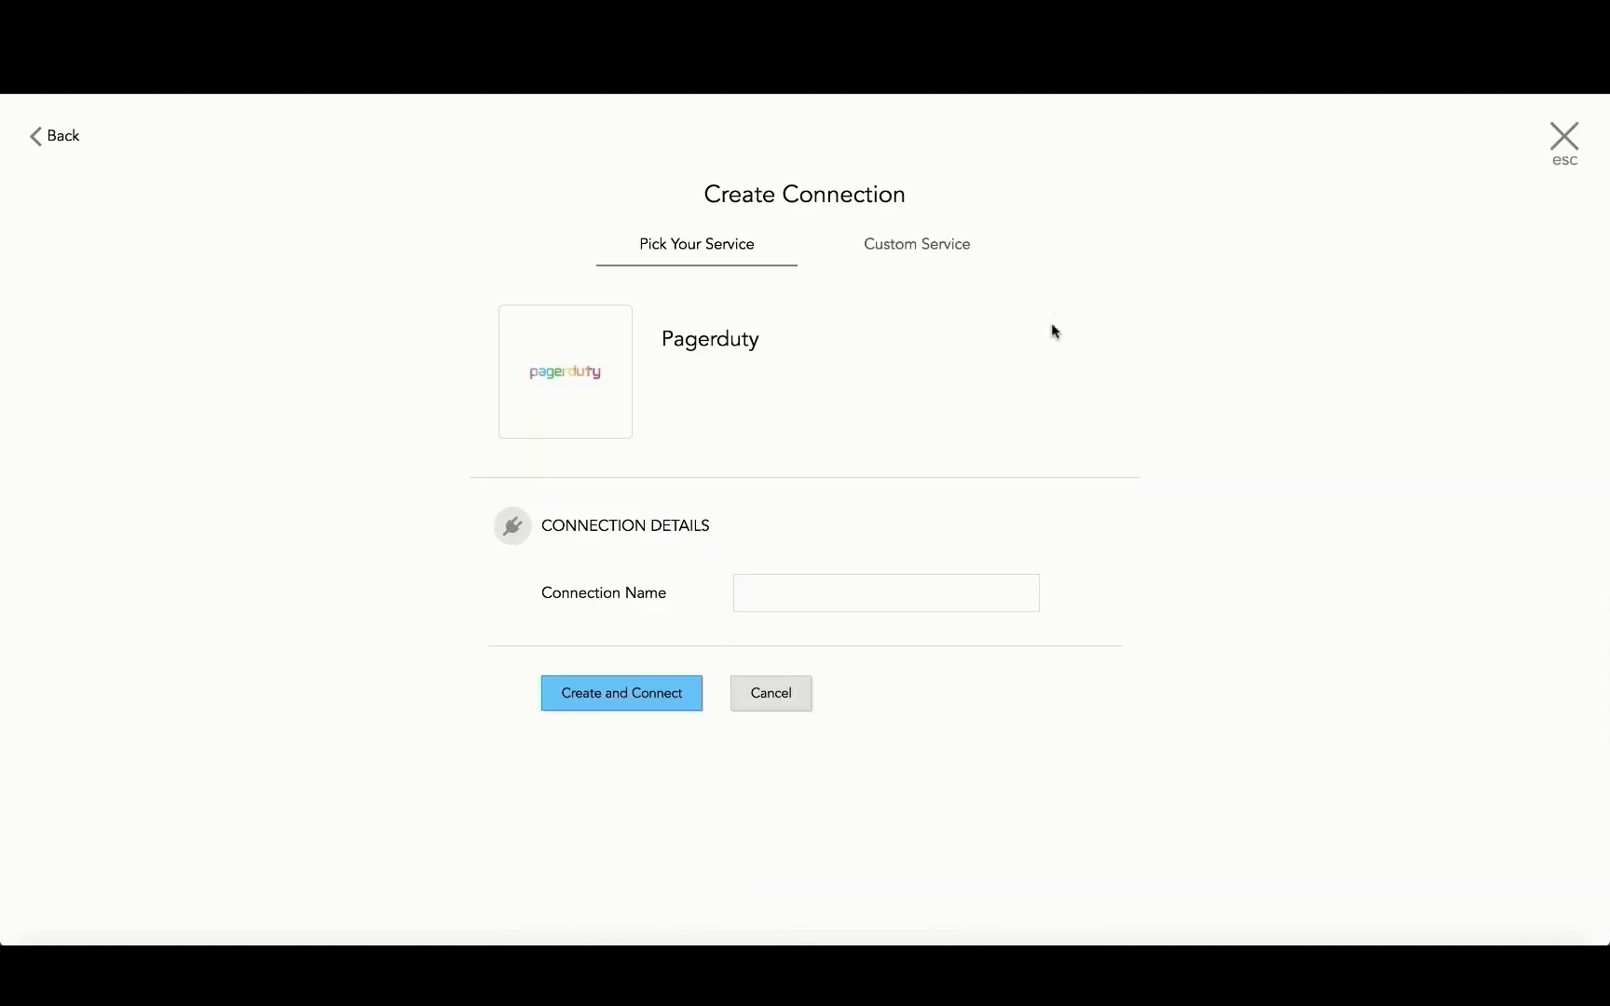
left_click(887, 593)
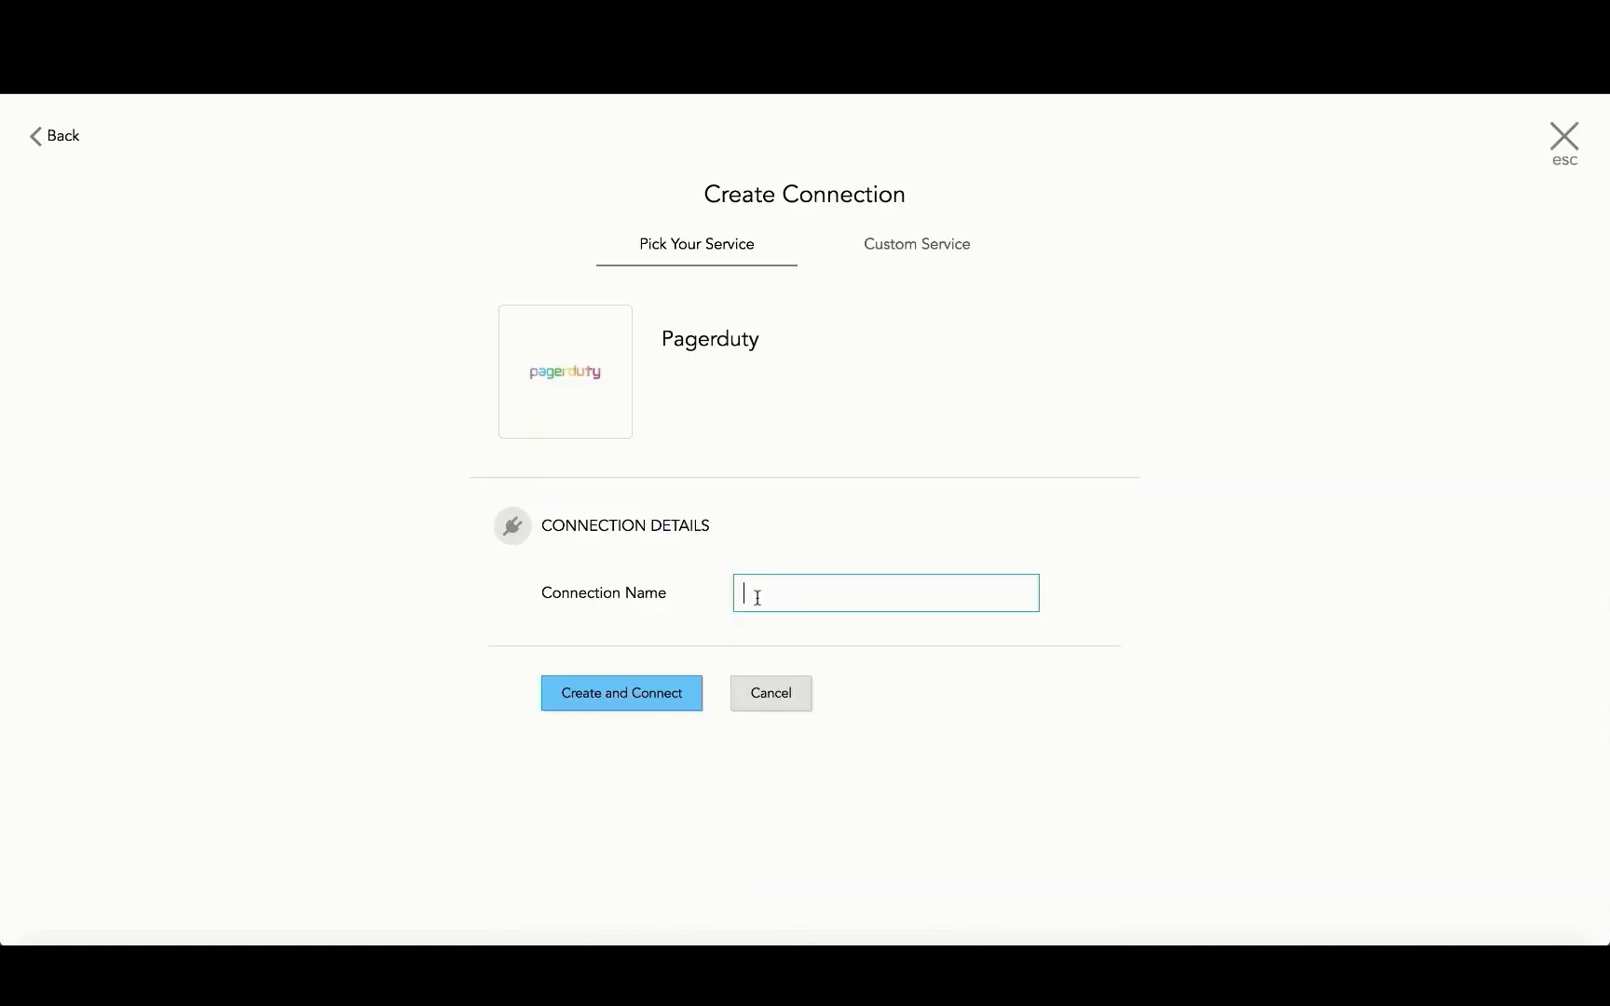
type("Page")
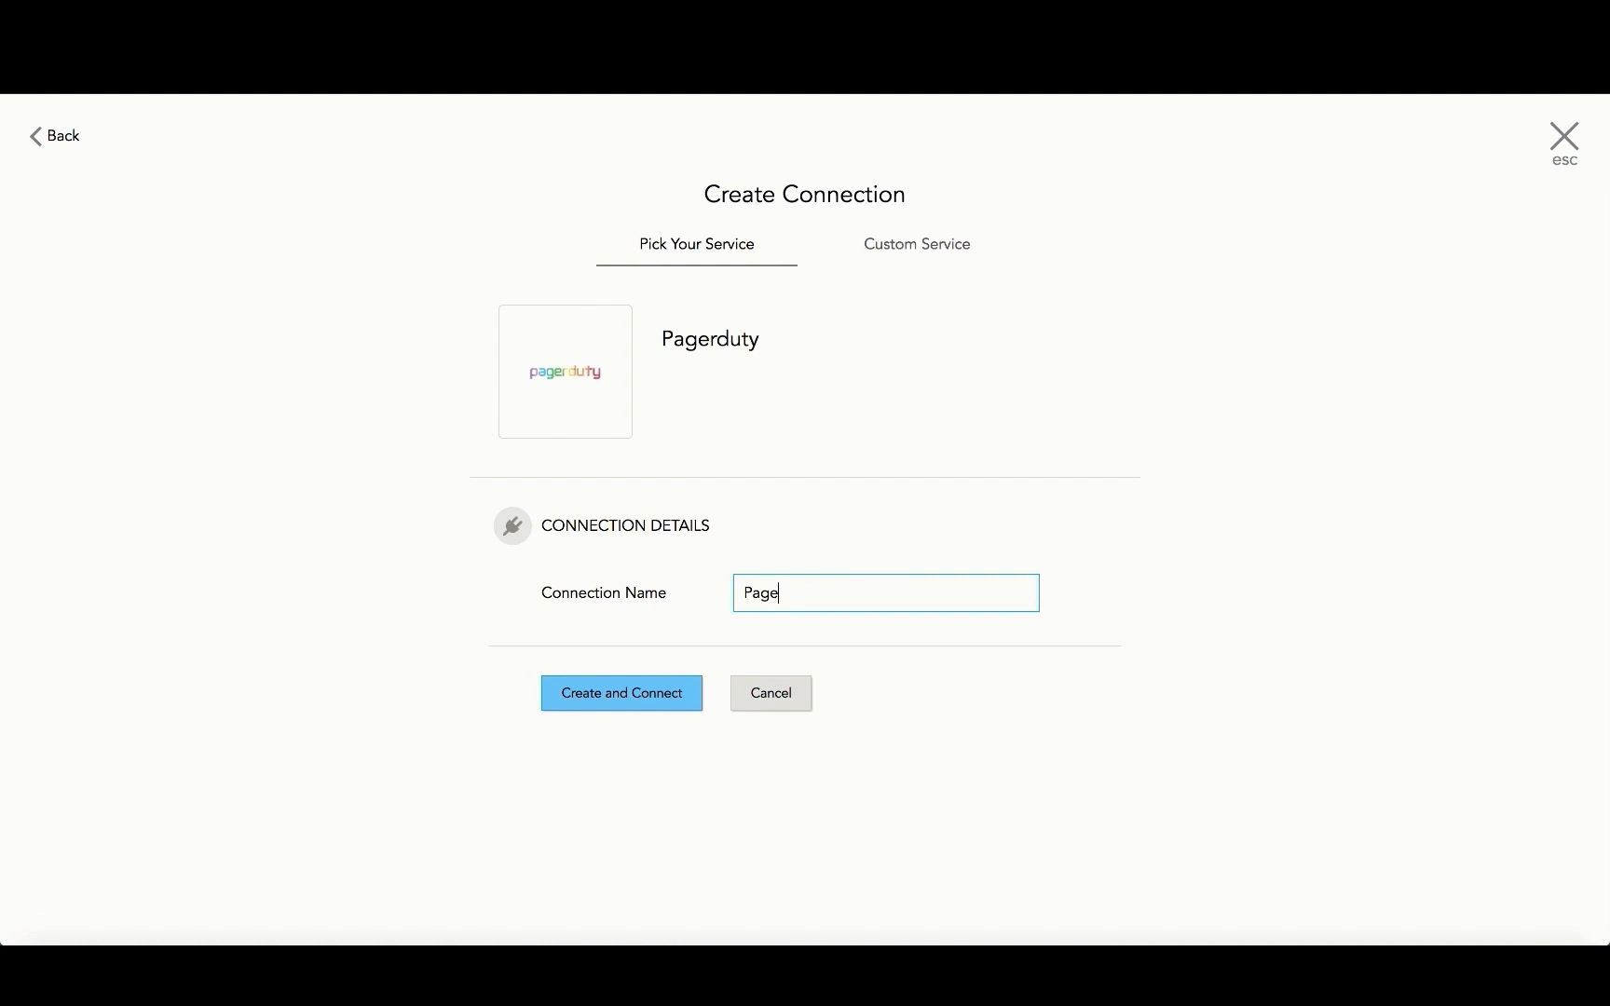
type("rduty")
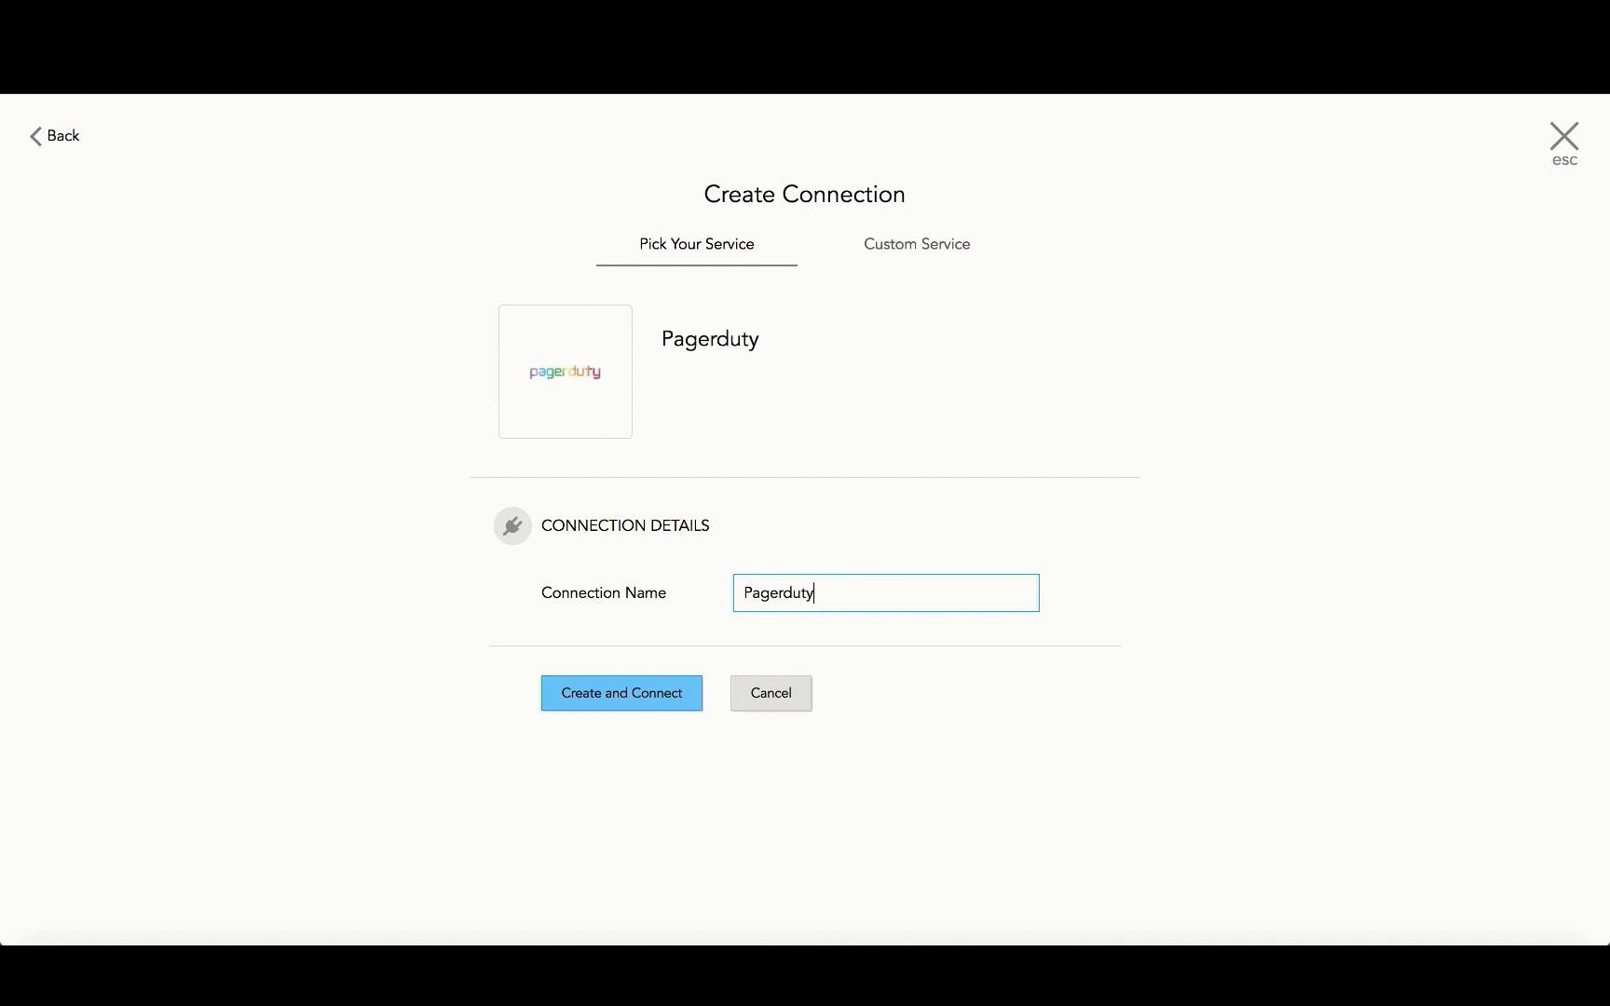
mouse_move(459, 790)
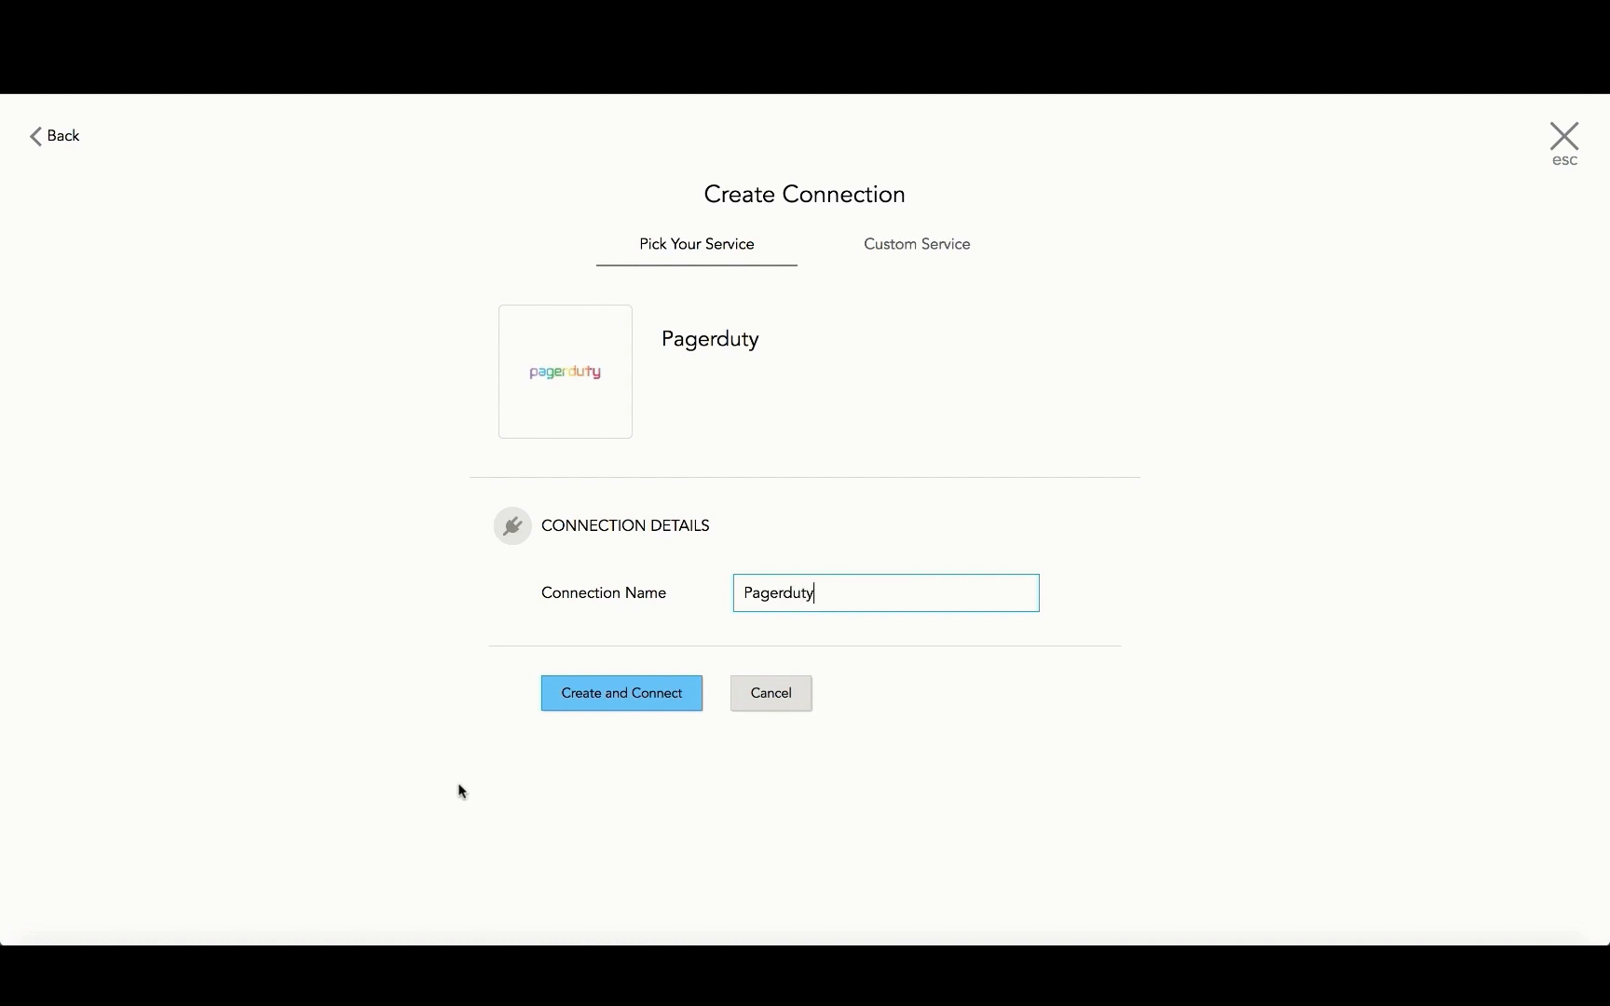
left_click(623, 694)
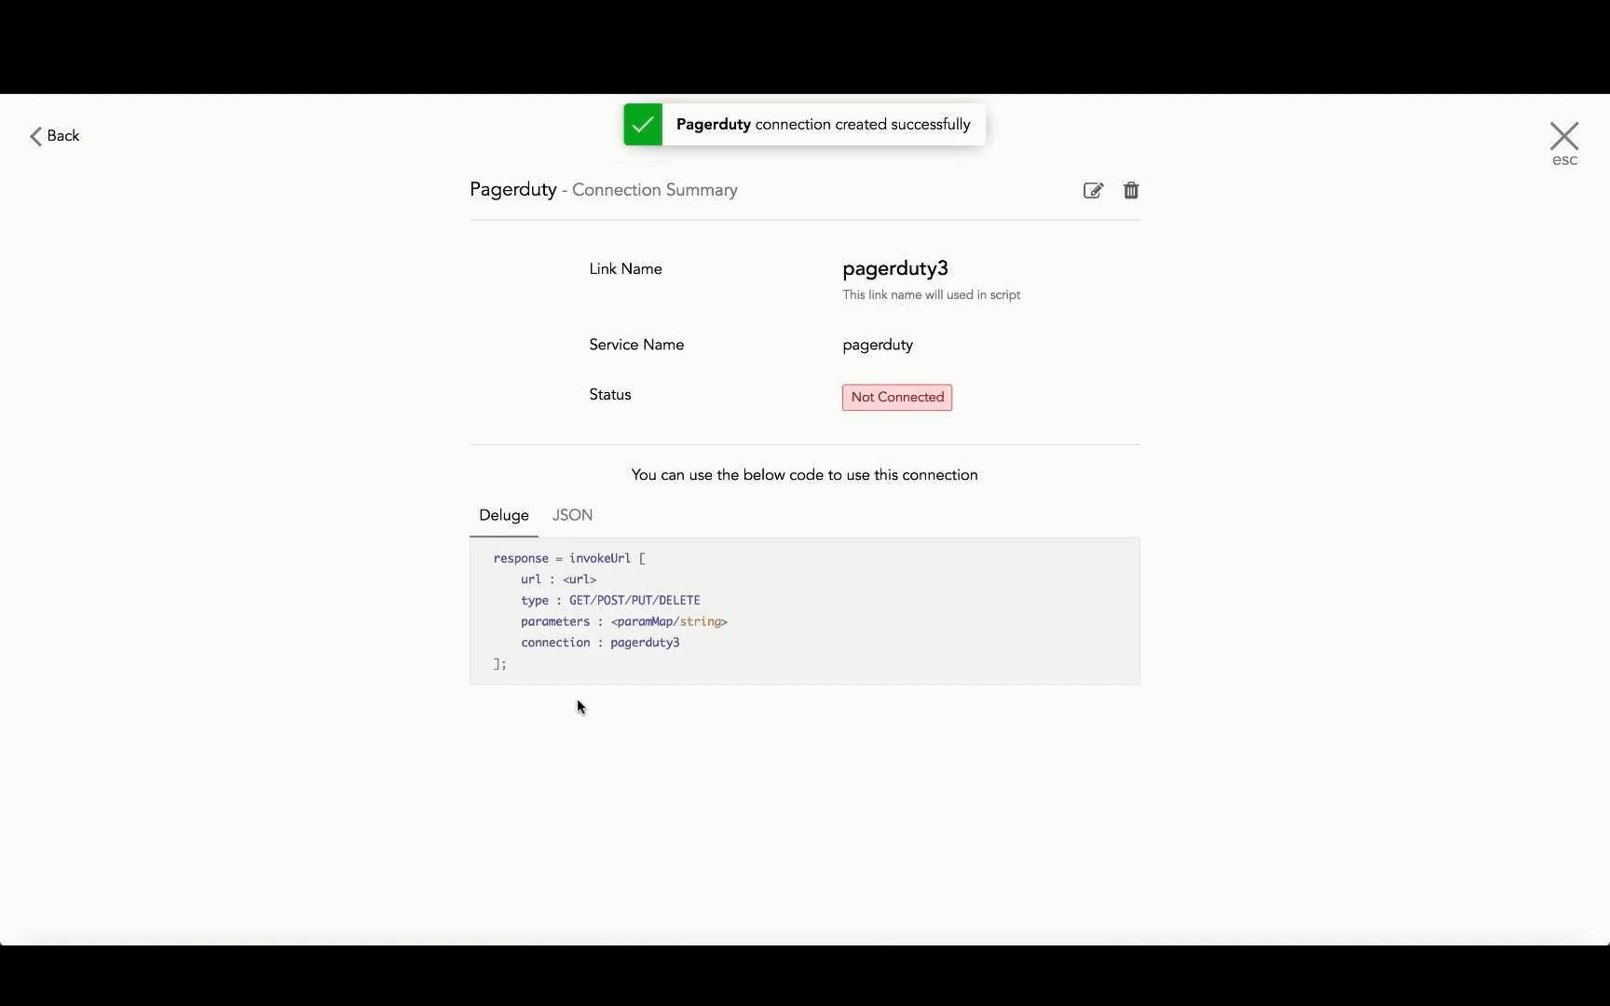
Step: Connect the Pagerduty connection by saving its API token
left_click(52, 136)
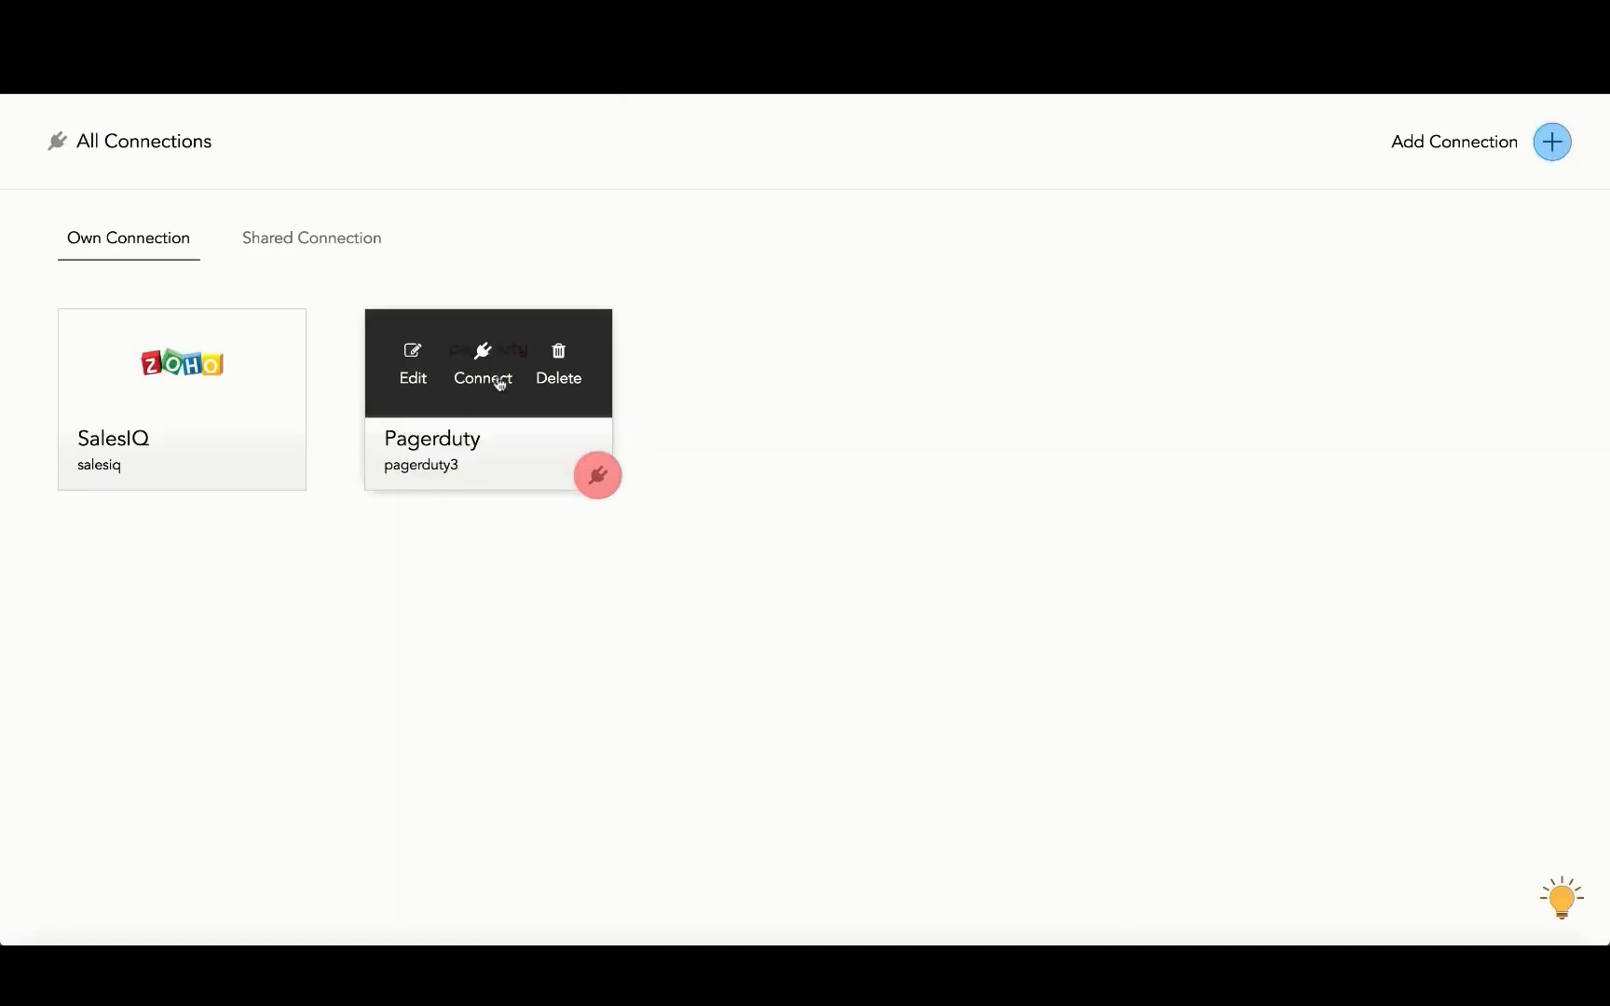
left_click(482, 369)
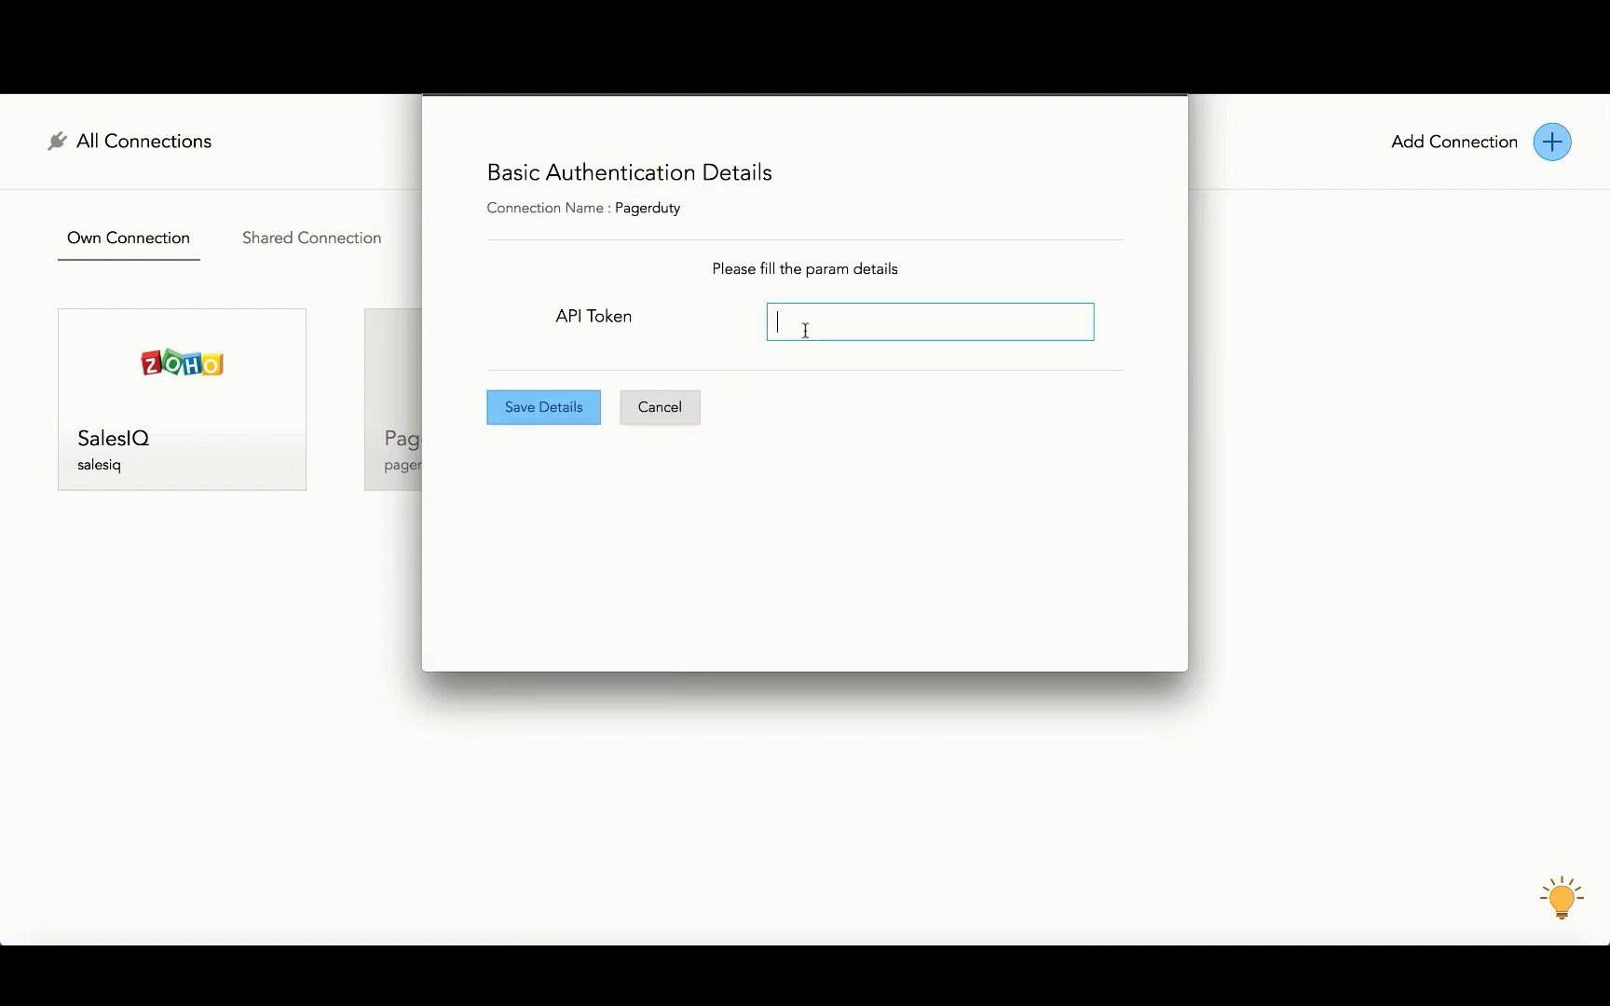
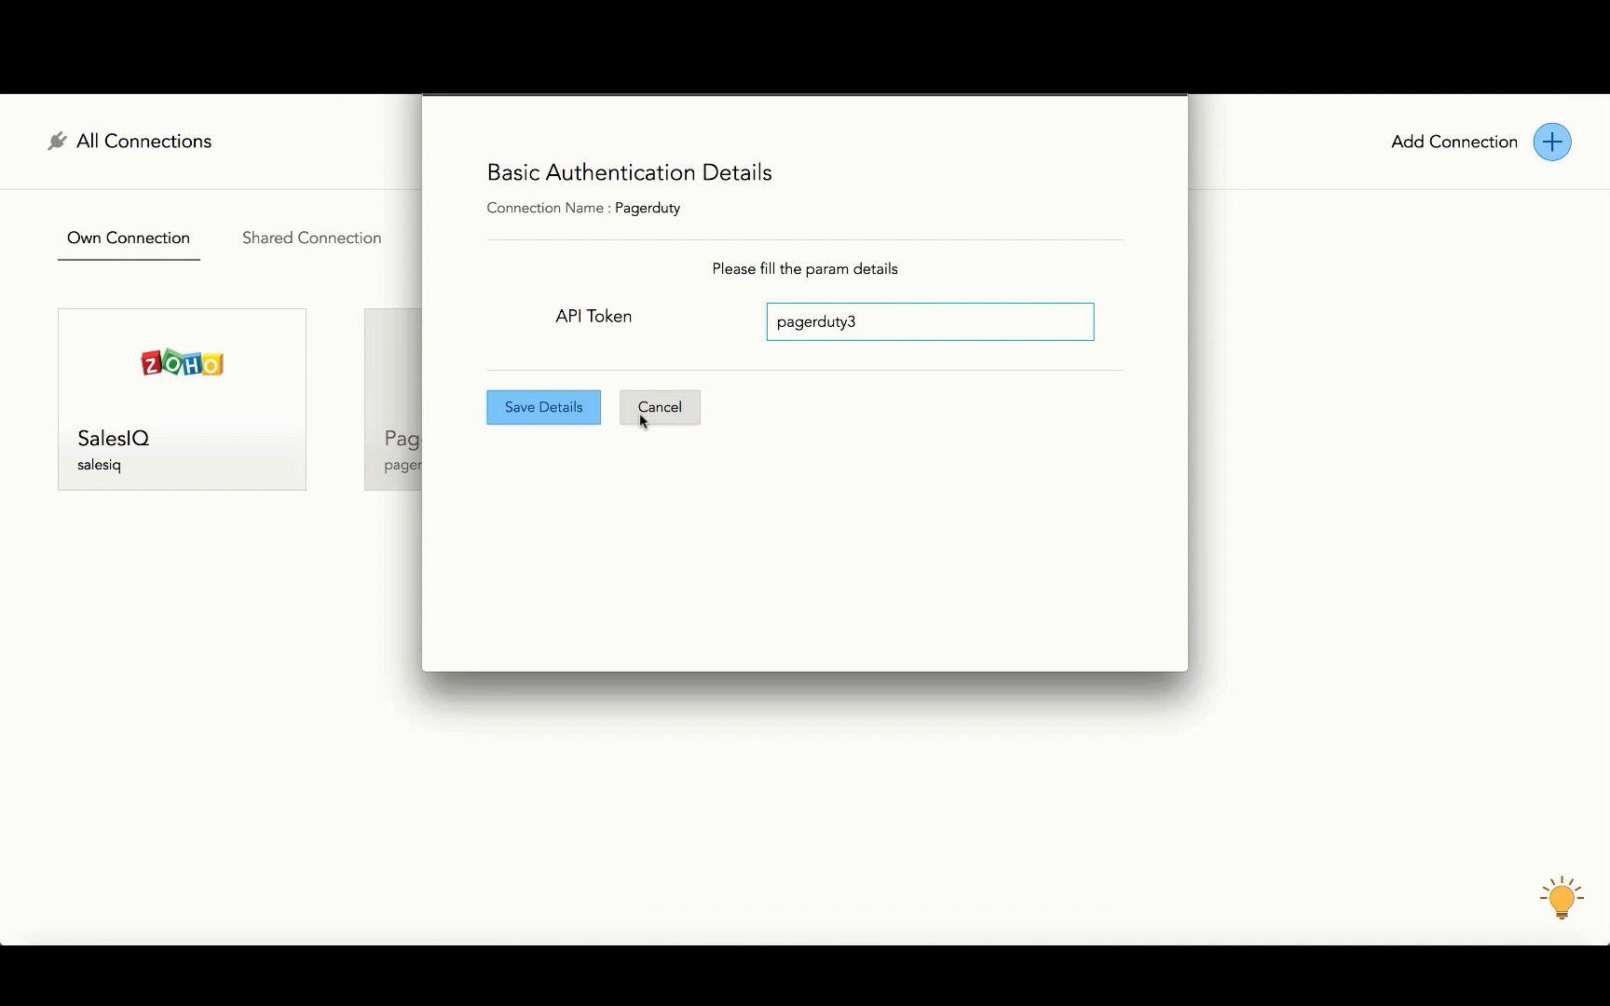
mouse_move(522, 410)
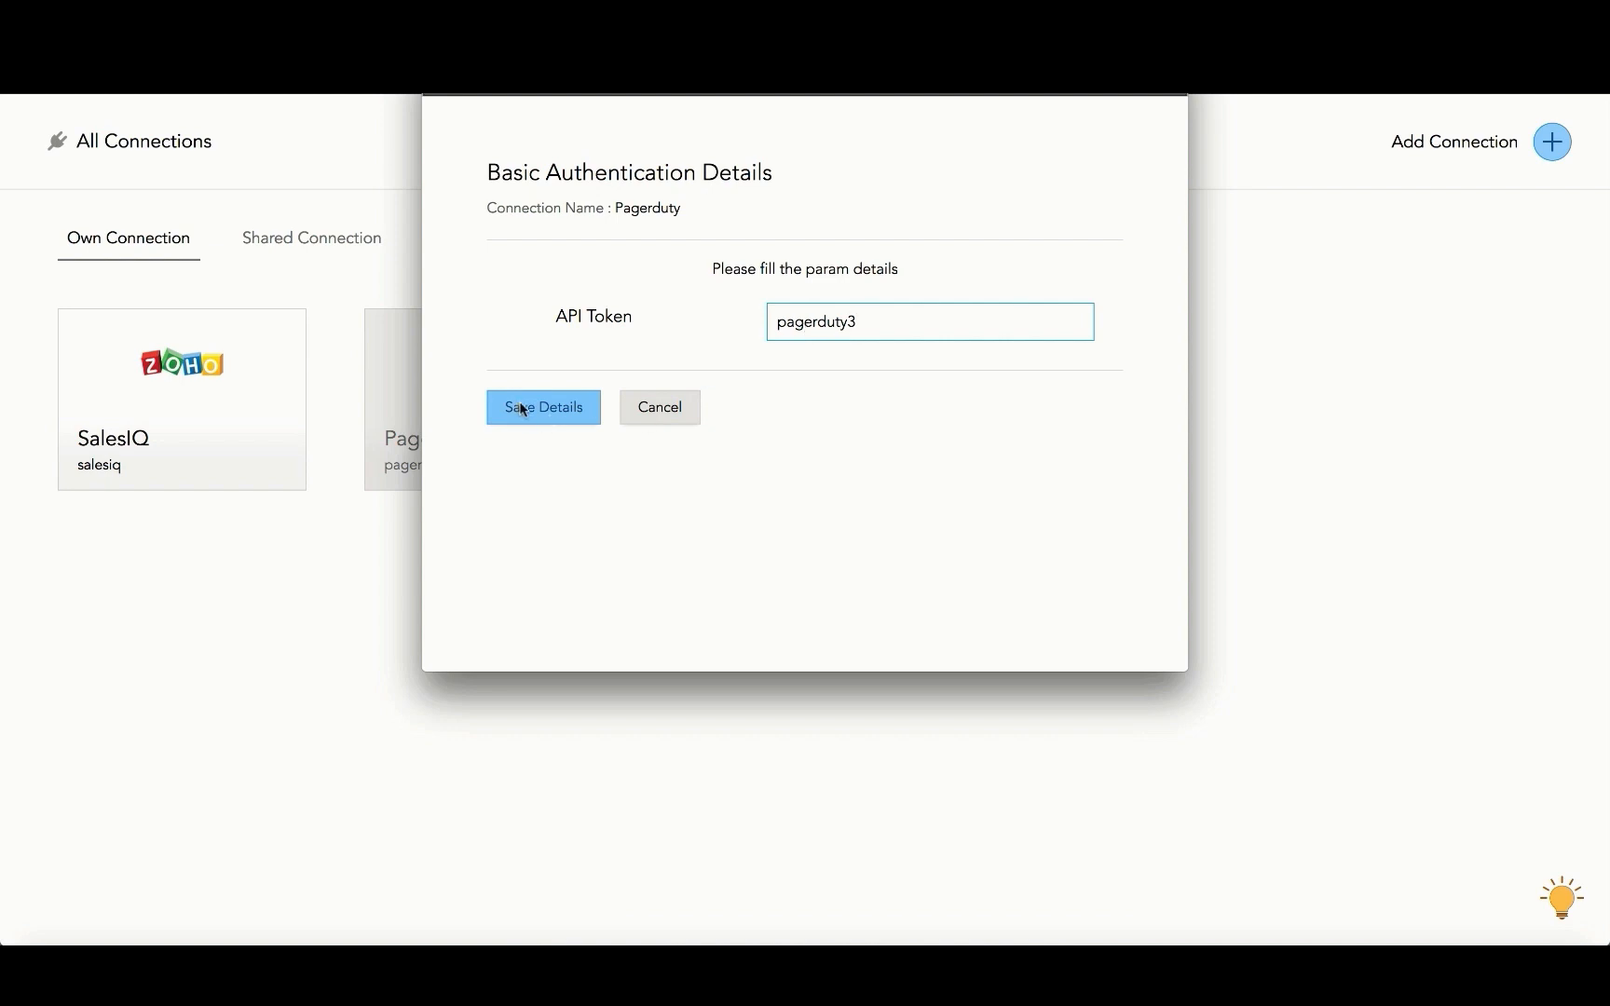
left_click(544, 408)
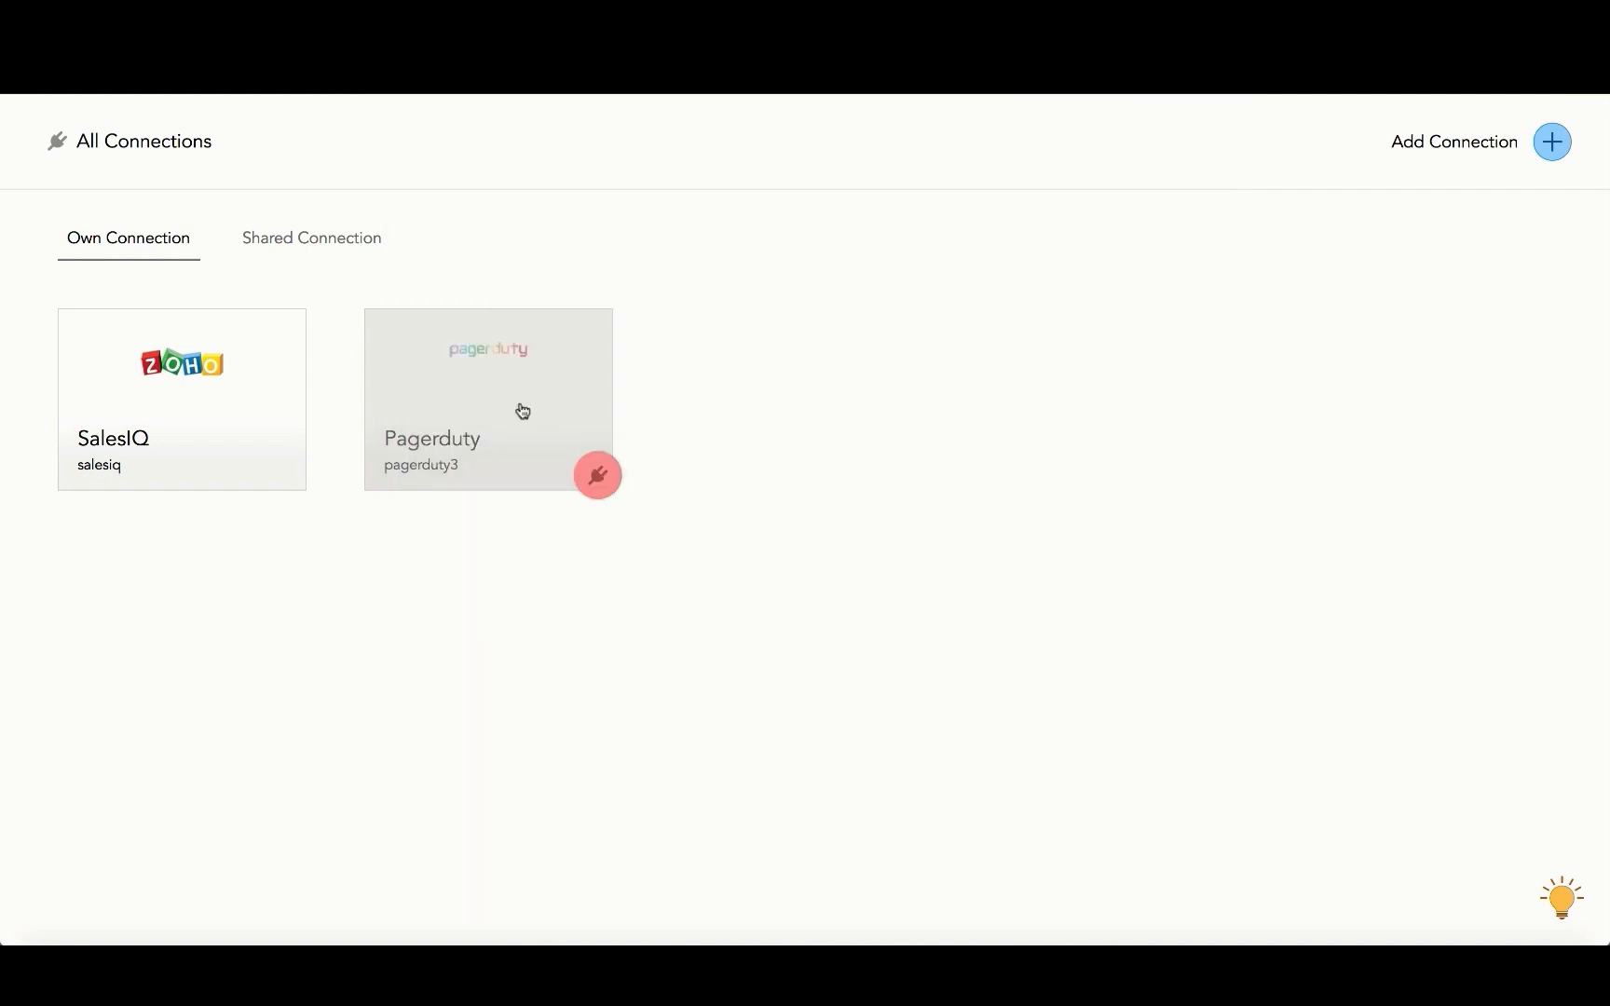
left_click(597, 476)
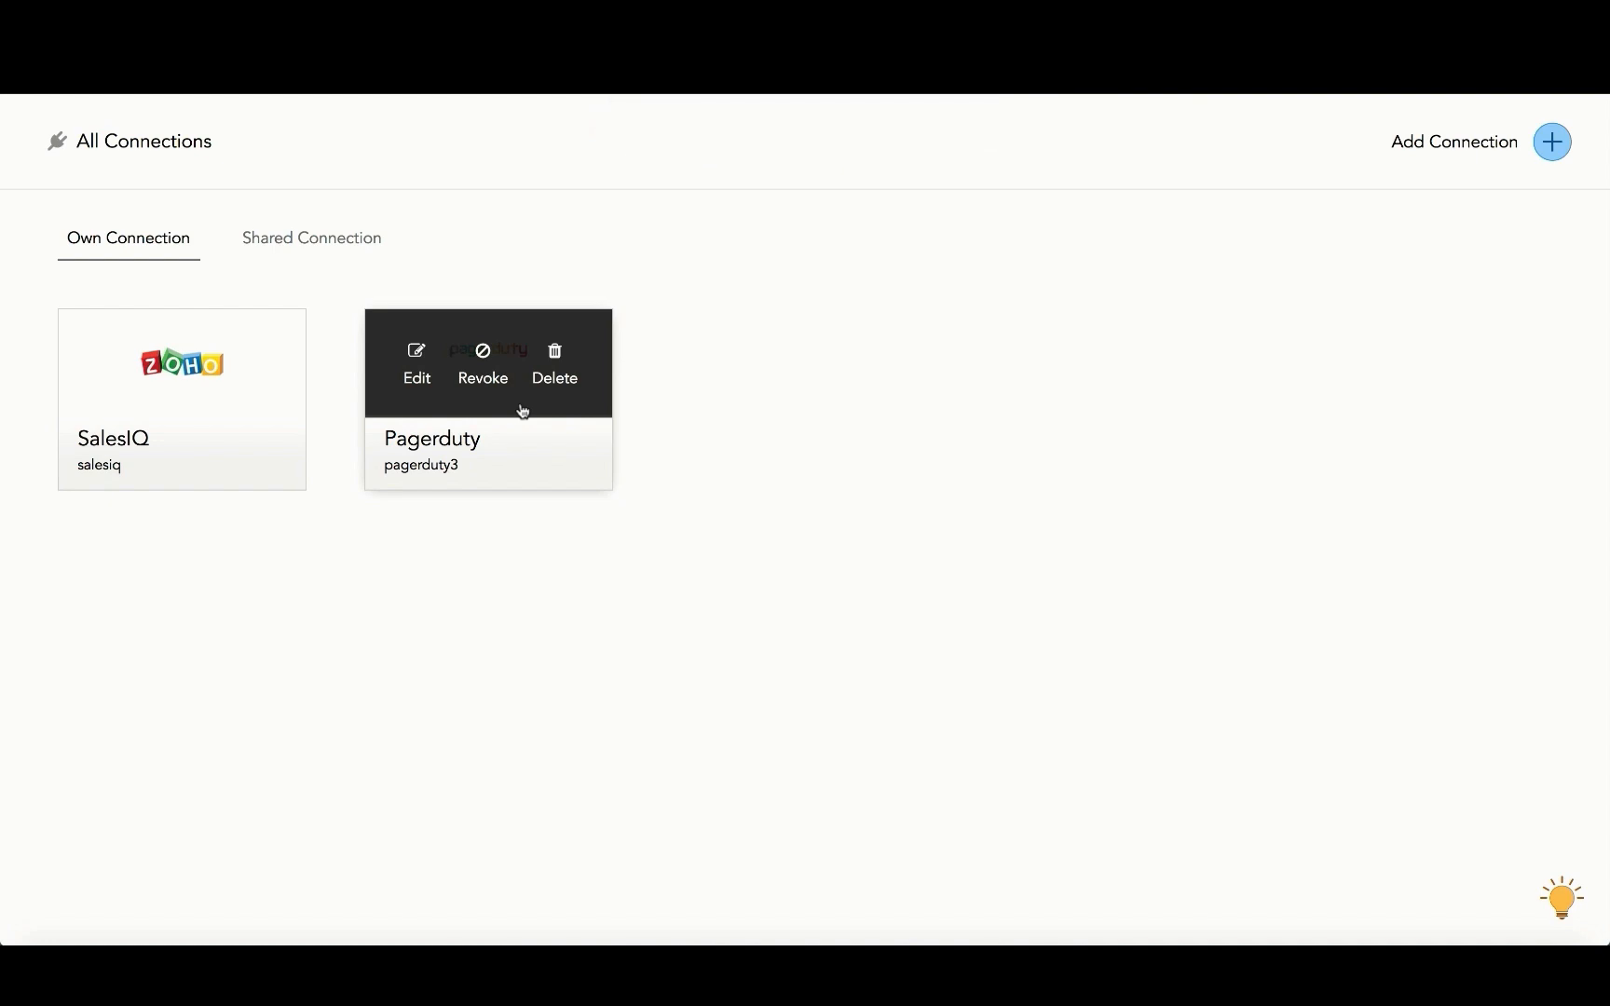
mouse_move(1575, 162)
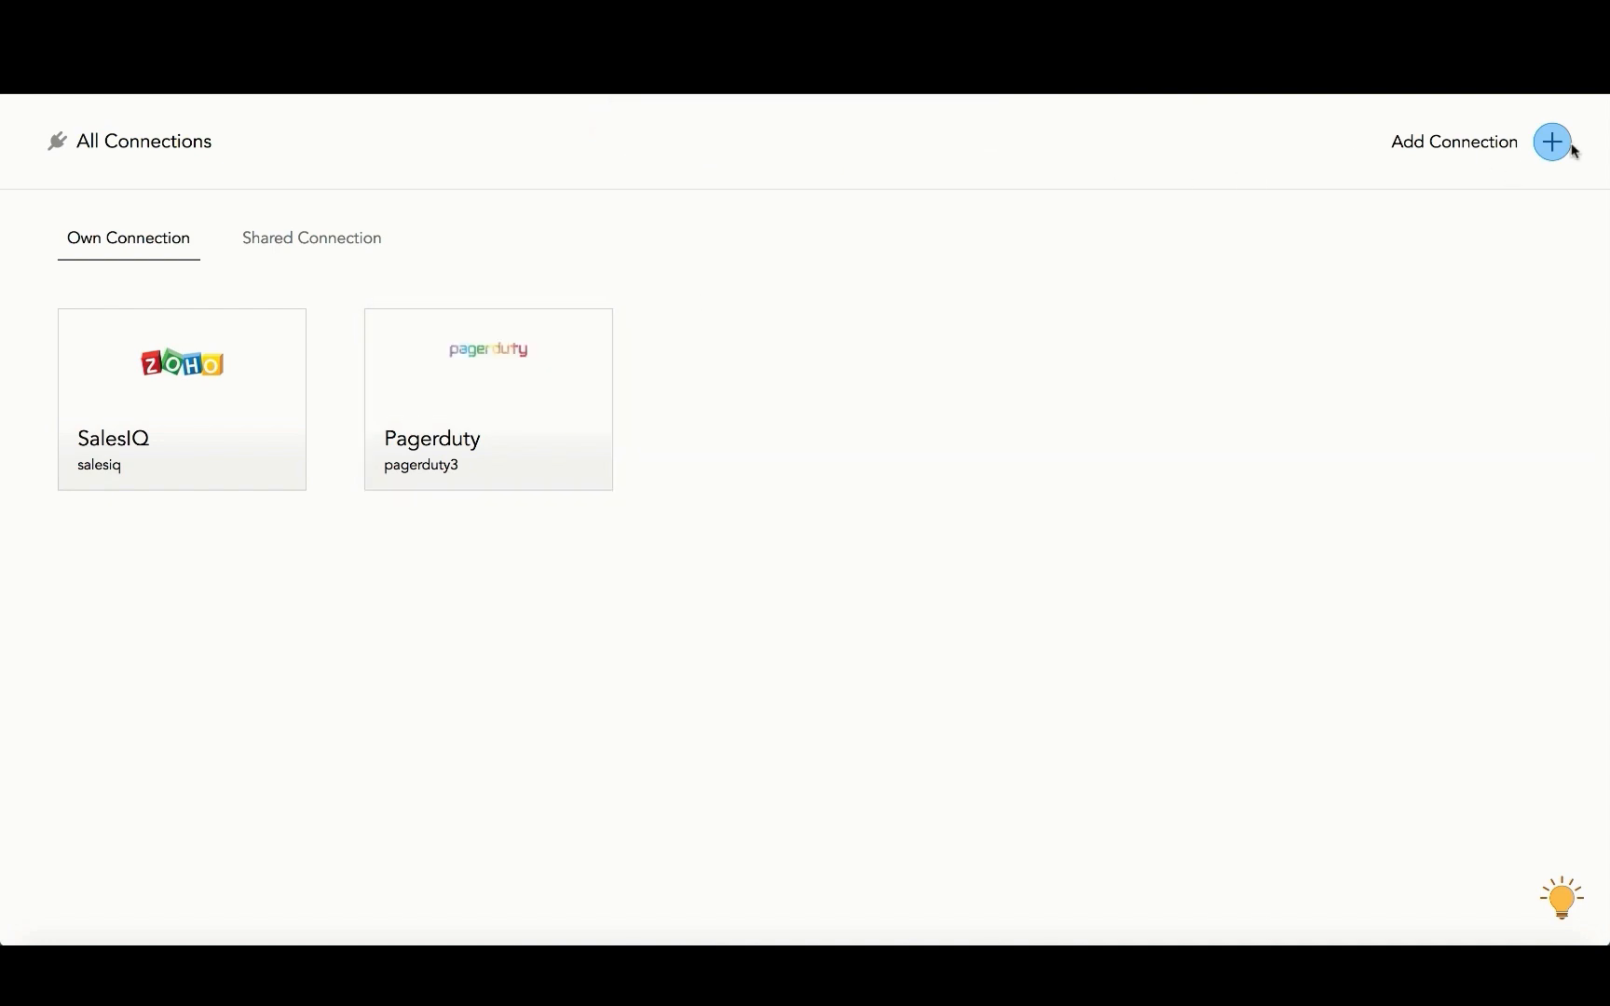
Step: Create custom service connection test1 with Basic Authentication and Query String username/password parameters
left_click(1554, 142)
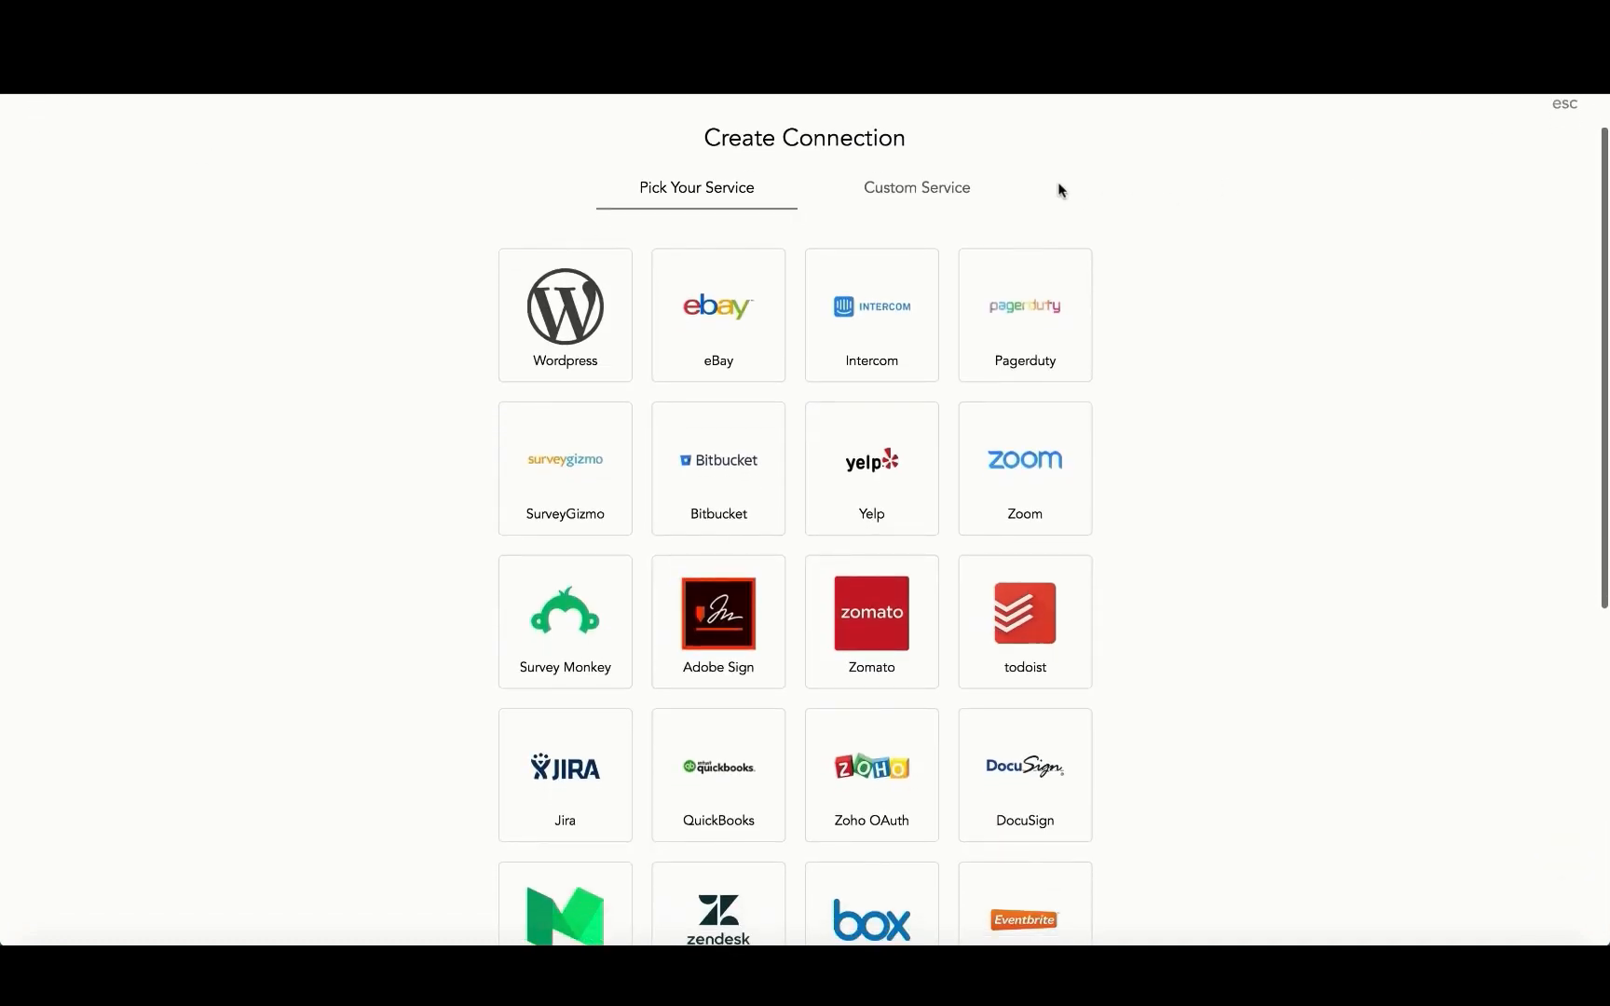
left_click(917, 189)
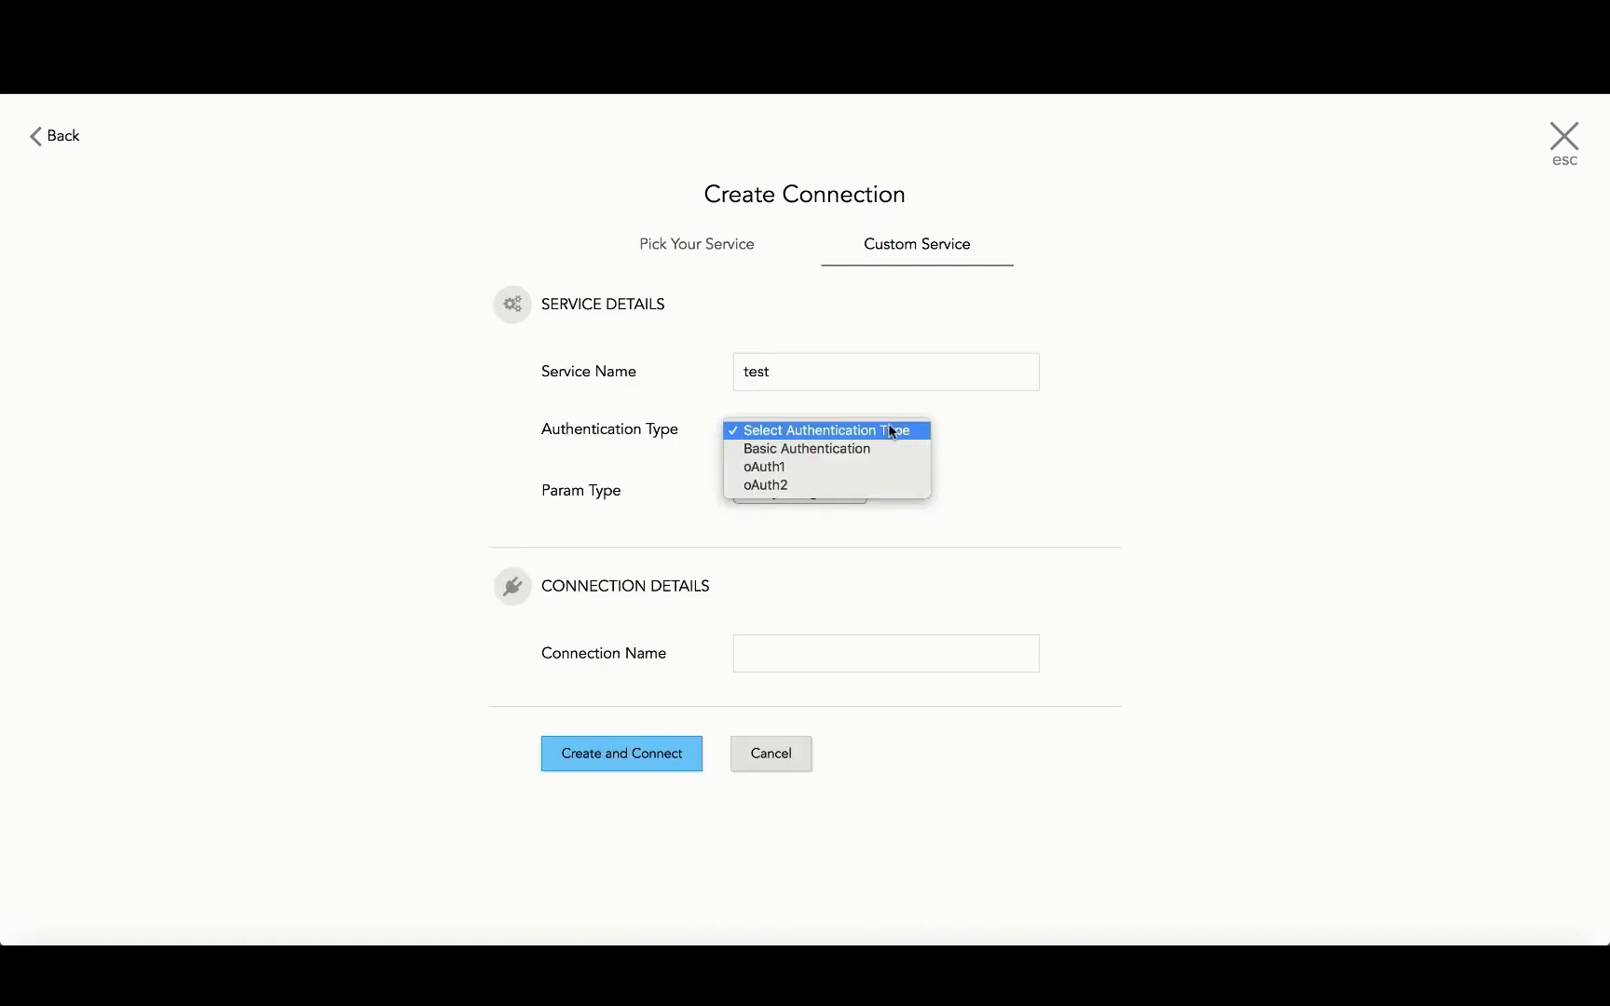
left_click(805, 449)
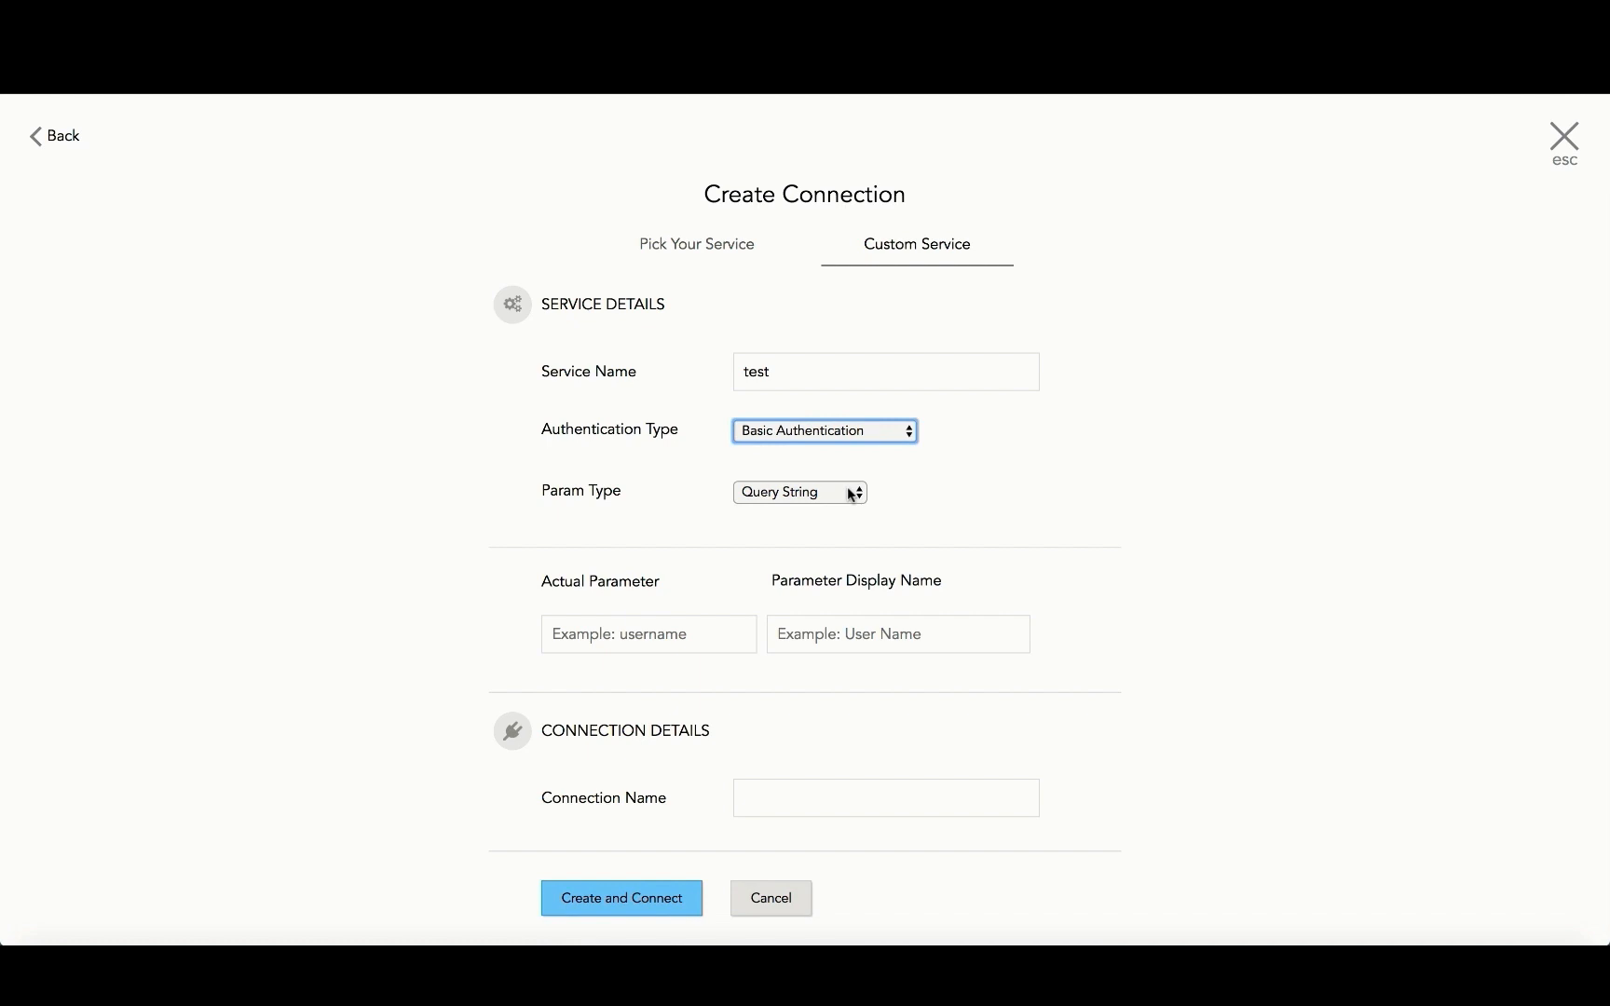
left_click(801, 492)
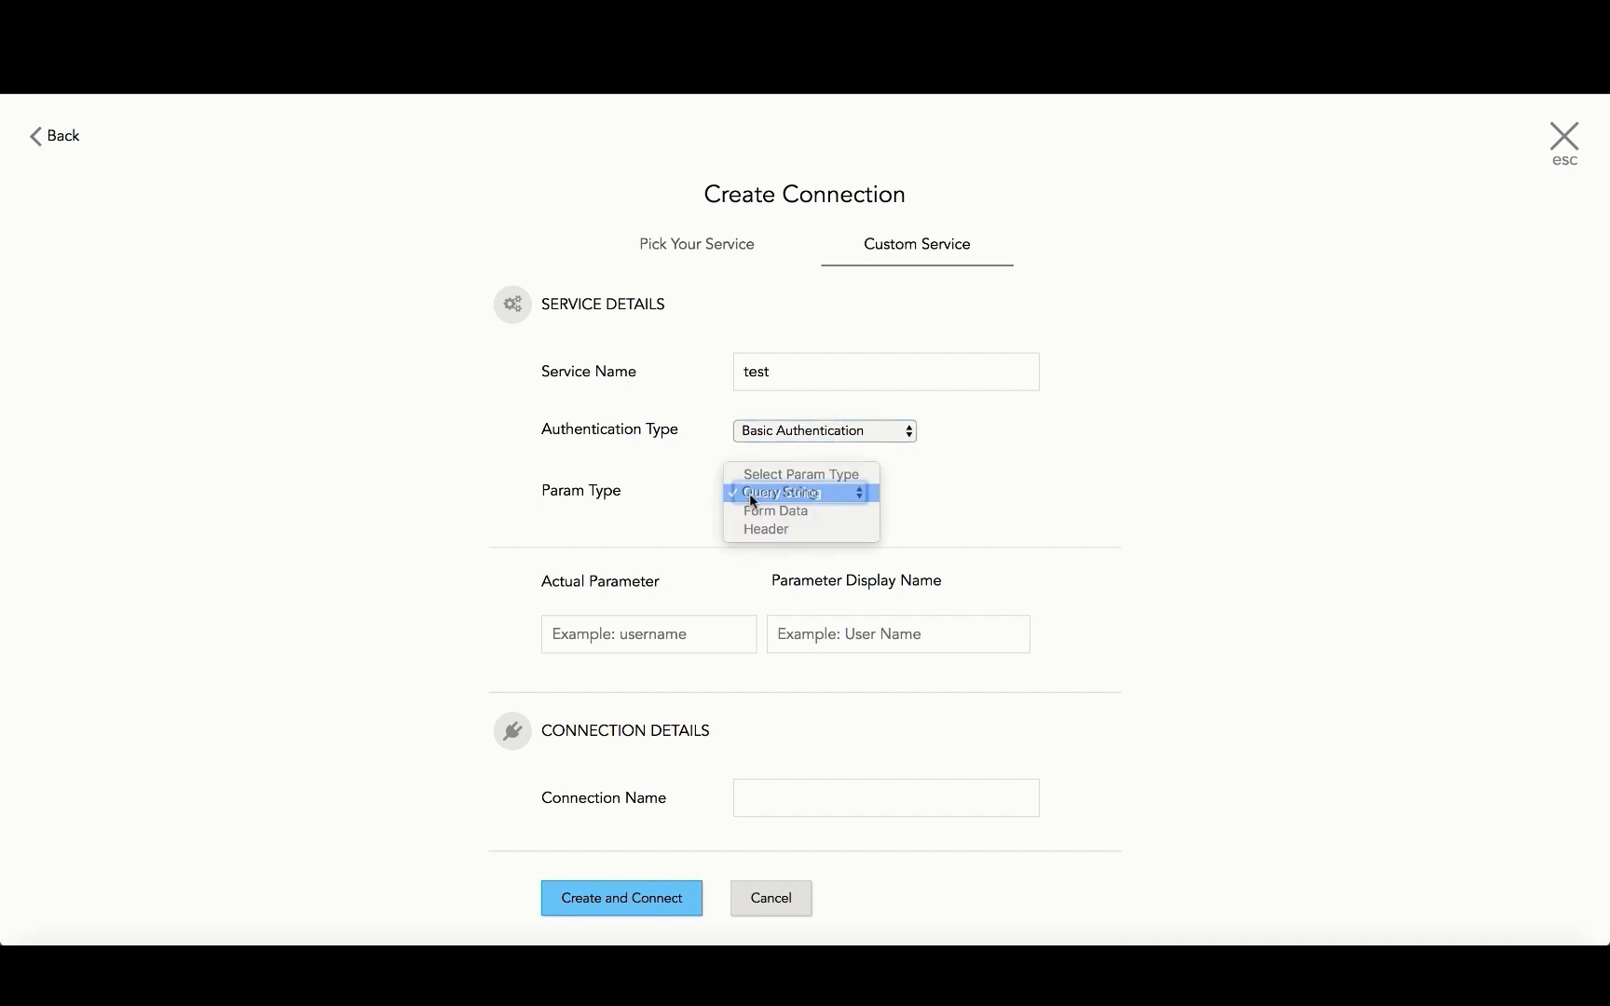
left_click(794, 493)
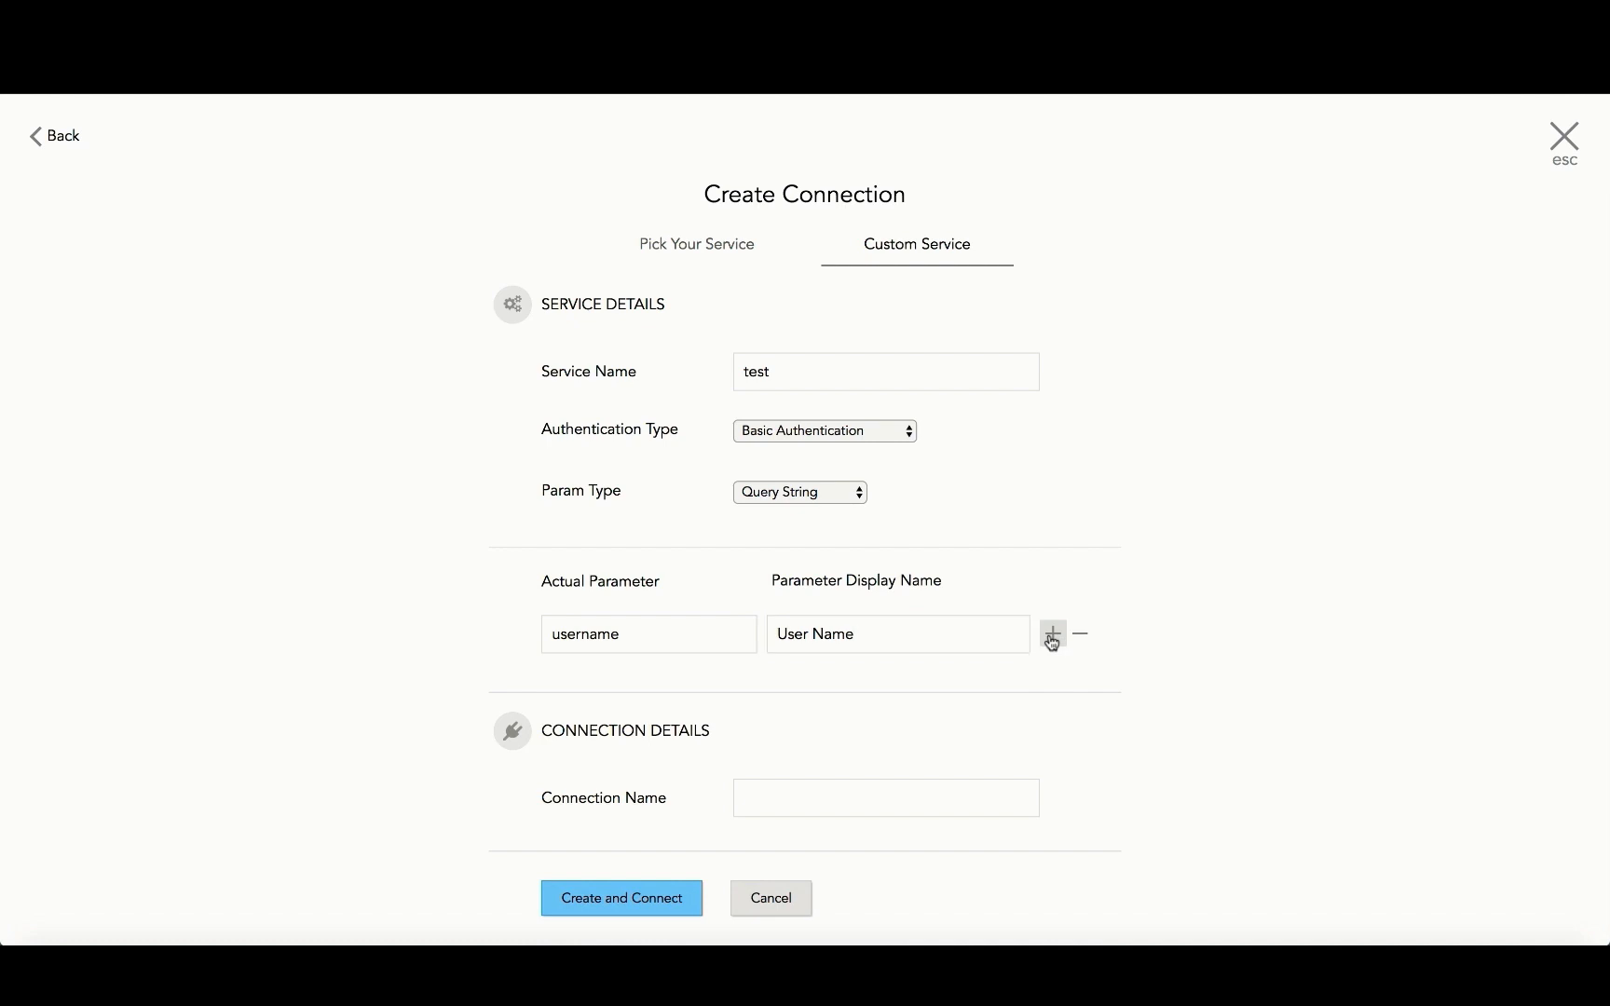
left_click(1052, 636)
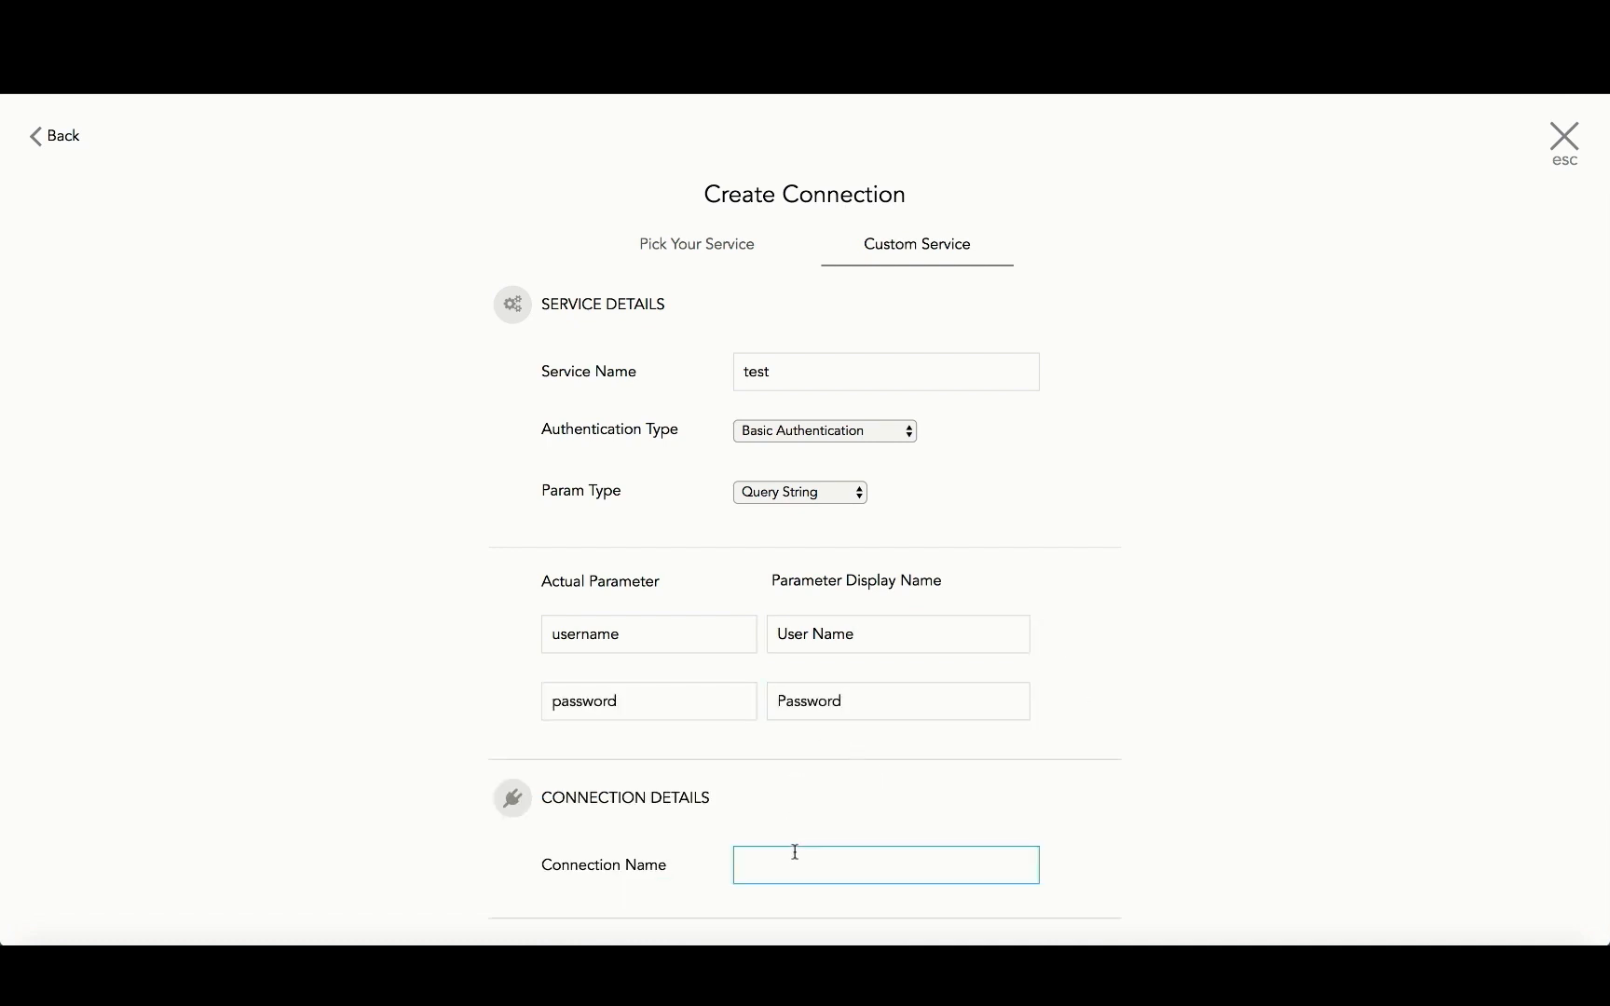
type("t")
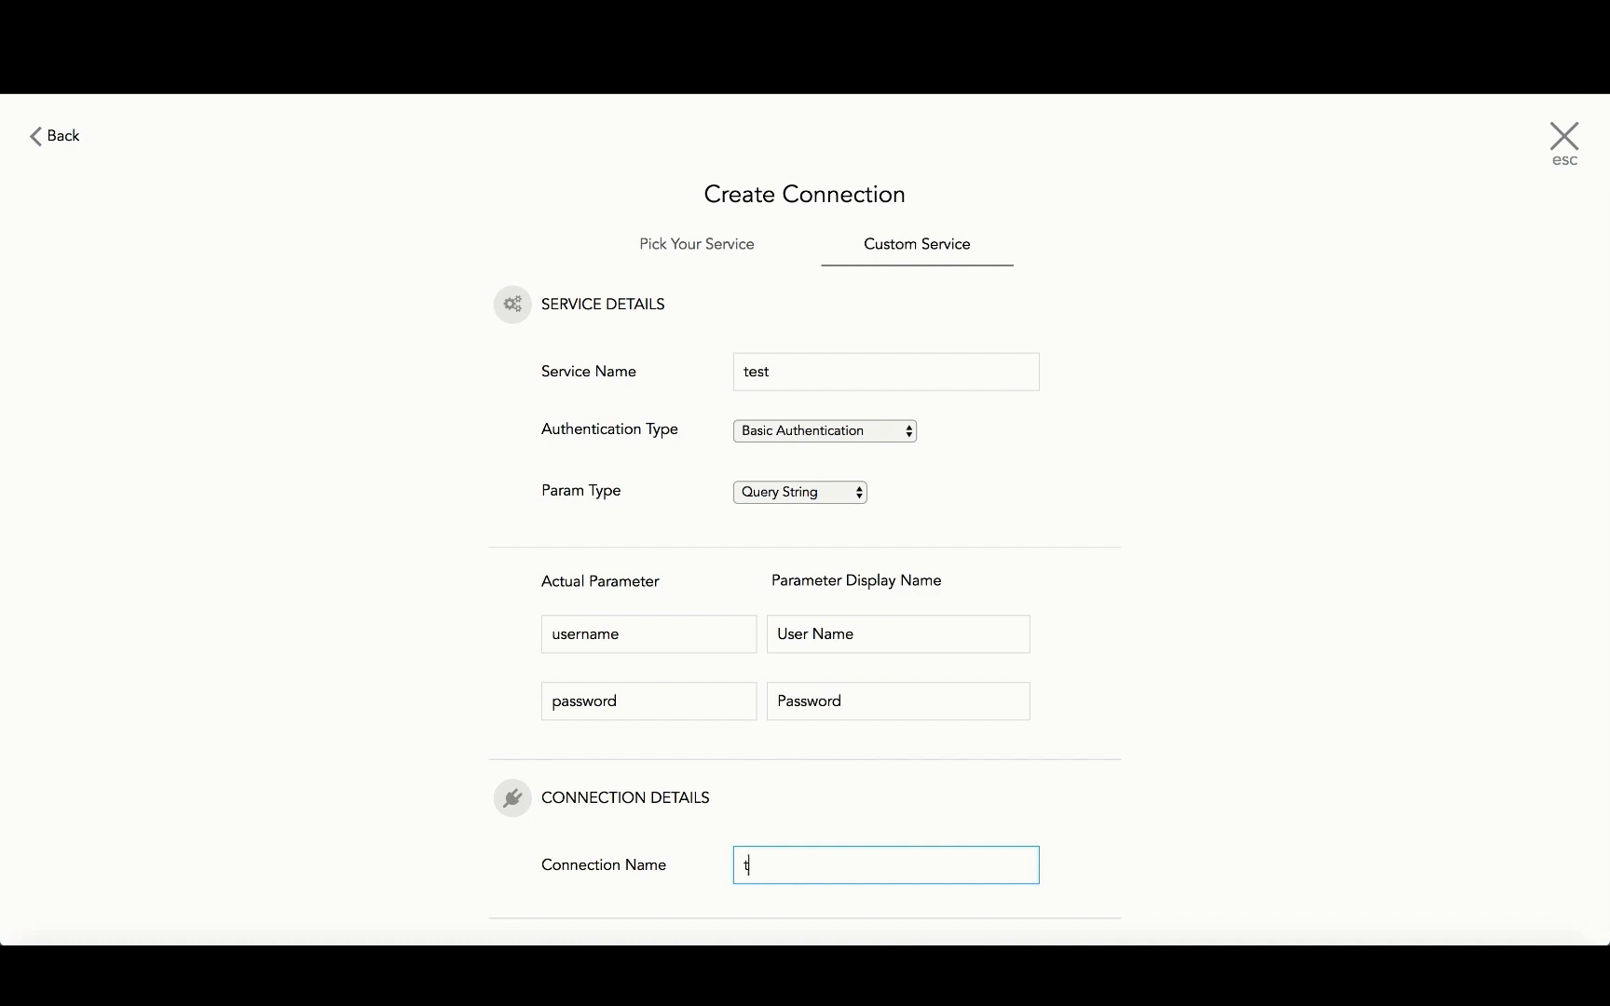
type("est1")
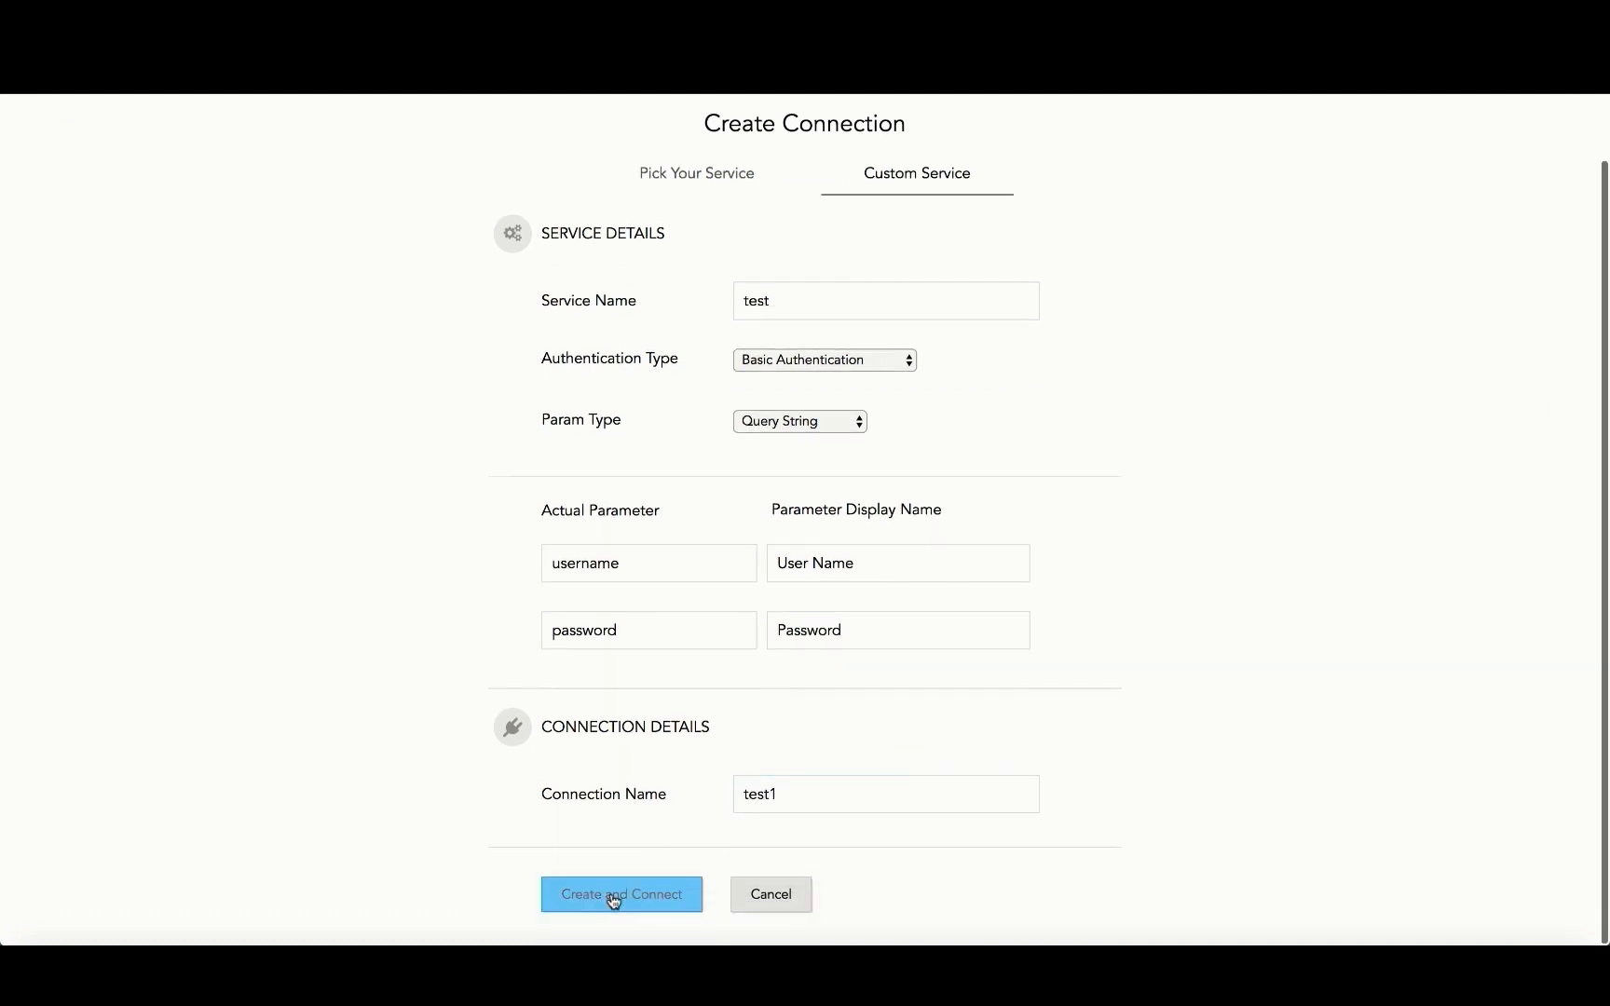
left_click(622, 895)
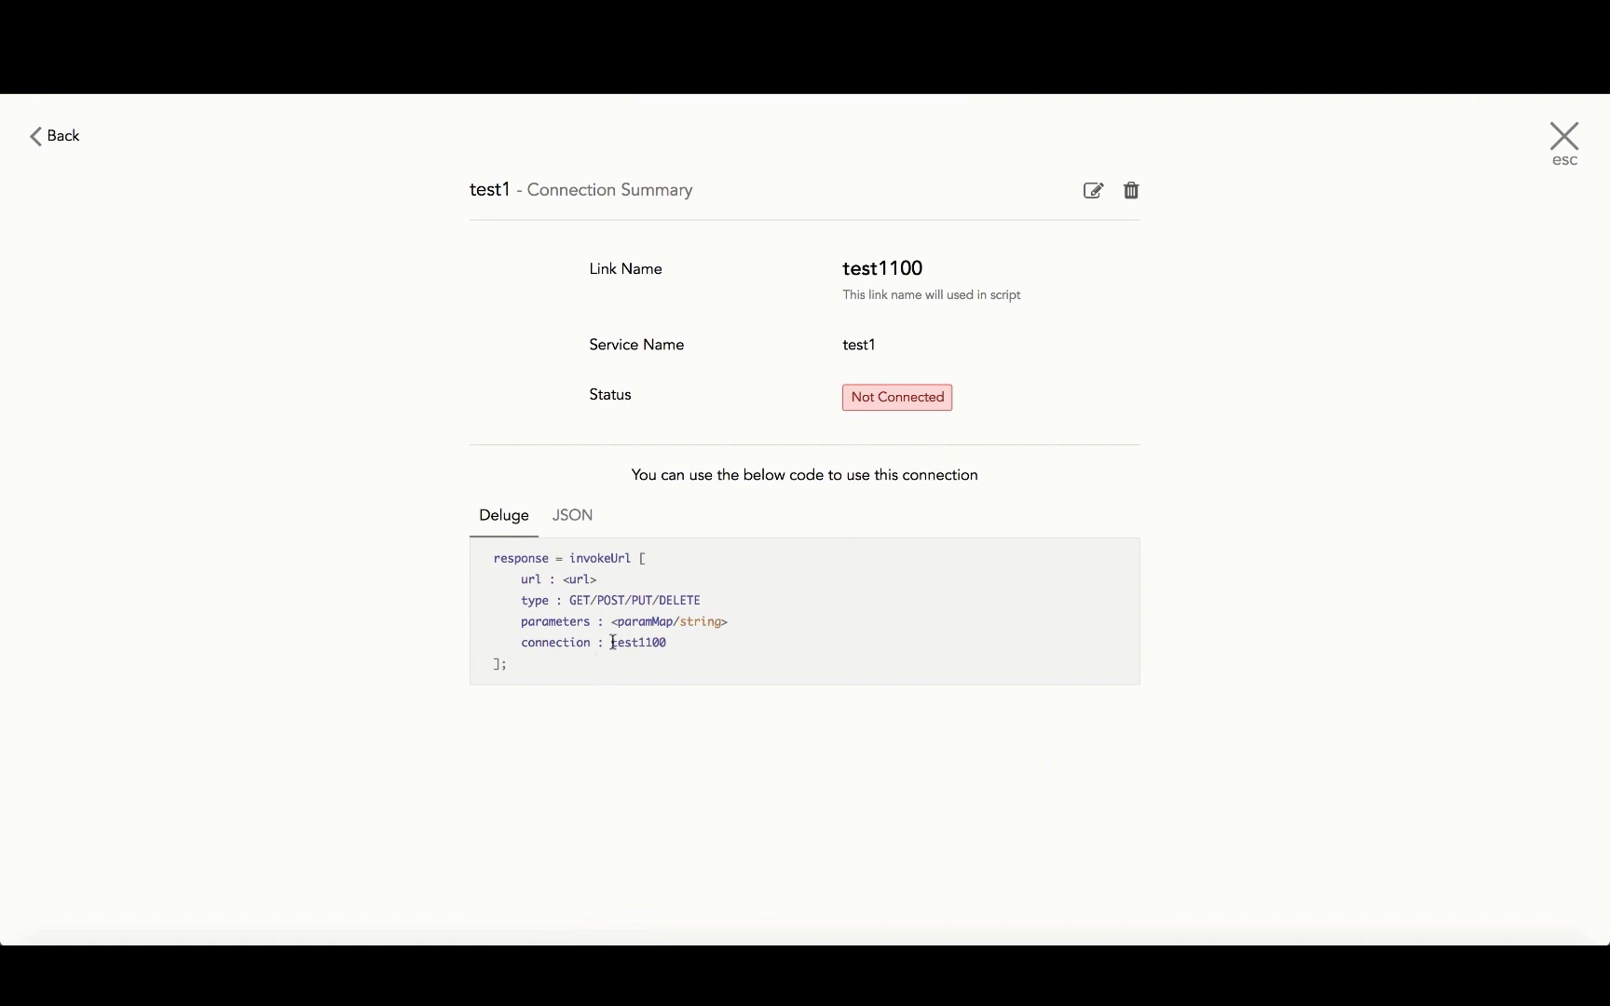
Step: Authenticate test1 by saving its password so it lists as connected beside SalesIQ and Pagerduty
double_click(640, 643)
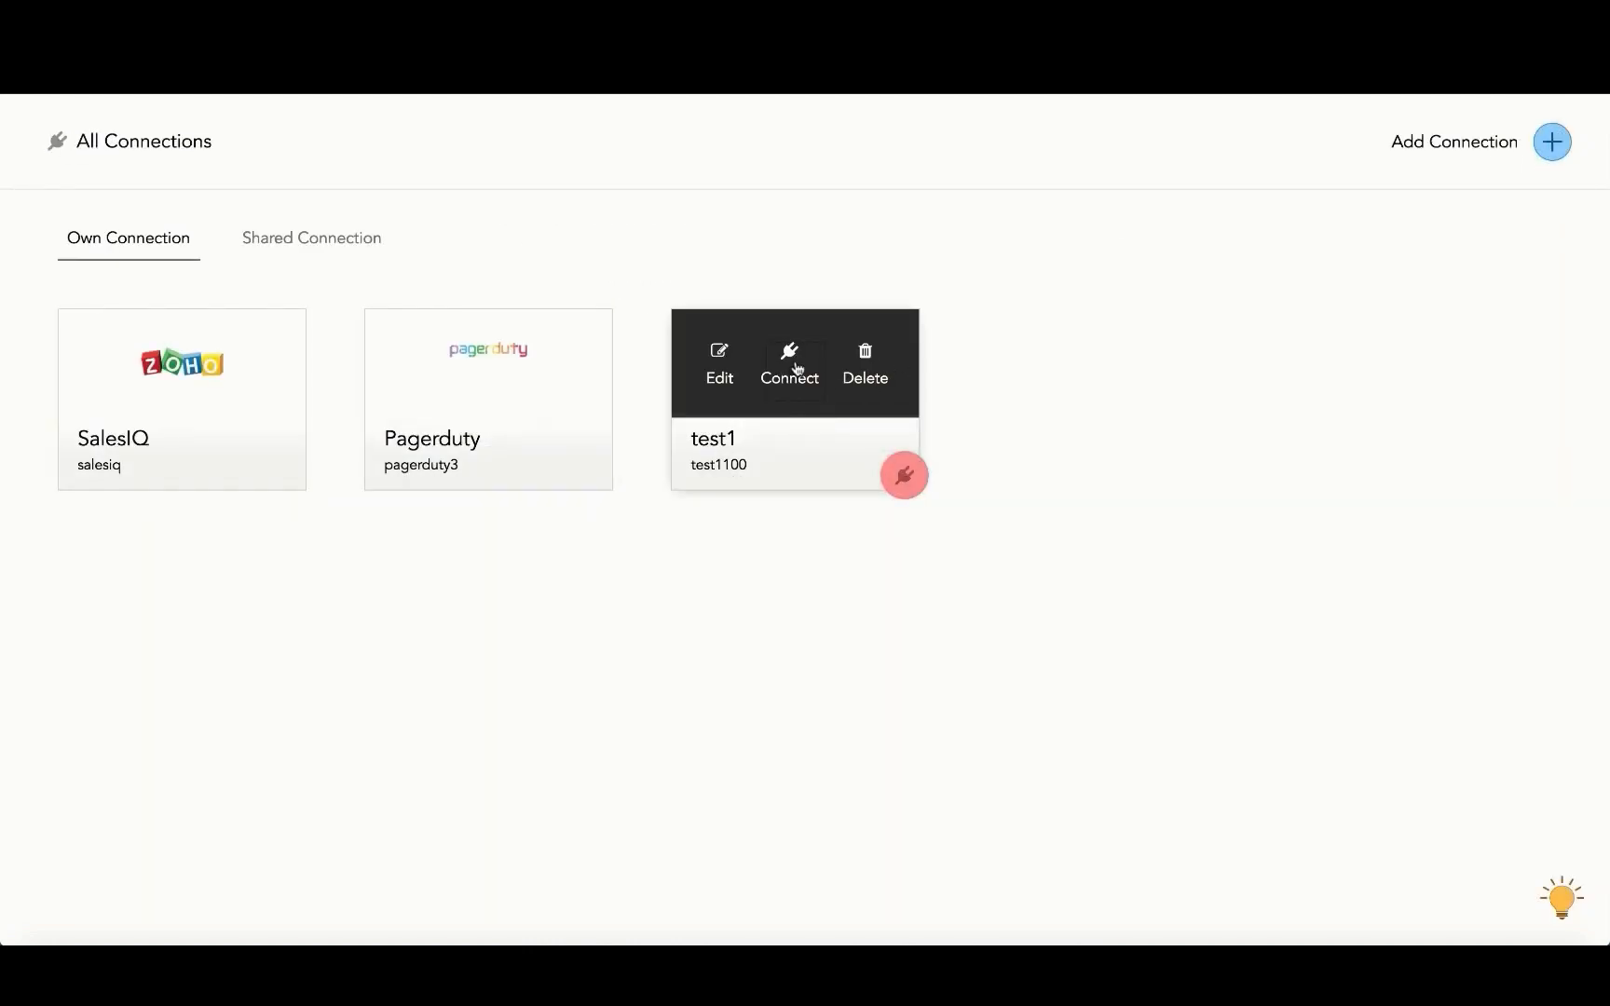
left_click(790, 365)
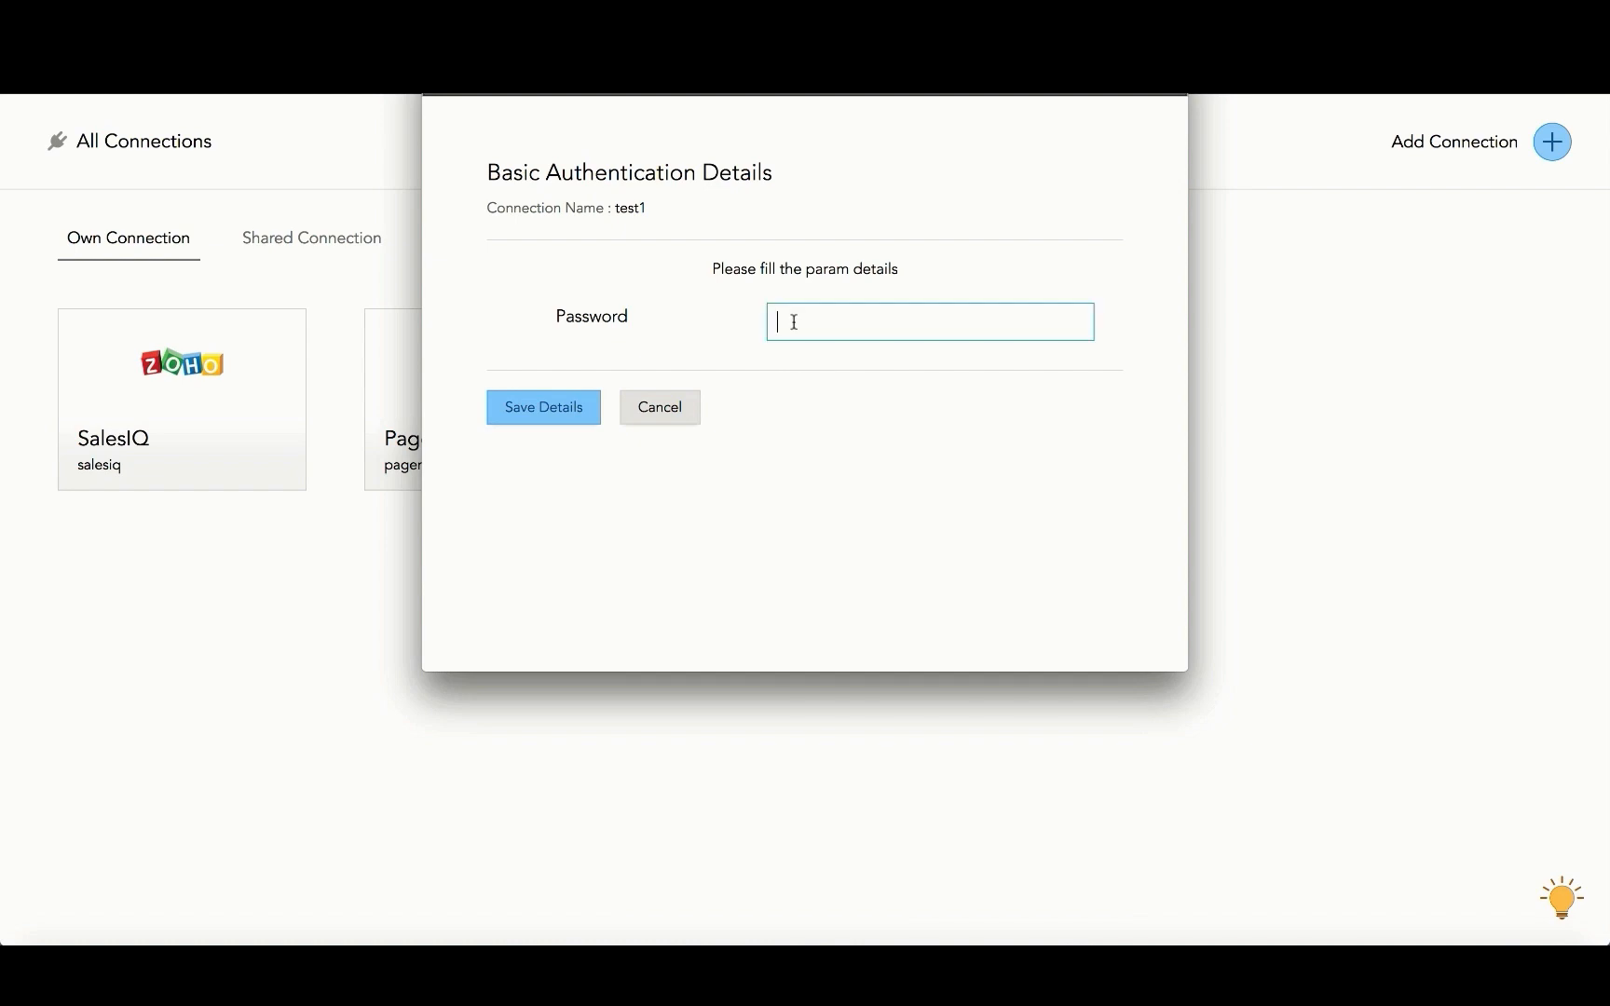
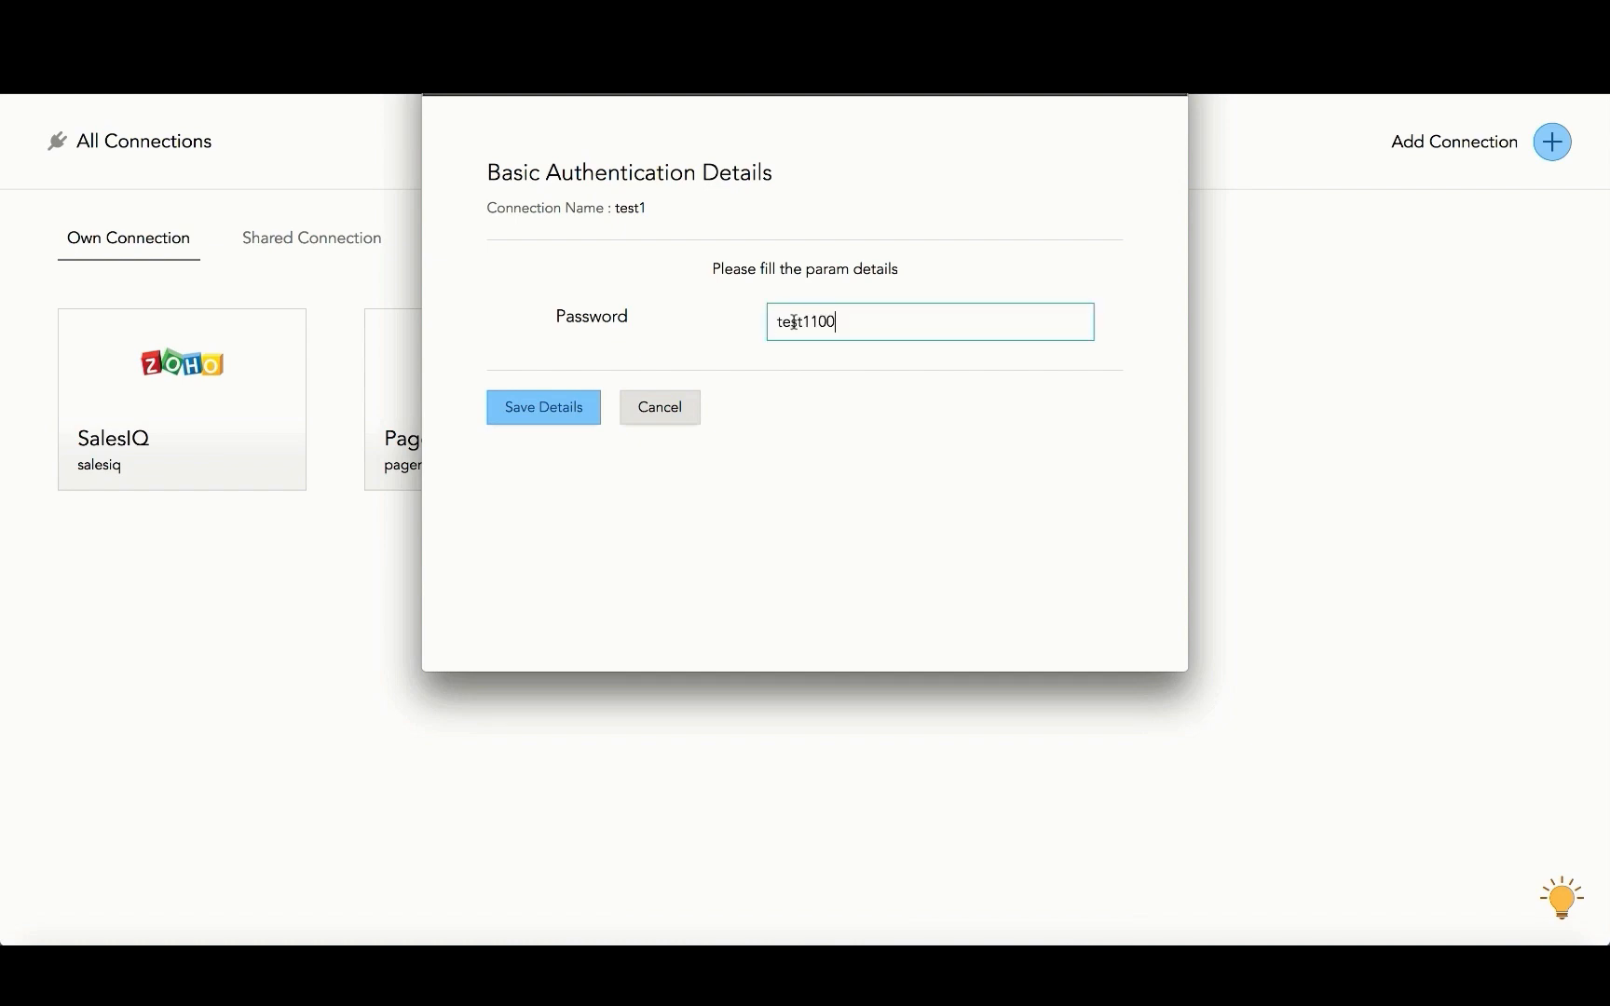
left_click(545, 408)
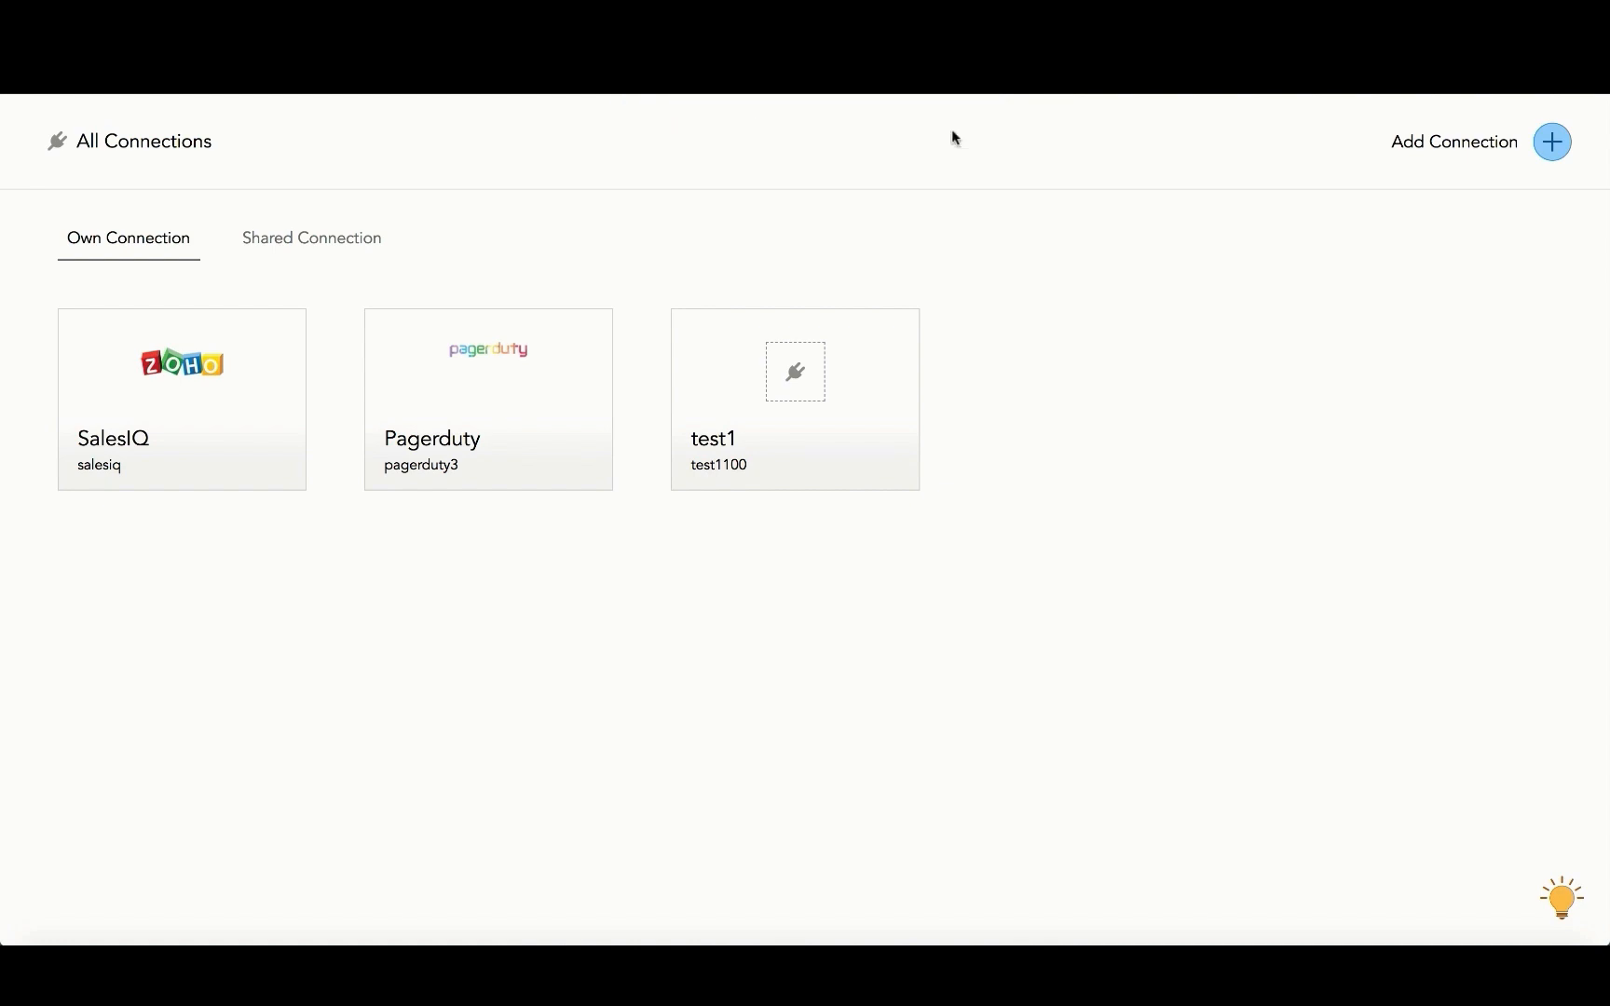
mouse_move(1010, 413)
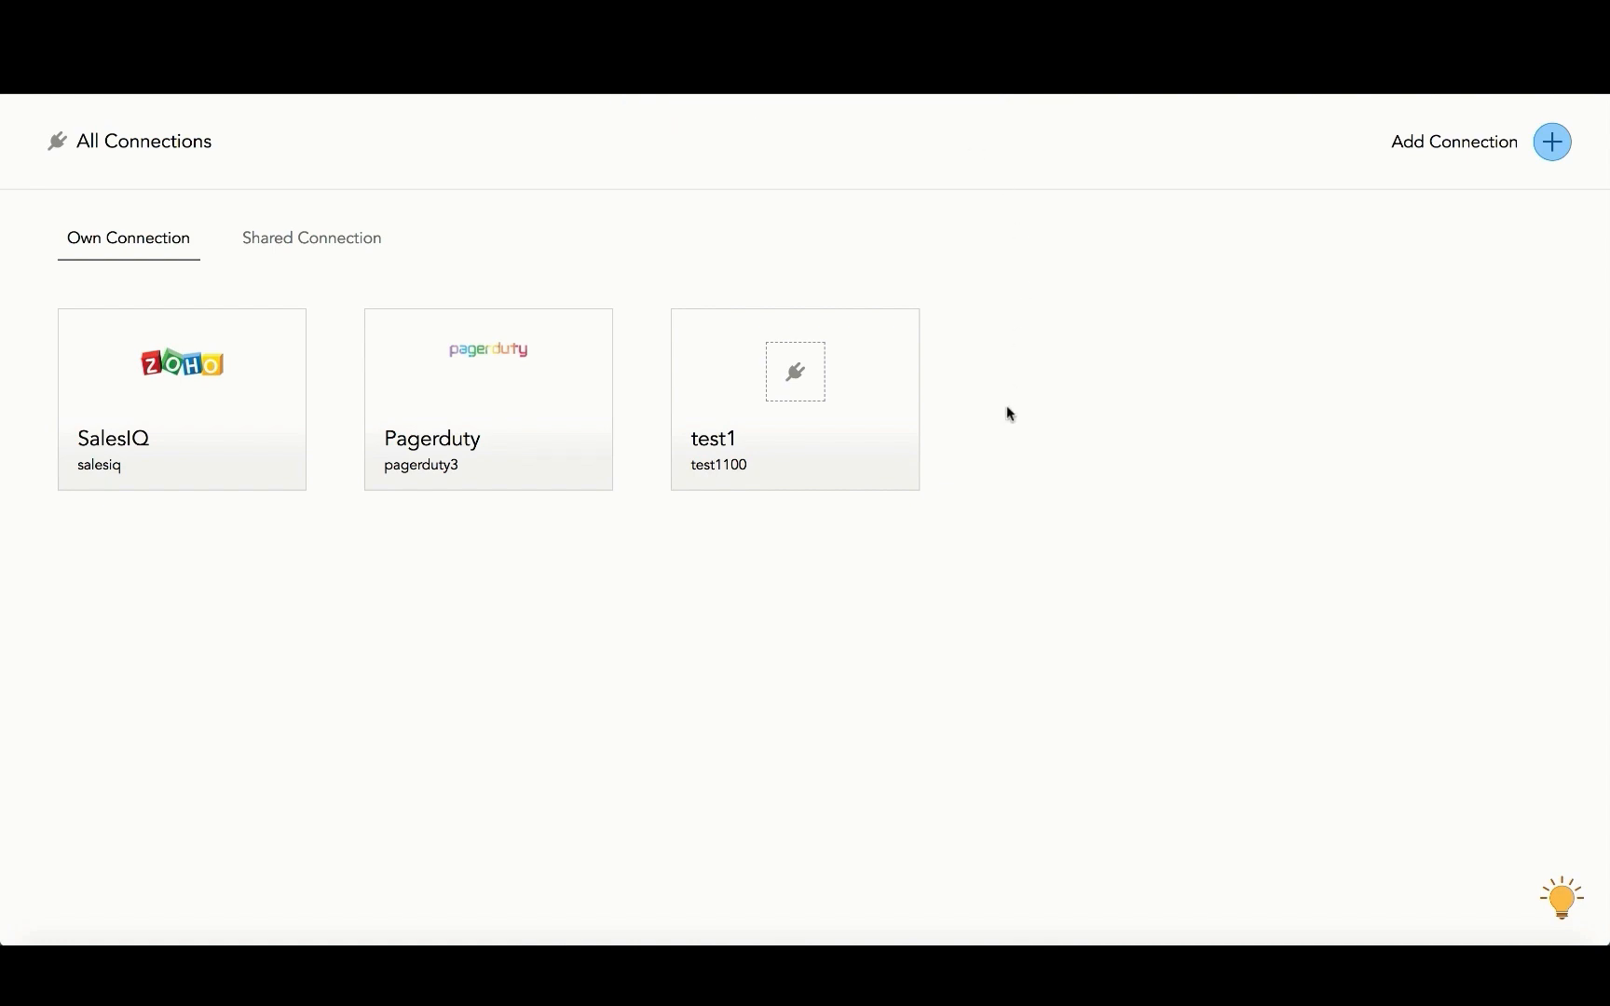